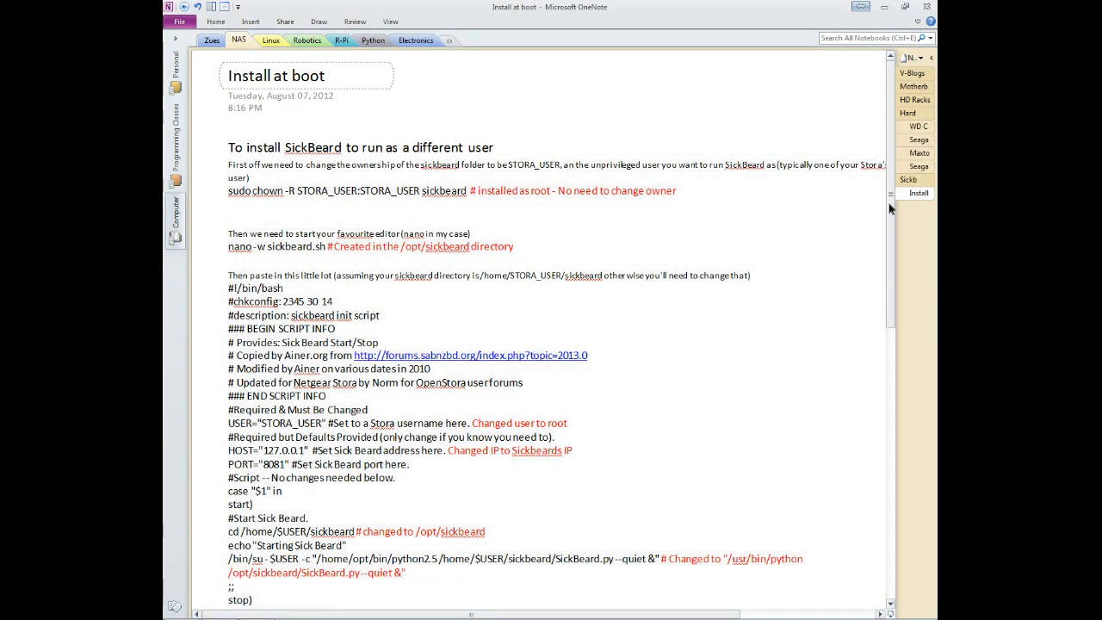
# Step: Change the NAS shell into /opt, then into the sickbeard directory
pyautogui.scroll(-3)
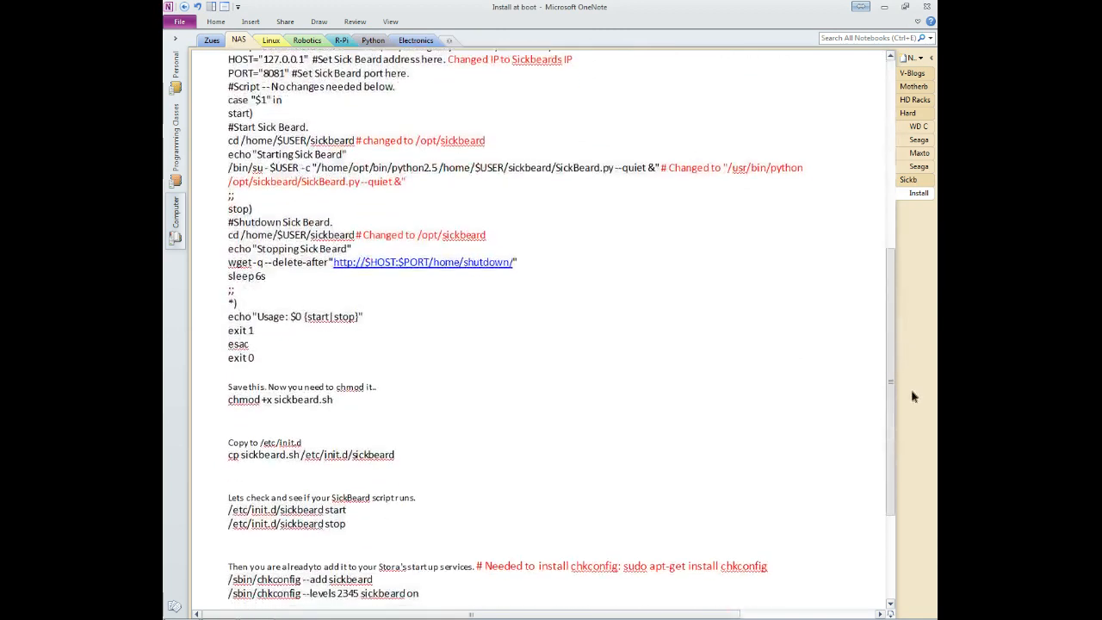
pyautogui.scroll(-3)
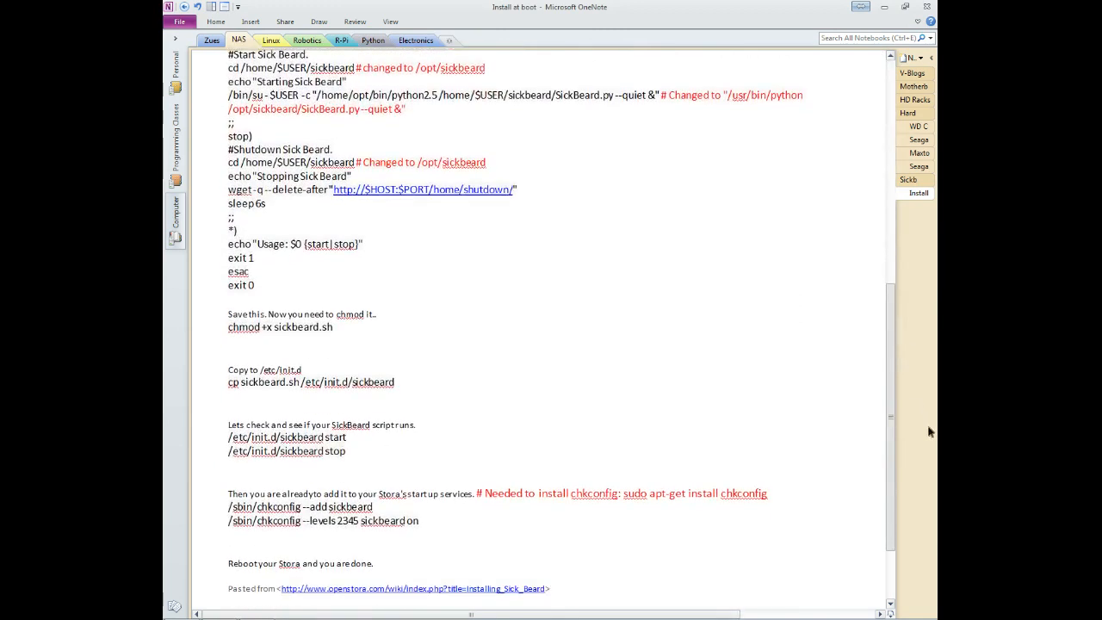
pyautogui.moveTo(473, 475)
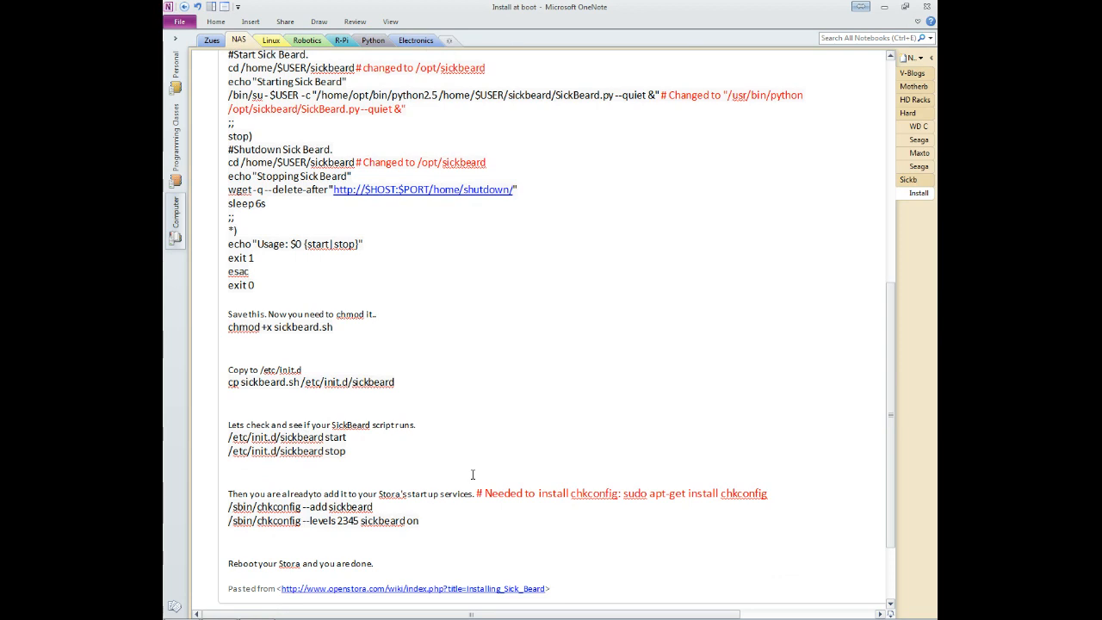
pyautogui.scroll(3)
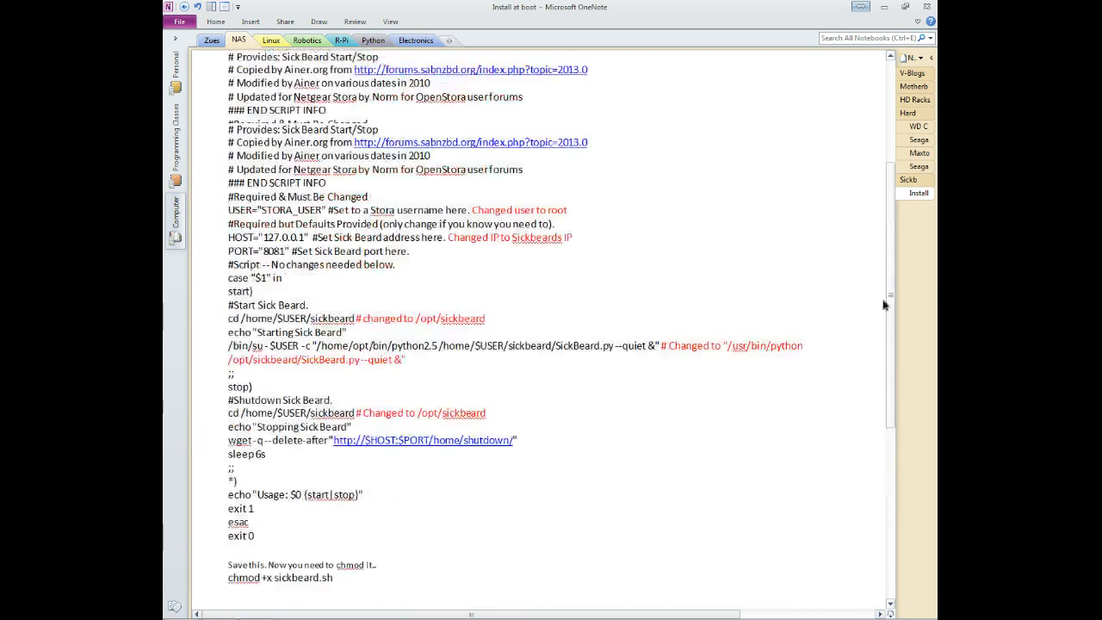
pyautogui.scroll(3)
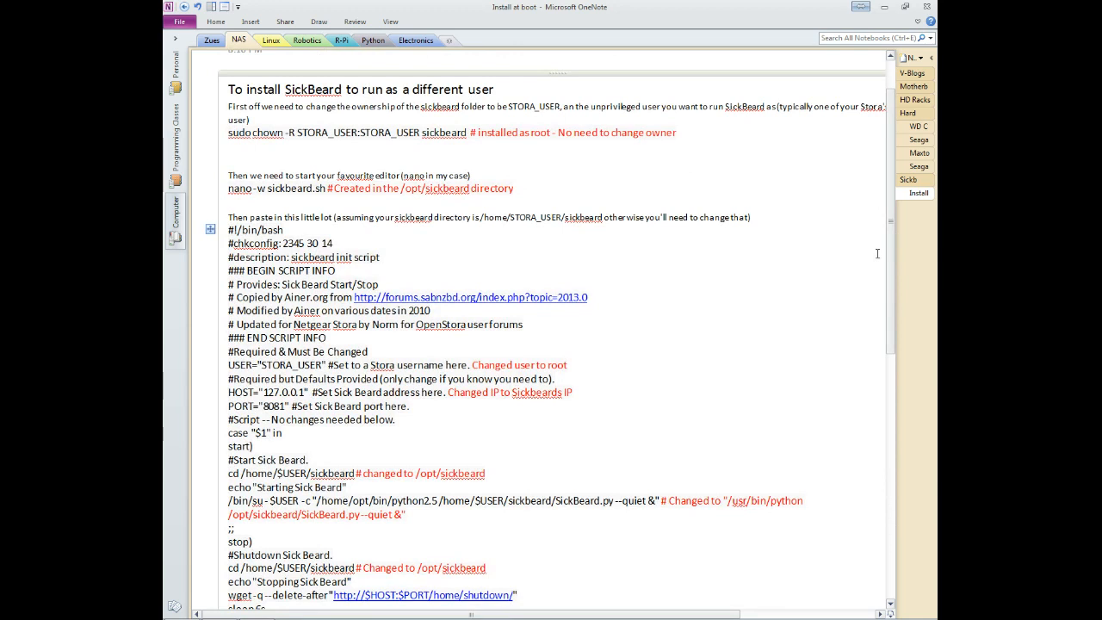
pyautogui.moveTo(360, 215)
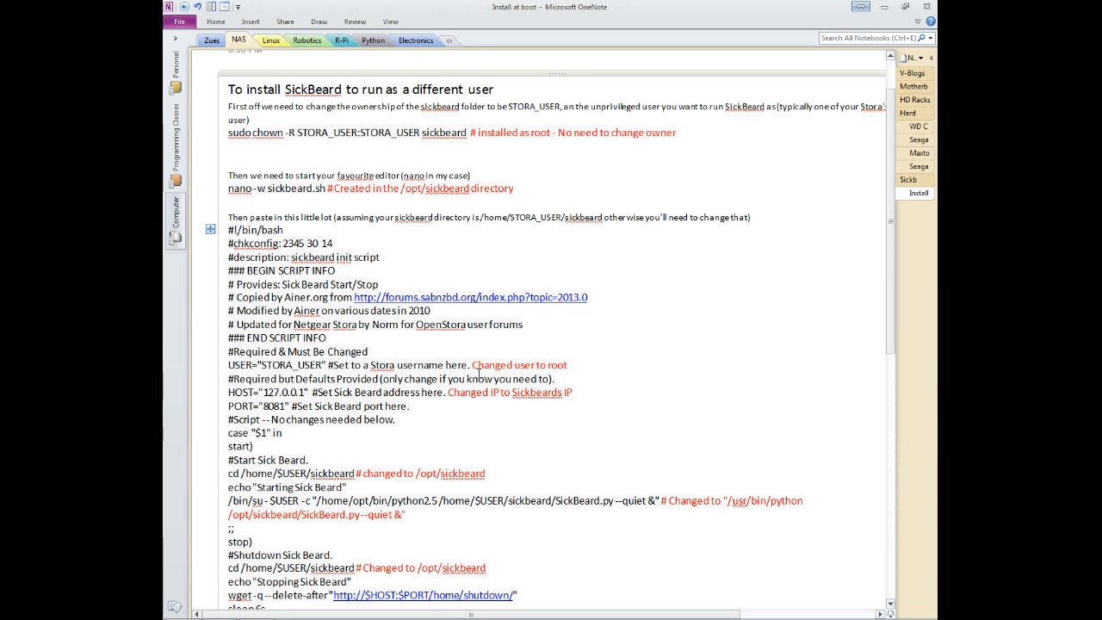
pyautogui.scroll(-3)
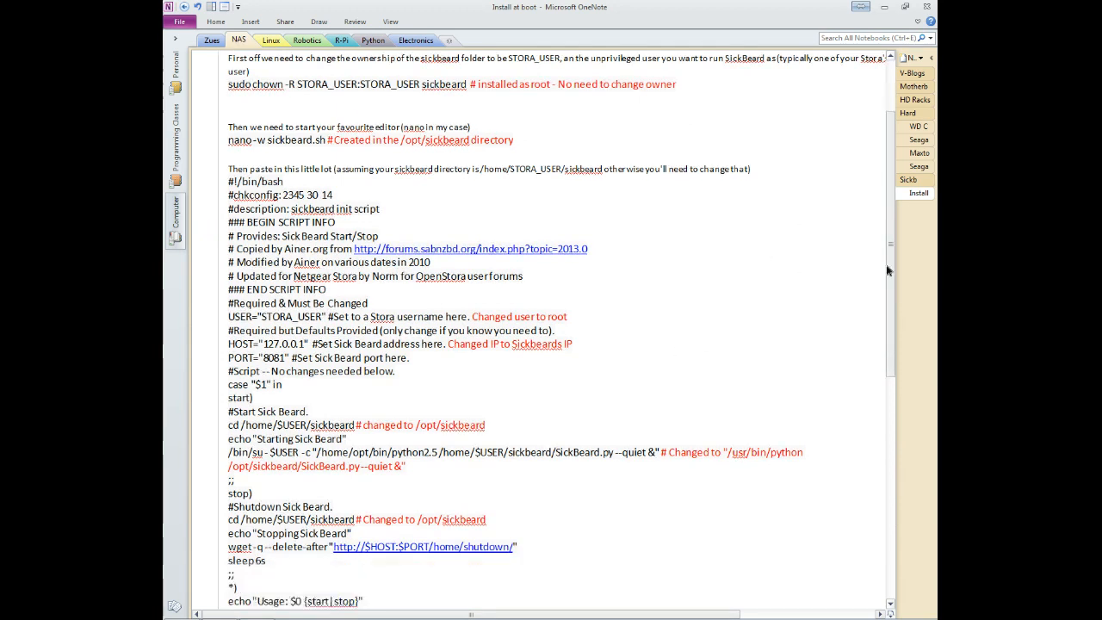
pyautogui.scroll(-3)
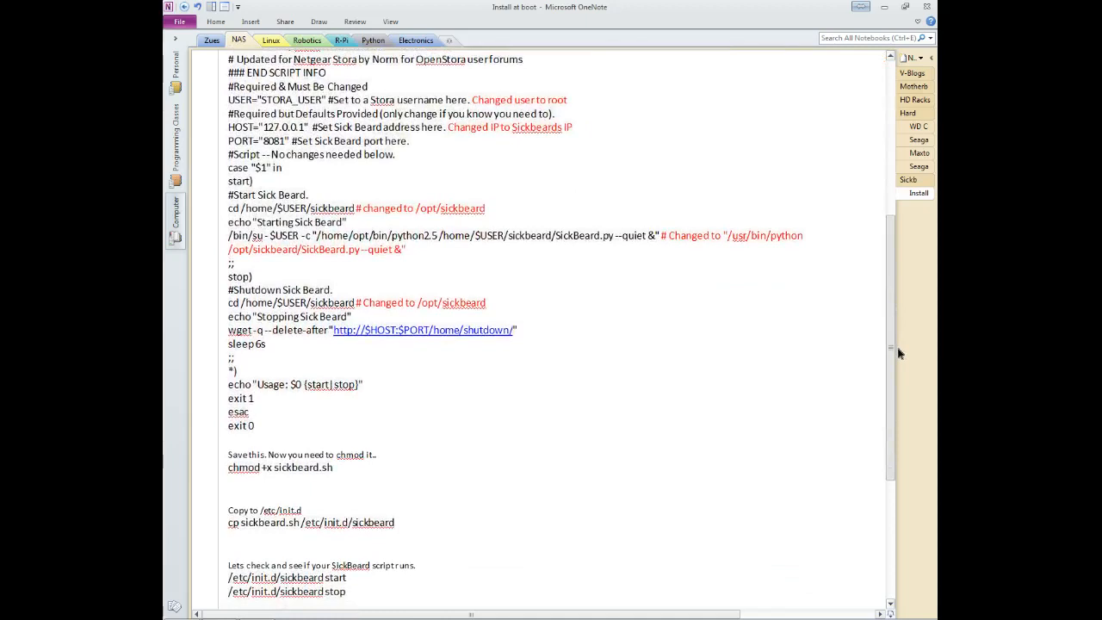
pyautogui.scroll(3)
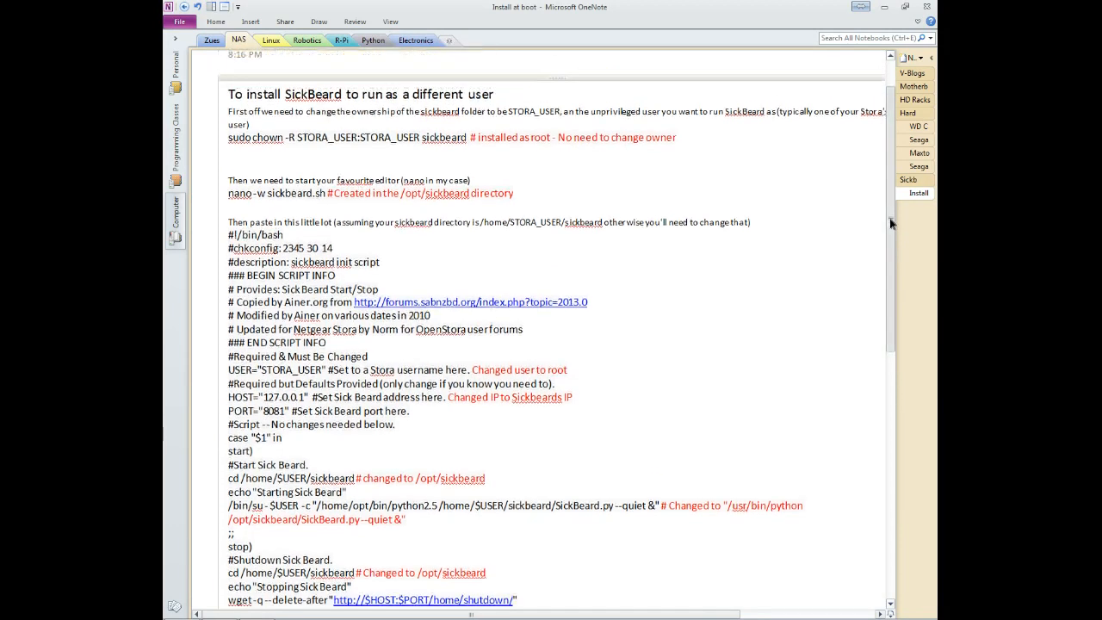
pyautogui.scroll(3)
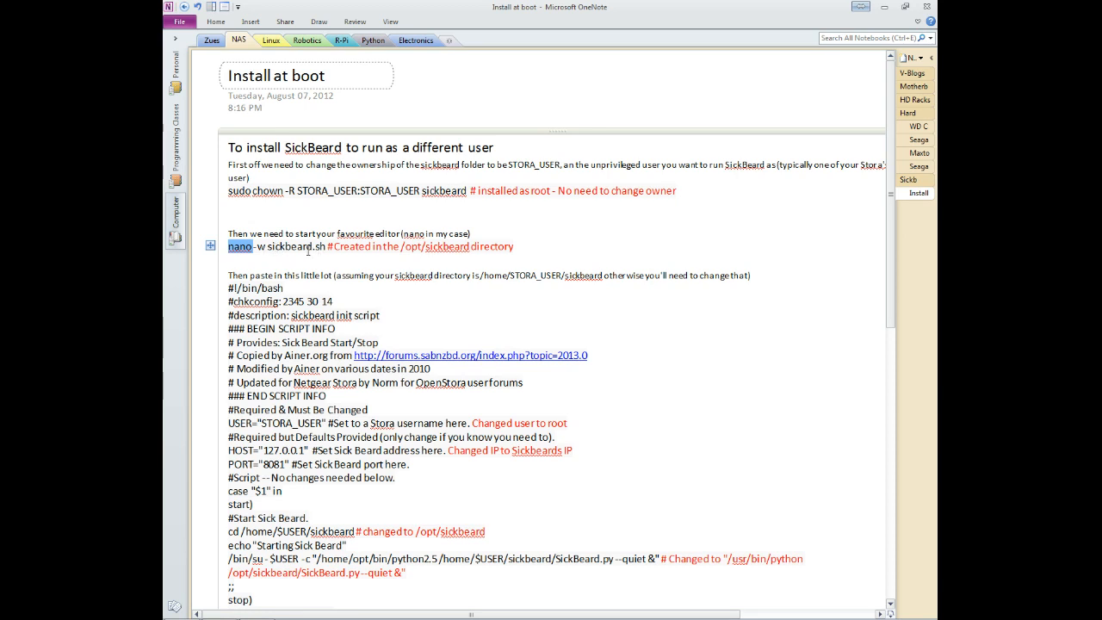
pyautogui.moveTo(316, 270)
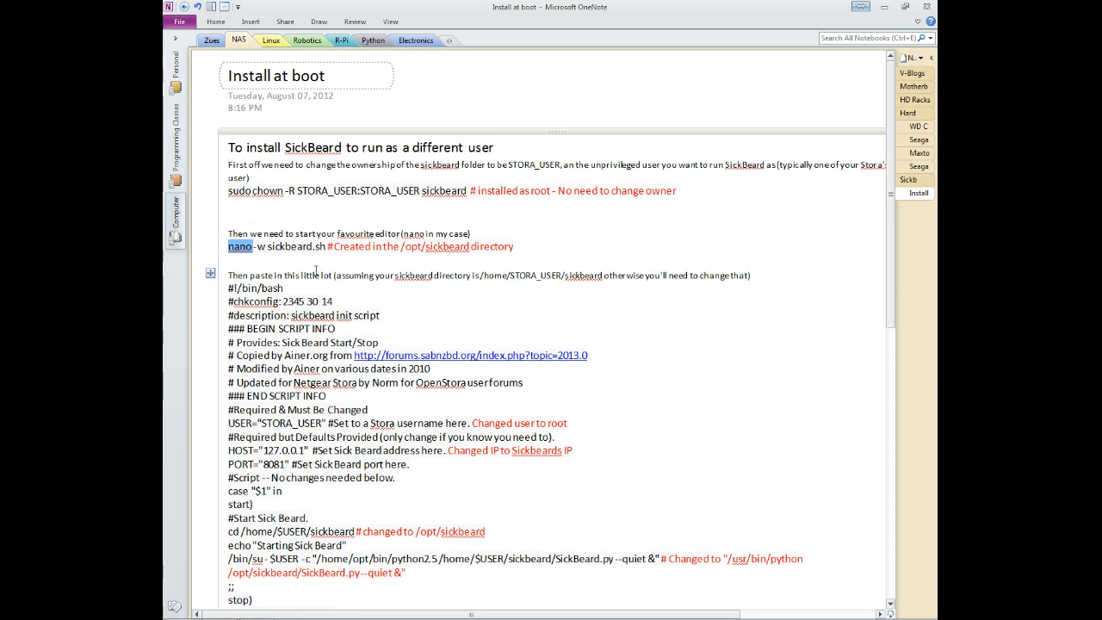
pyautogui.scroll(-3)
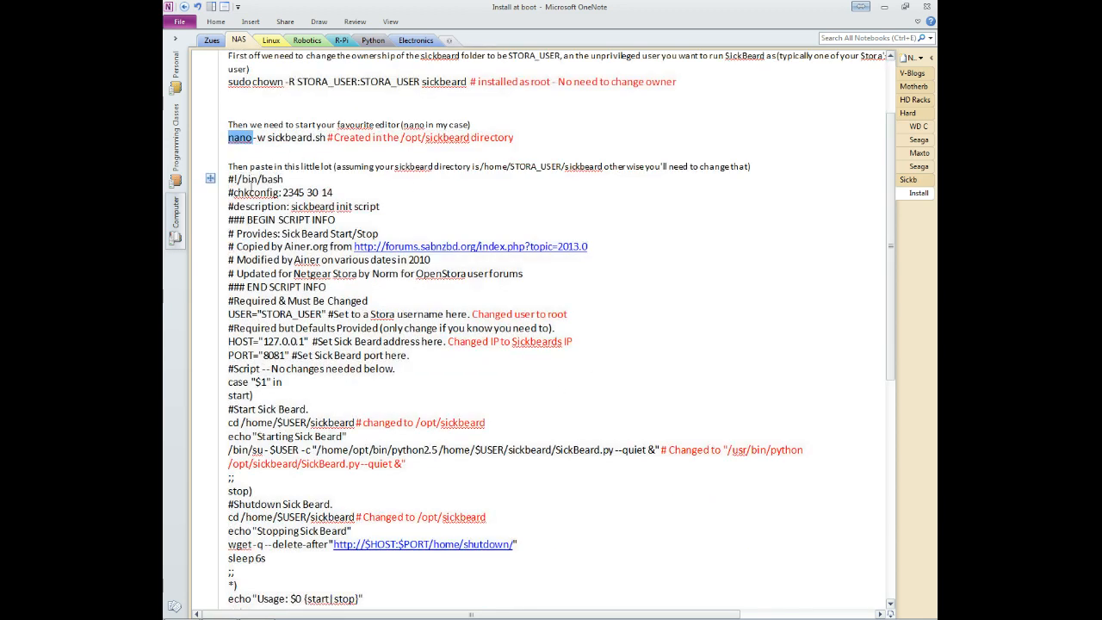
pyautogui.scroll(-3)
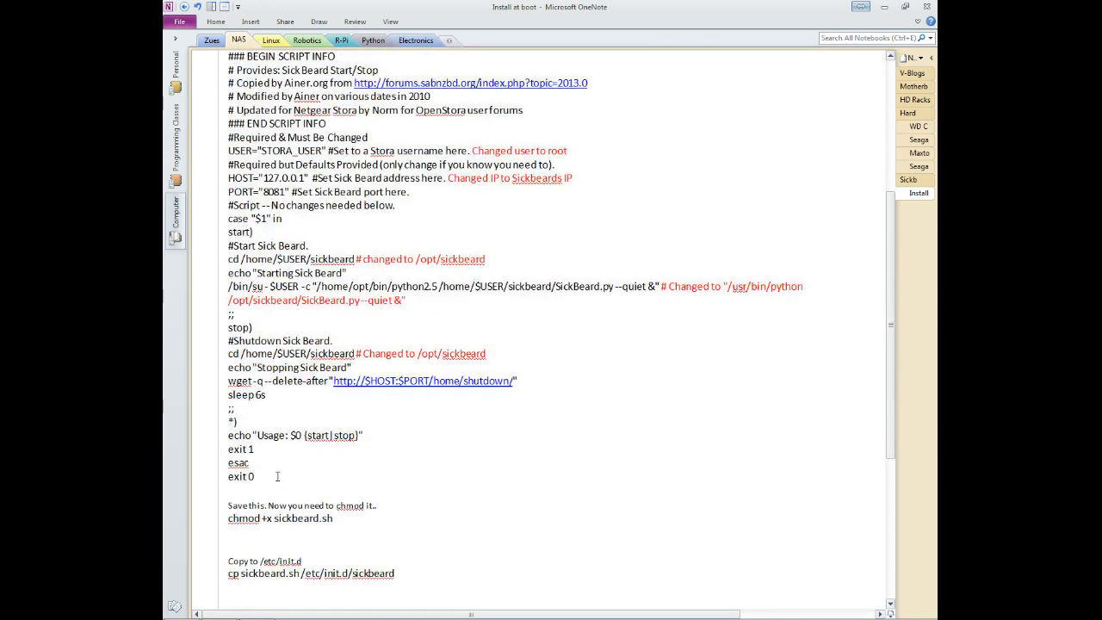
pyautogui.scroll(3)
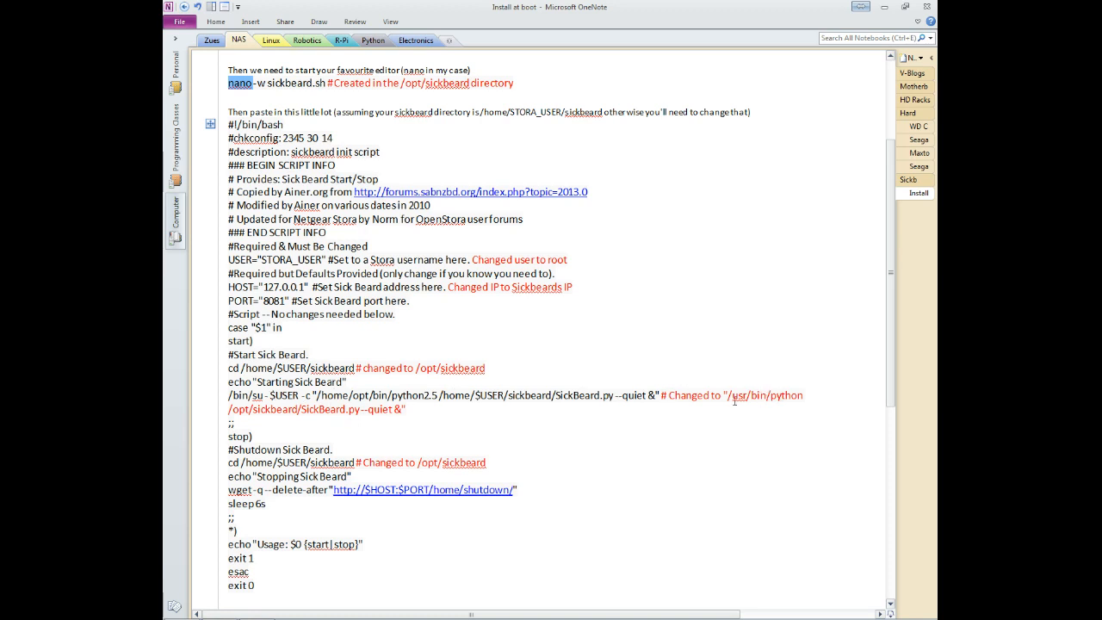
pyautogui.moveTo(567, 413)
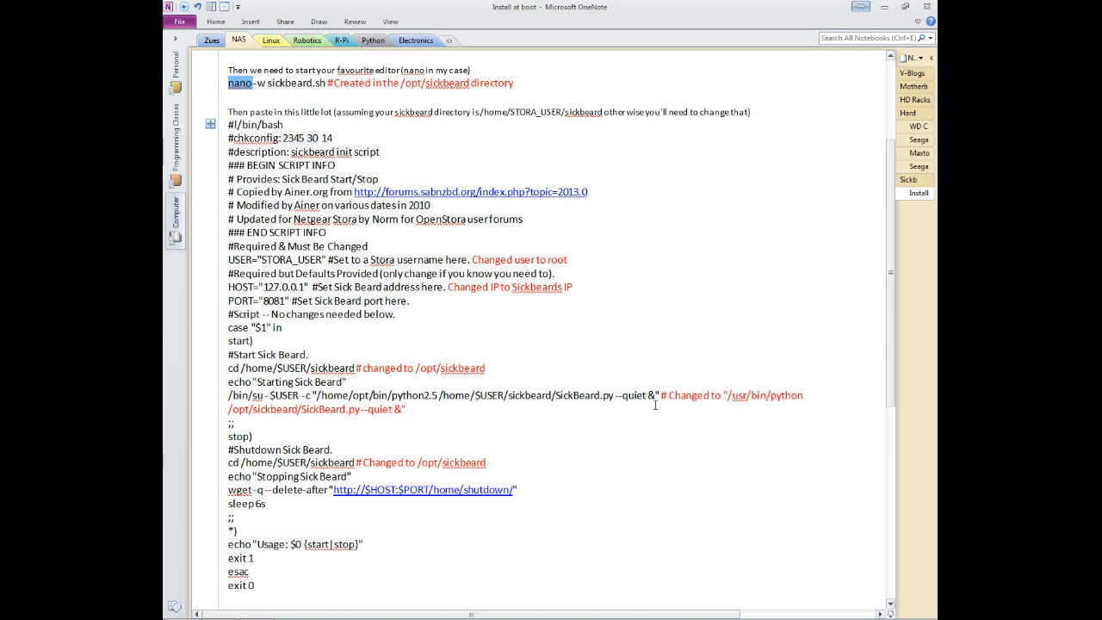
pyautogui.moveTo(804, 399)
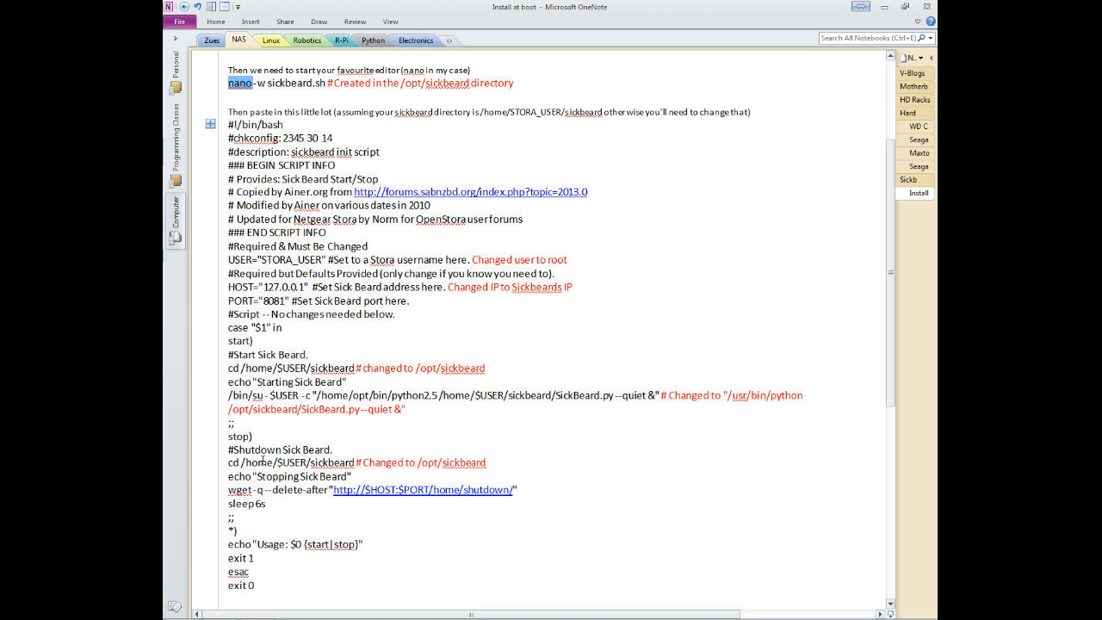
pyautogui.moveTo(353, 351)
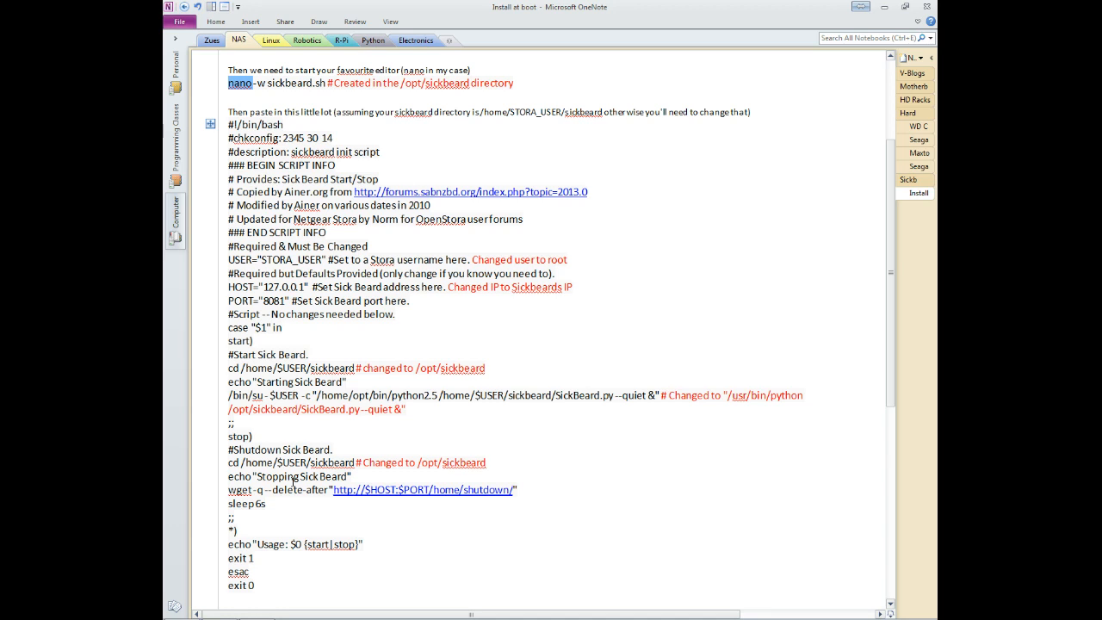
pyautogui.moveTo(580, 467)
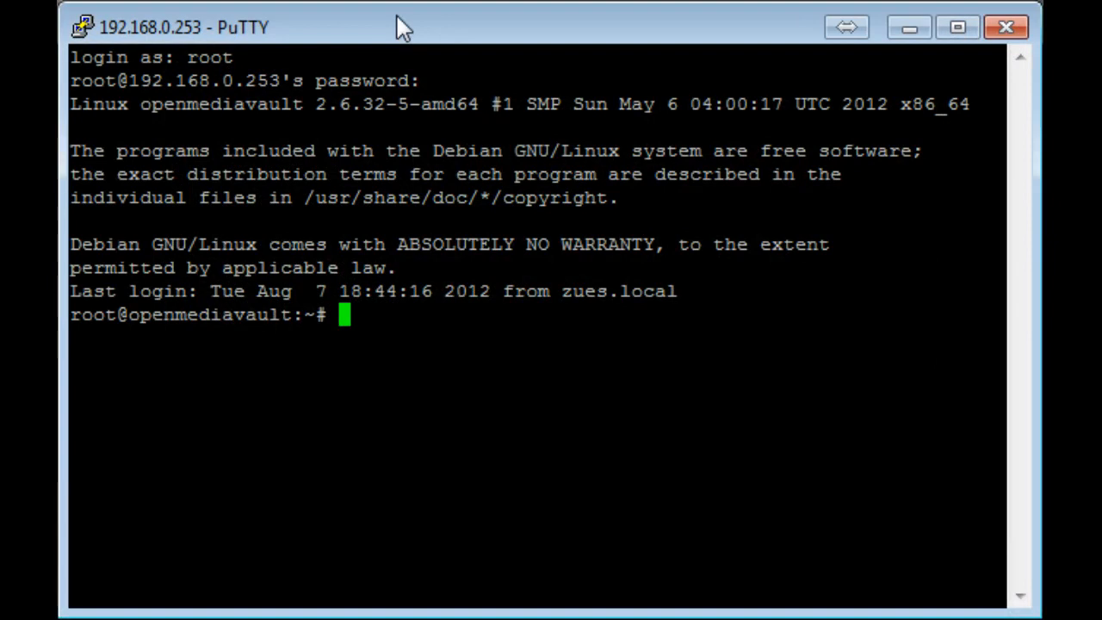
pyautogui.write('cd /')
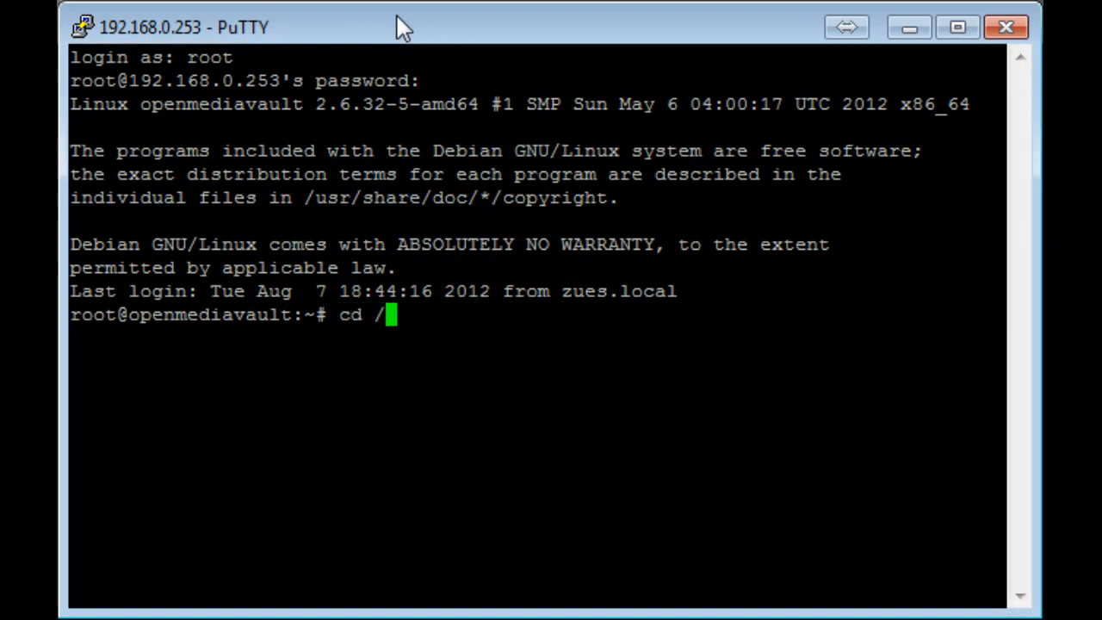
pyautogui.write('opt')
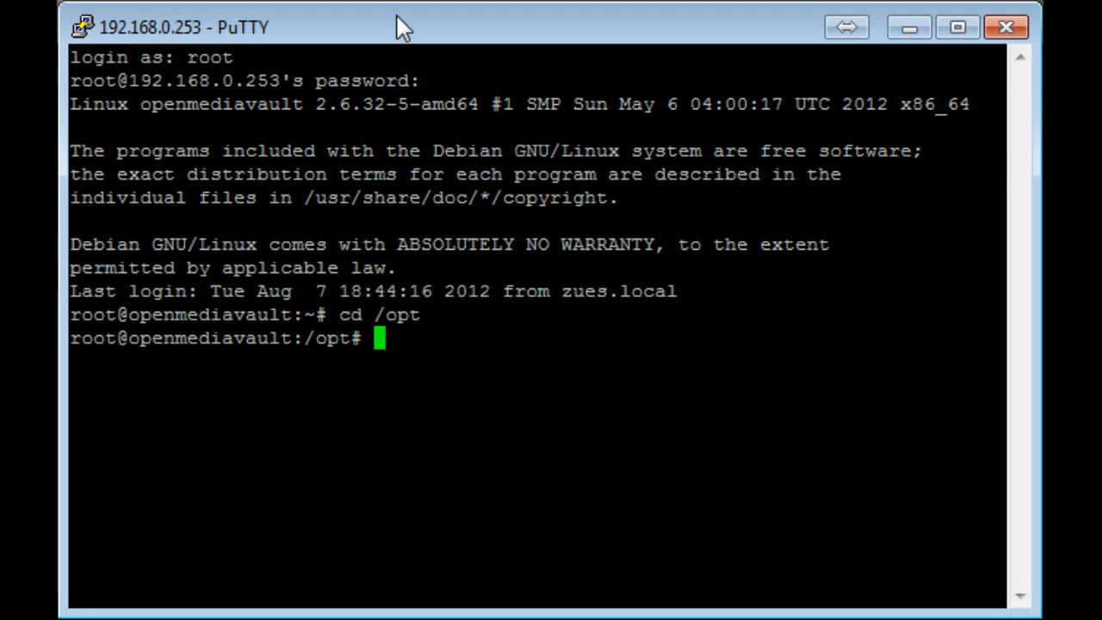
pyautogui.write('cd')
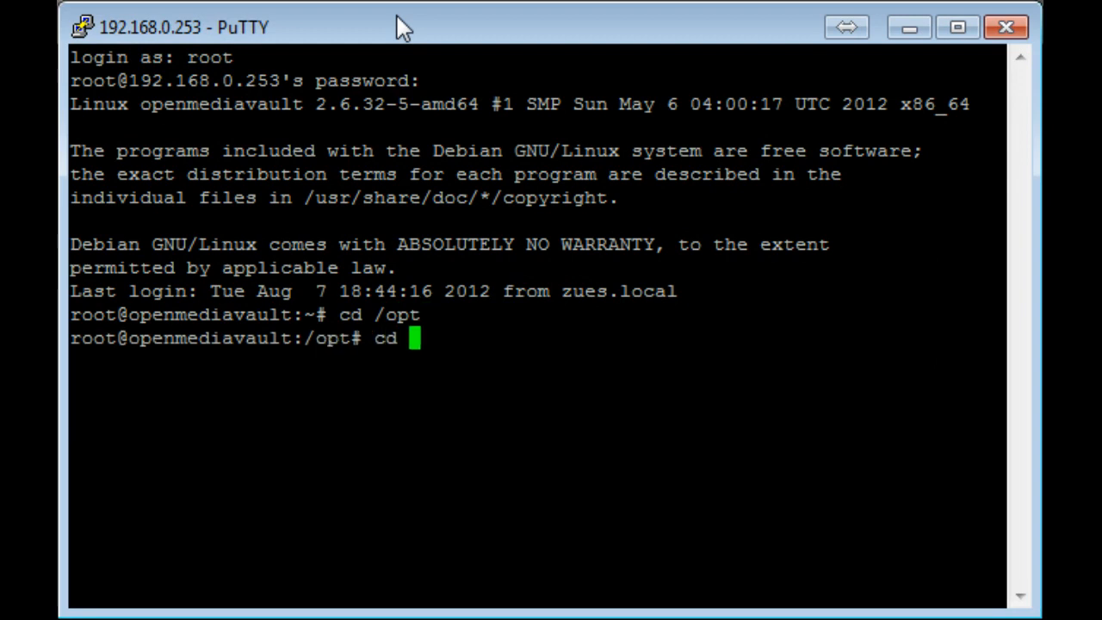
pyautogui.write('sickb')
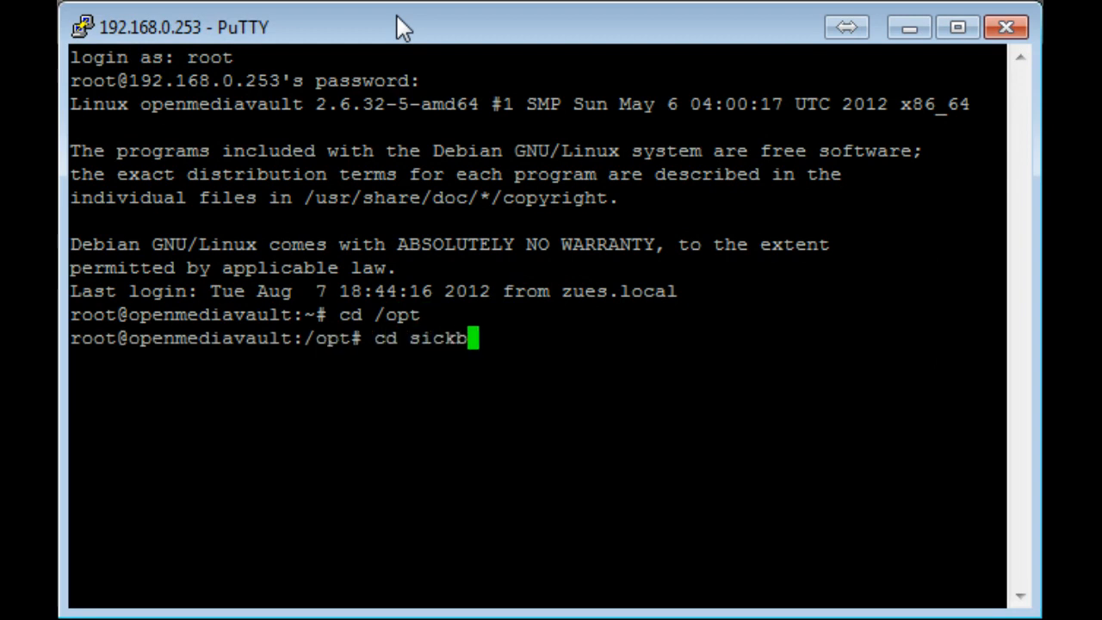
pyautogui.write('eard')
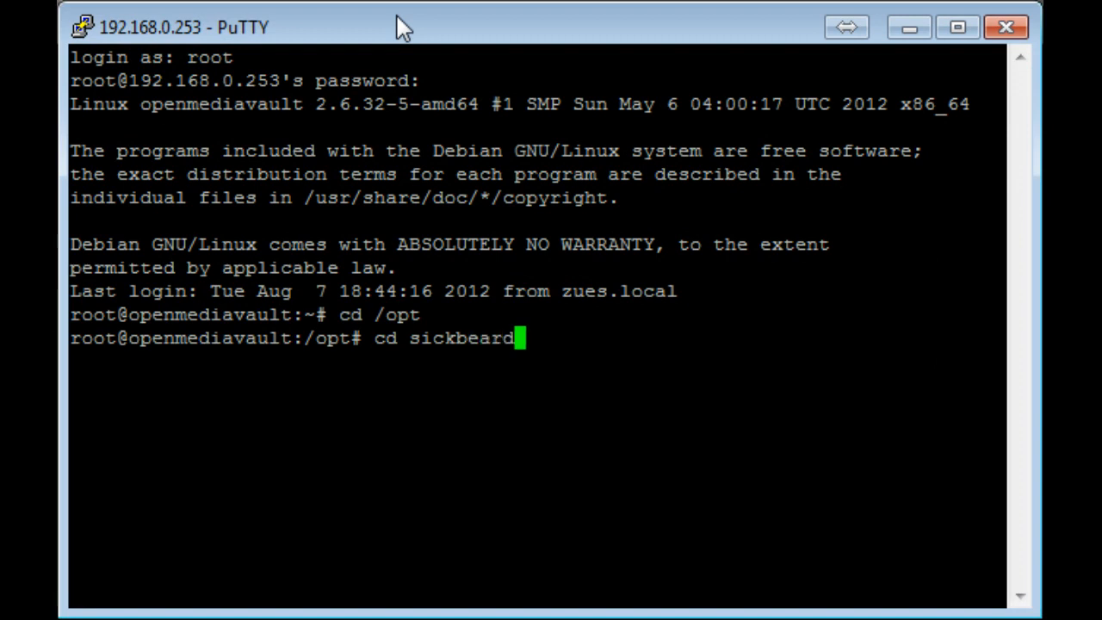
pyautogui.press('Return')
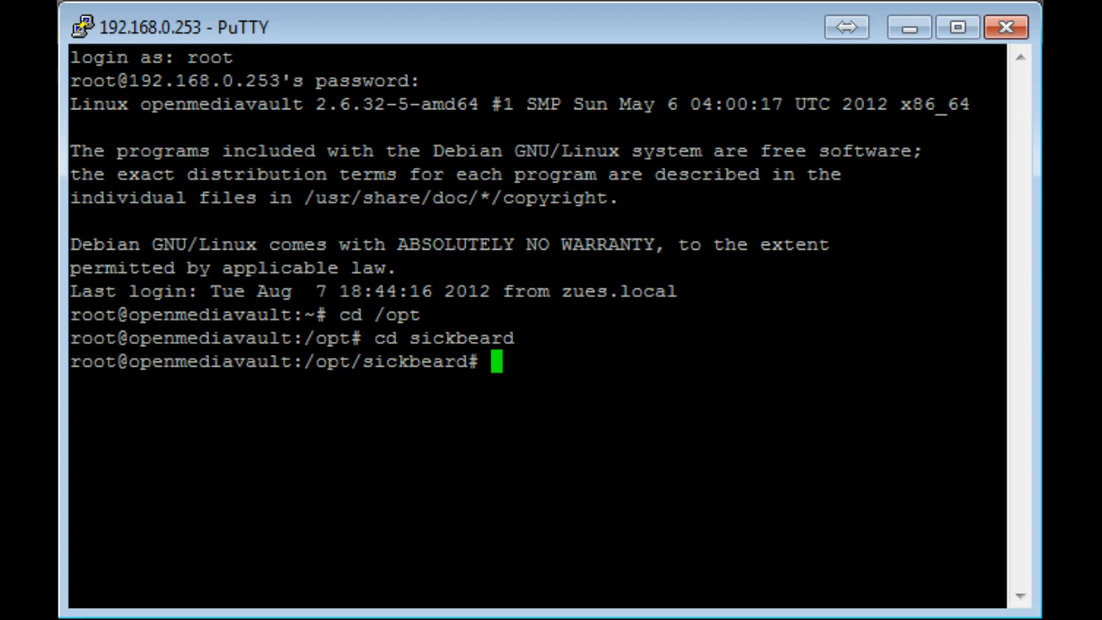
# Step: Open sickbeard.sh in the nano editor
pyautogui.write('nano')
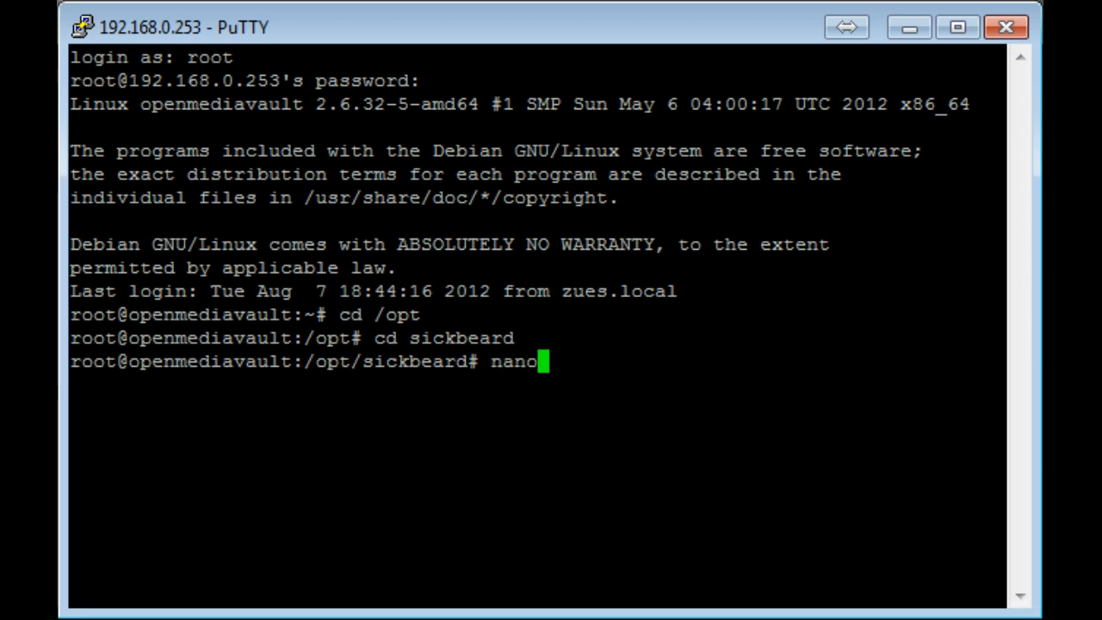
pyautogui.write('sickbea')
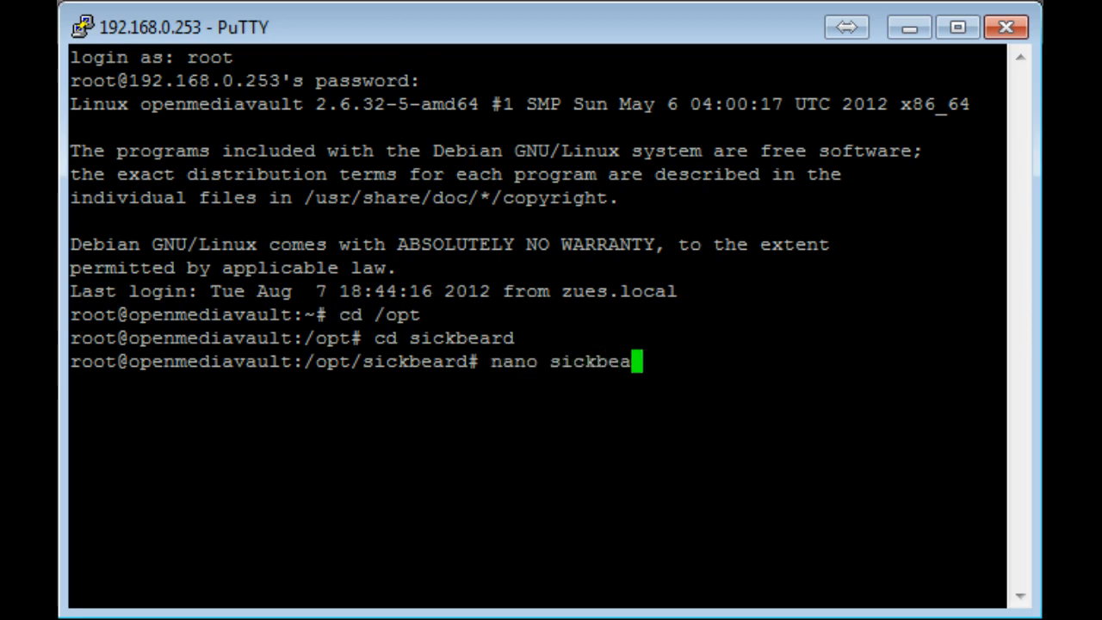
pyautogui.press('Return')
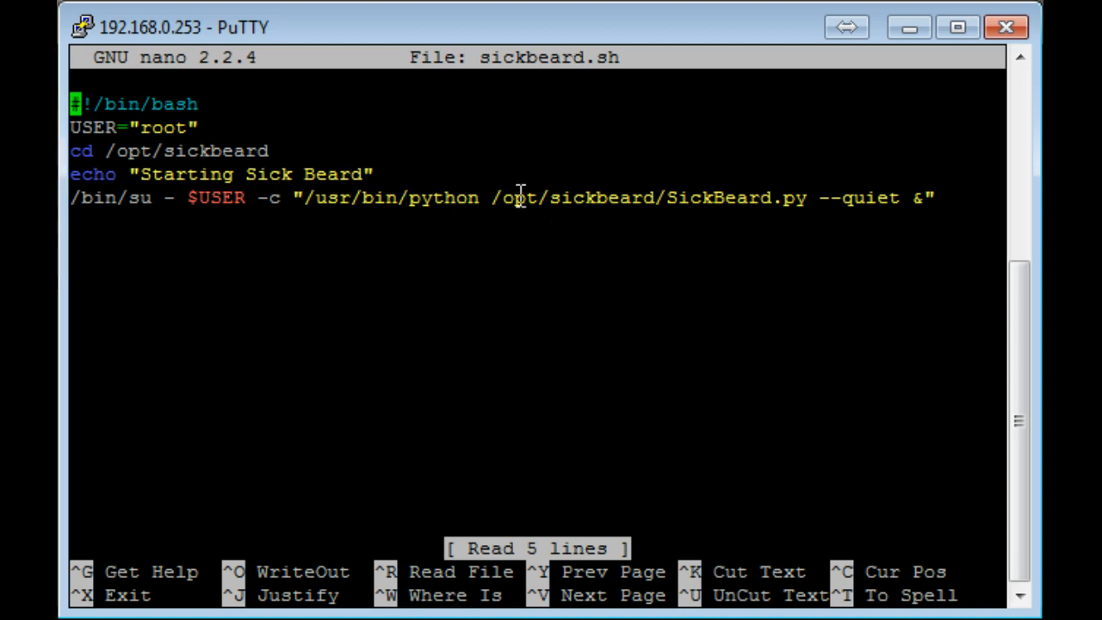
pyautogui.moveTo(695, 213)
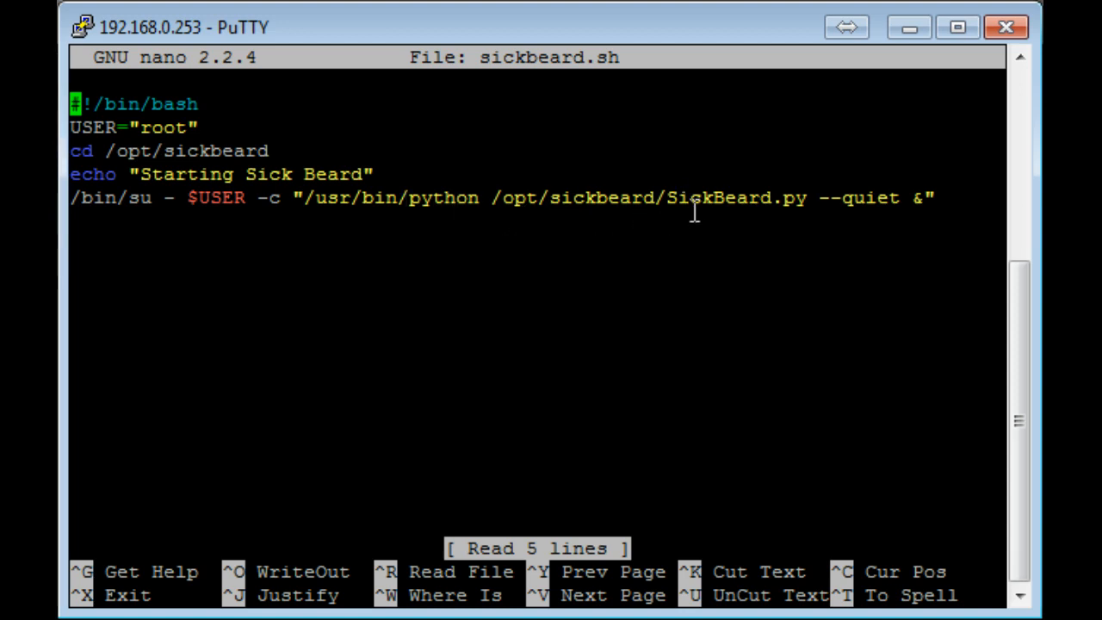
pyautogui.moveTo(836, 197)
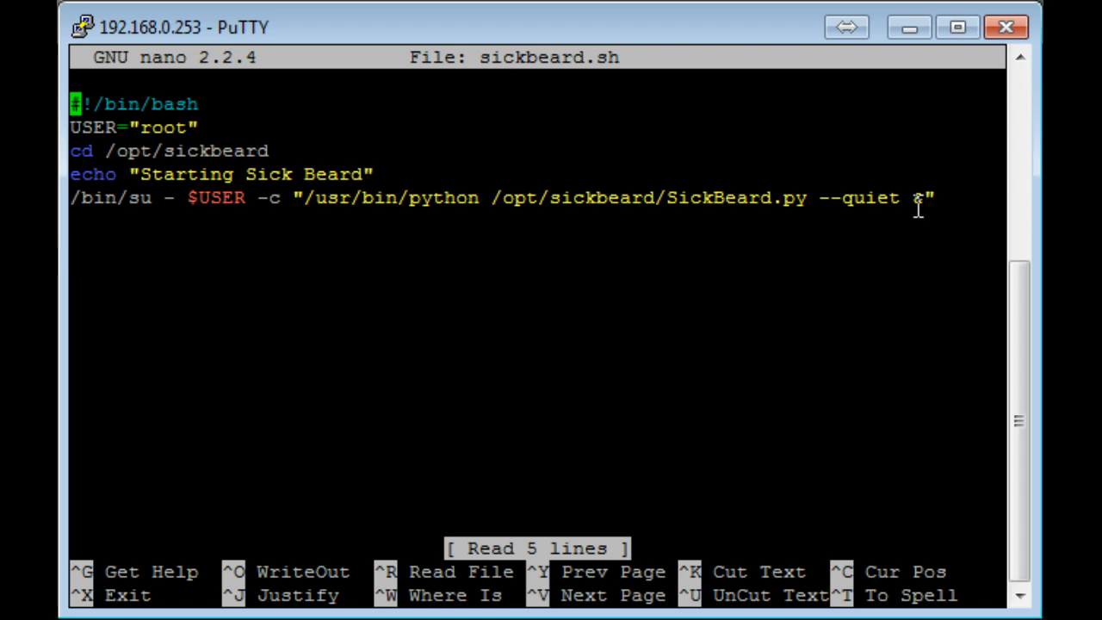
# Step: Exit nano without changes, back to the /opt/sickbeard prompt
pyautogui.press('ctrl+x')
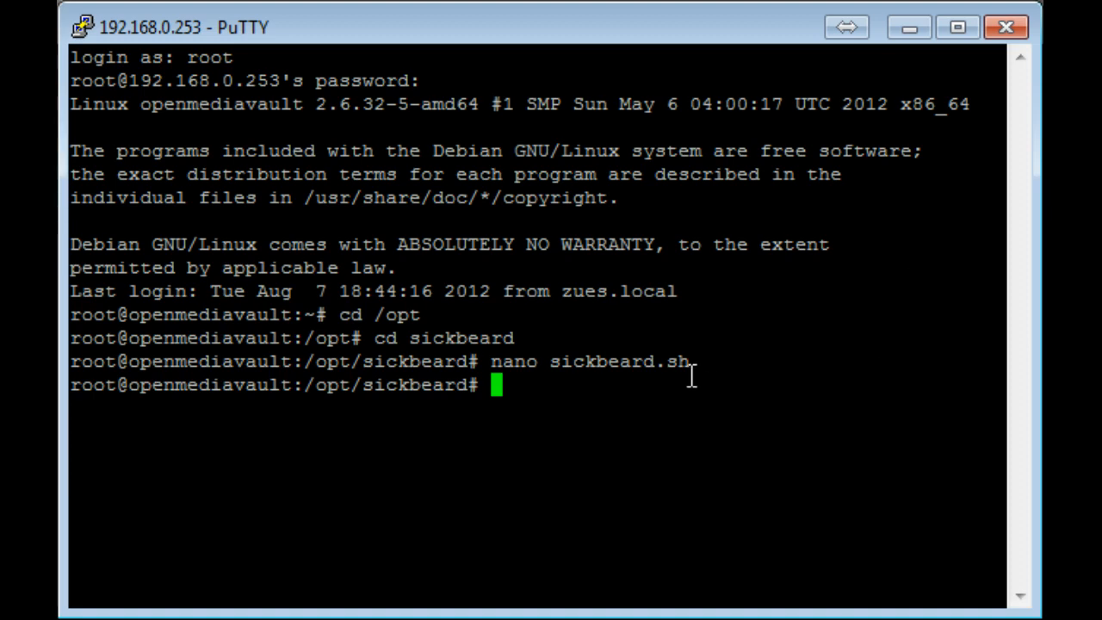
pyautogui.moveTo(603, 446)
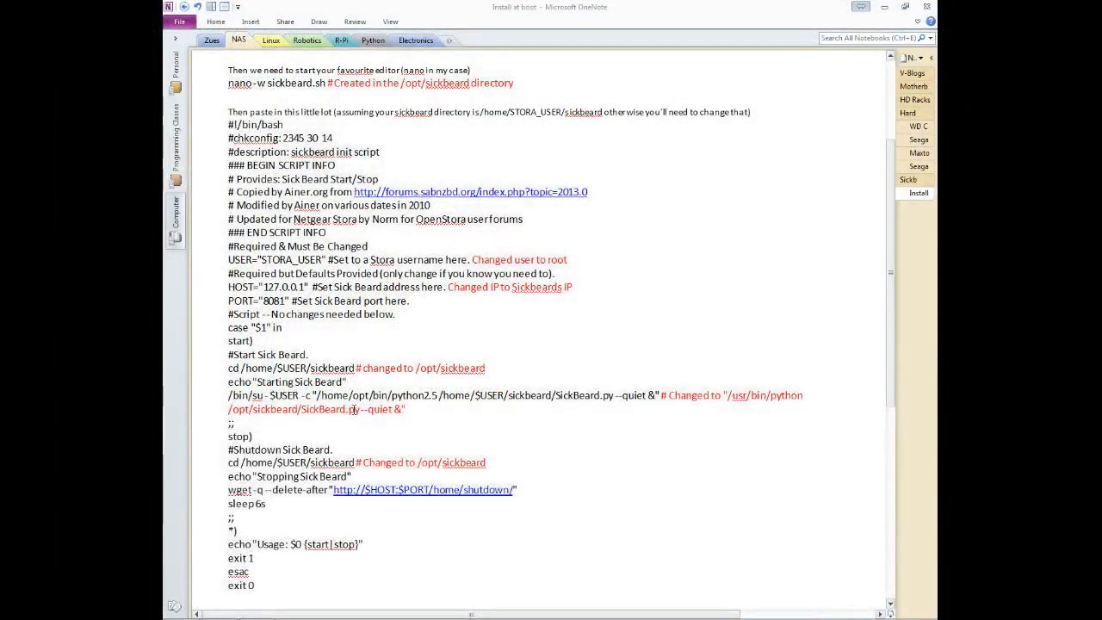
pyautogui.scroll(-3)
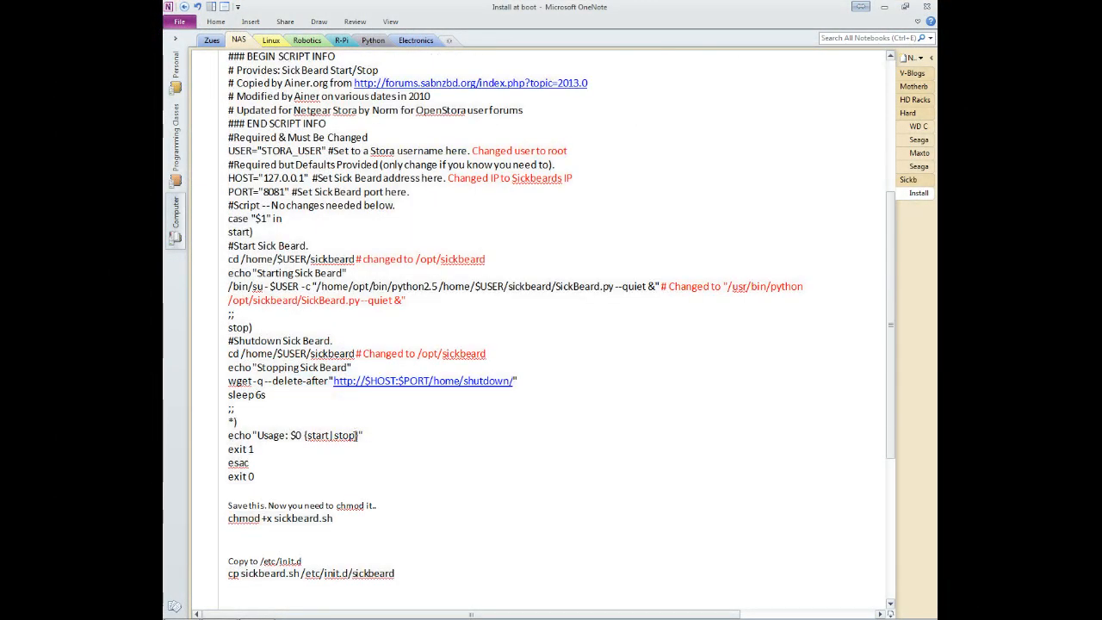
pyautogui.scroll(-3)
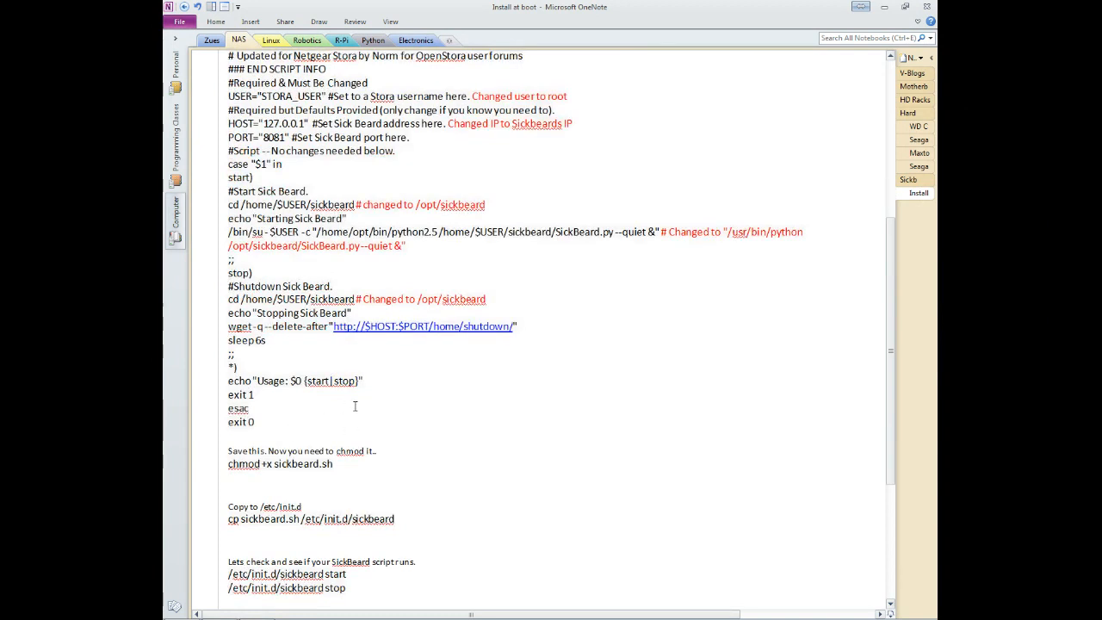
pyautogui.scroll(-3)
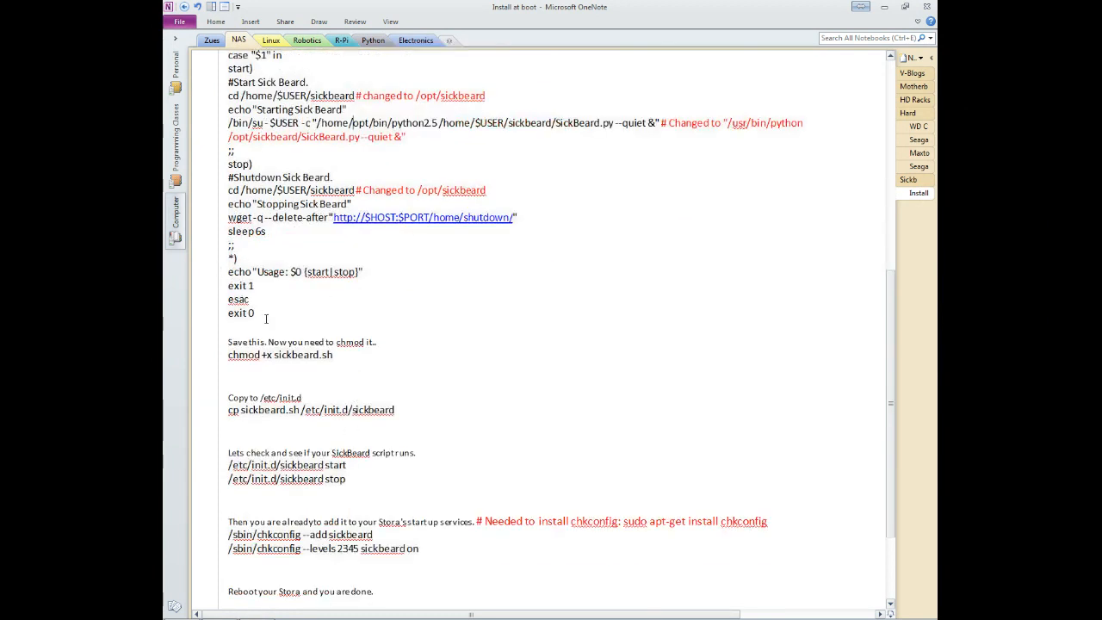
pyautogui.scroll(-3)
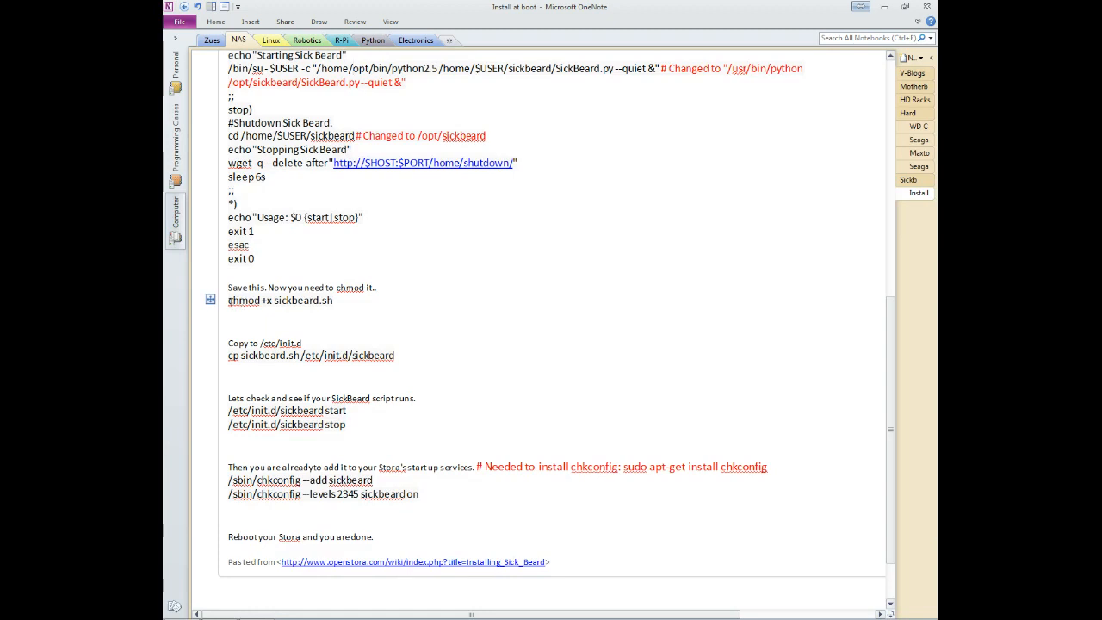
pyautogui.doubleClick(244, 299)
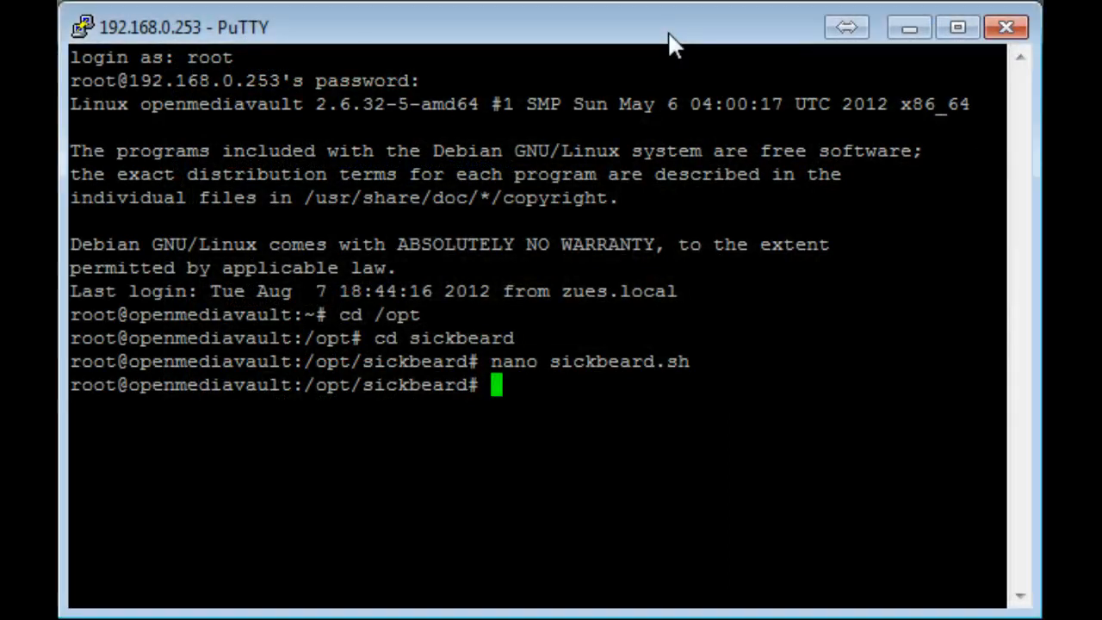
# Step: Make sickbeard.sh executable with chmod +x
pyautogui.write('chmod +')
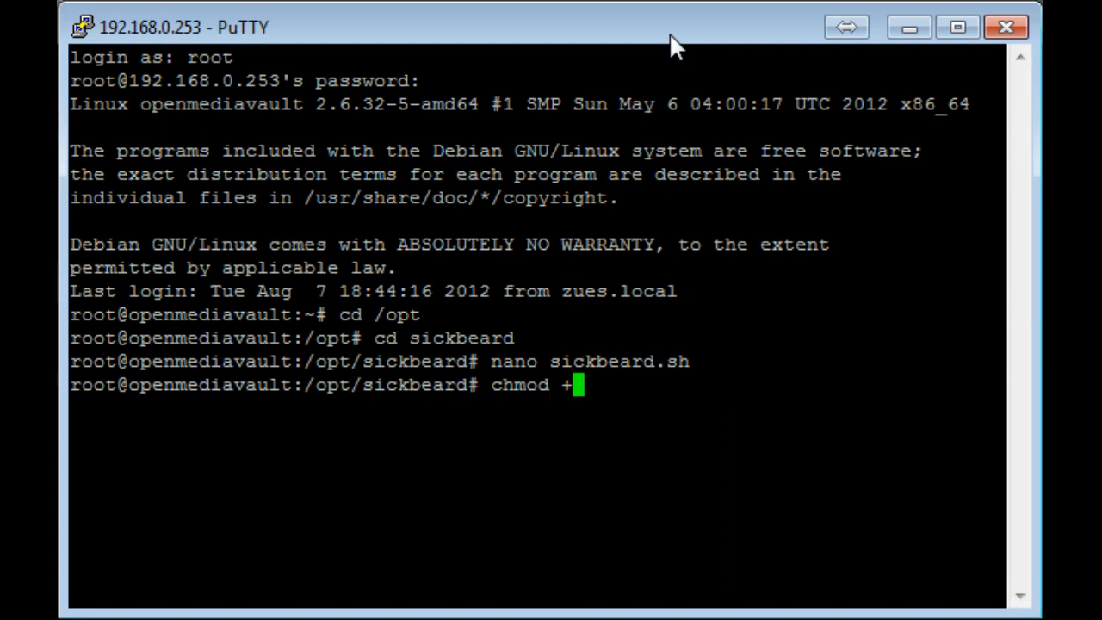
pyautogui.write('x')
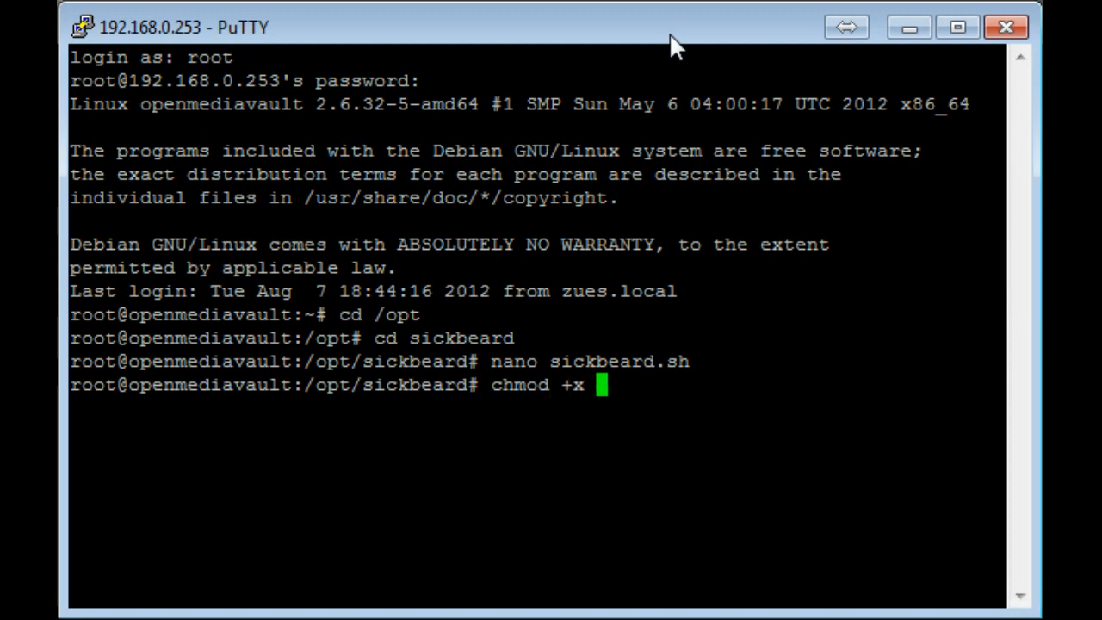
pyautogui.write('sickbeard')
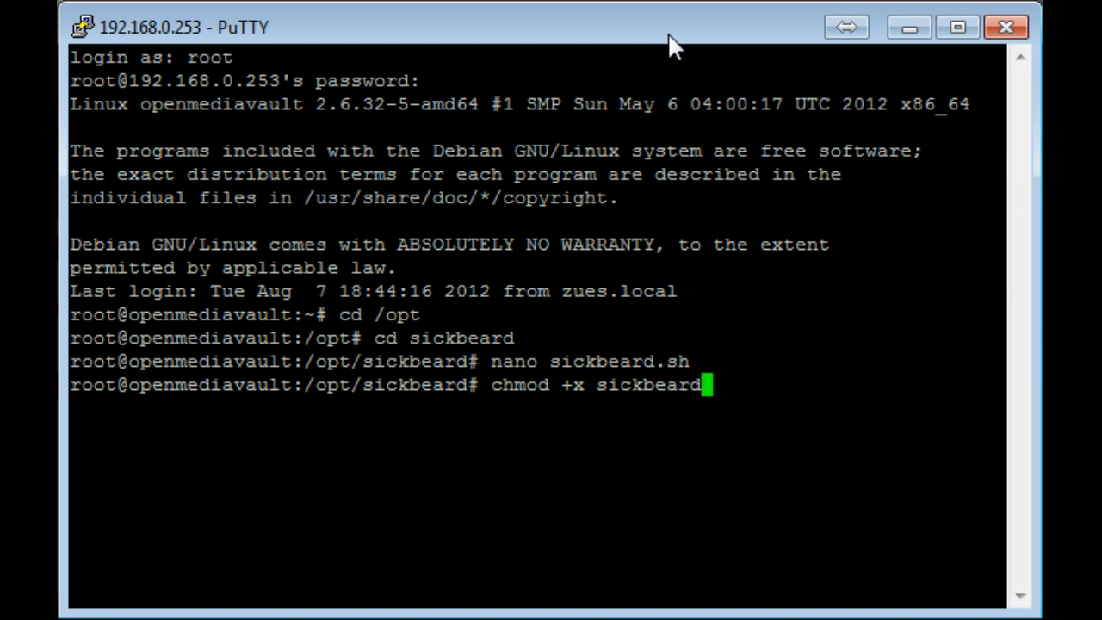
pyautogui.write('.sh')
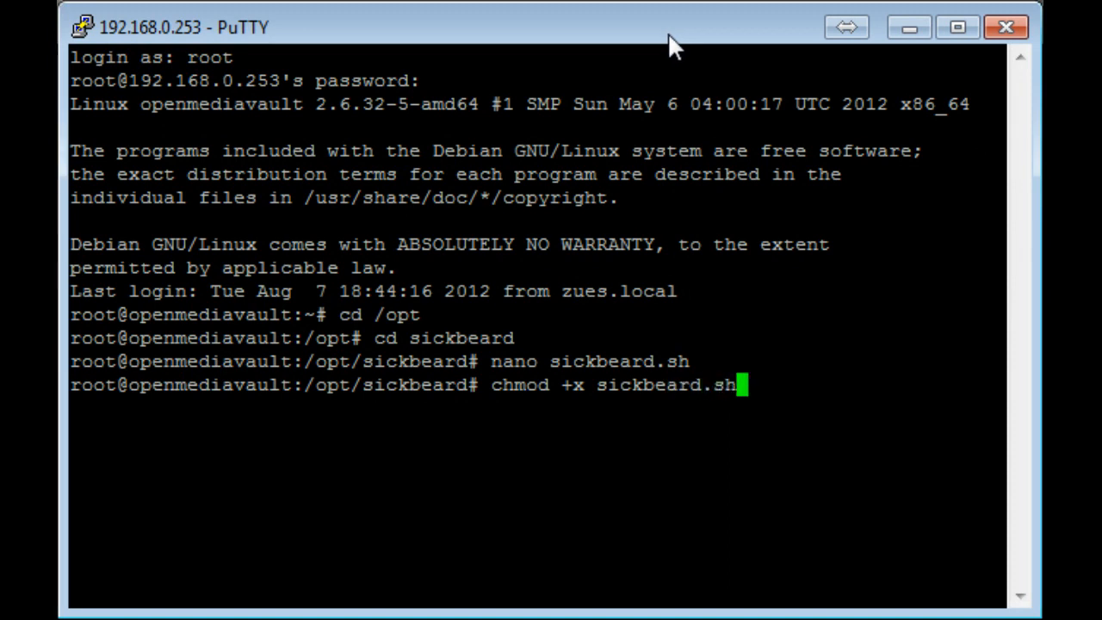
pyautogui.press('Return')
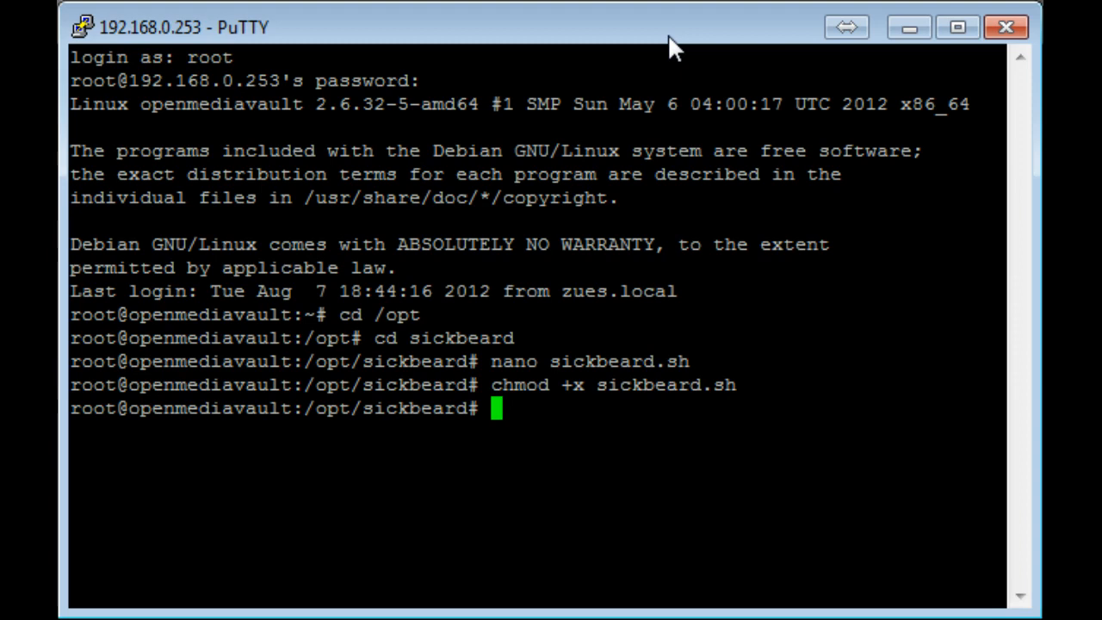
pyautogui.moveTo(536, 389)
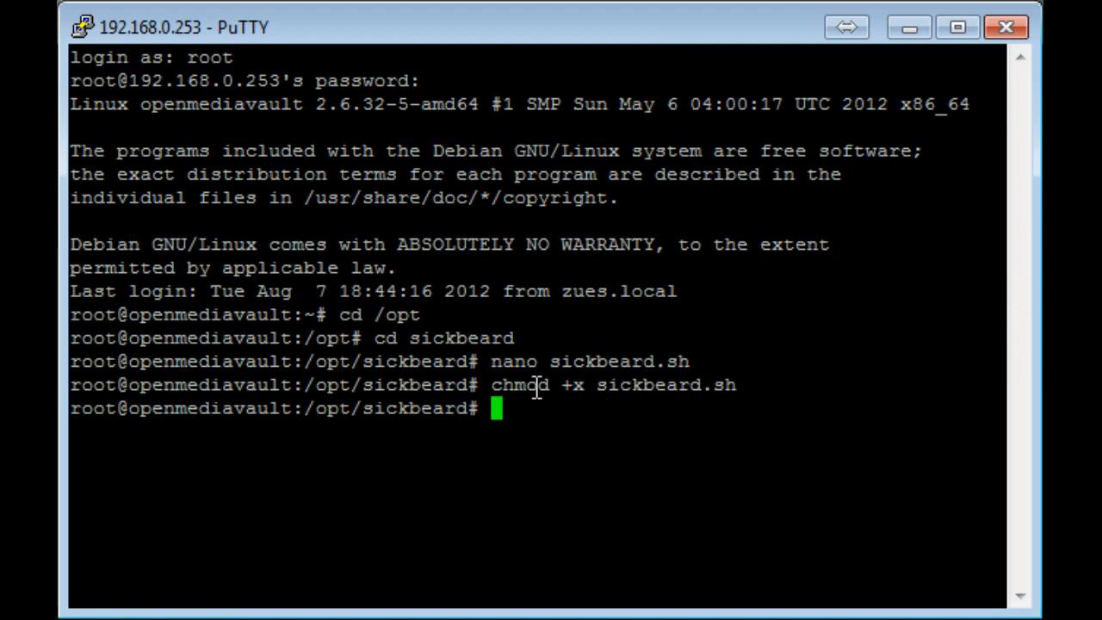
pyautogui.moveTo(422, 396)
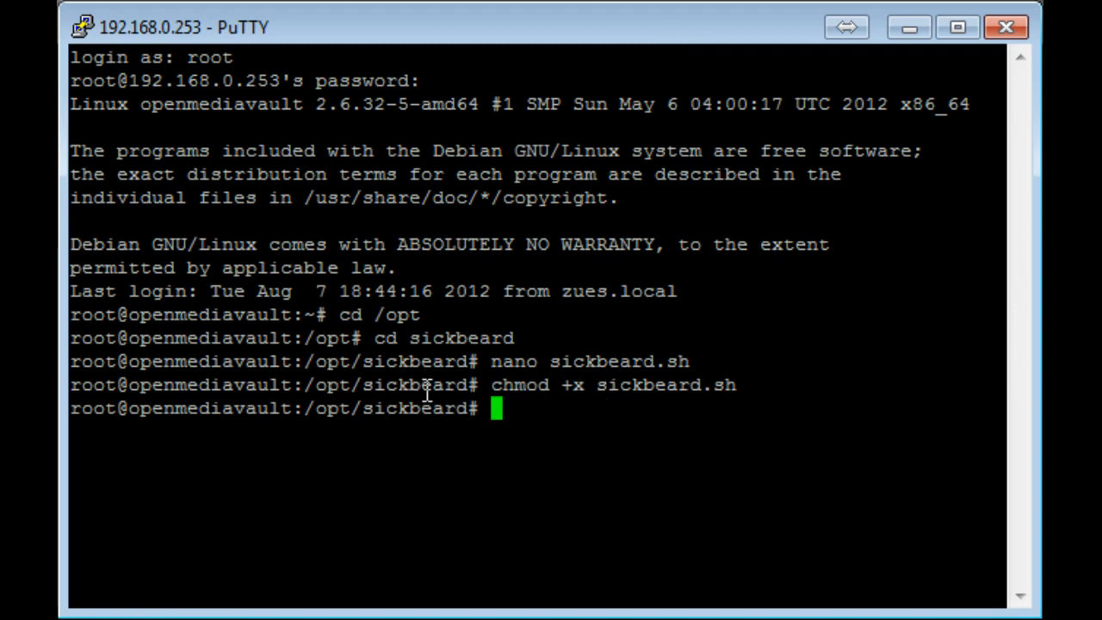
pyautogui.moveTo(592, 419)
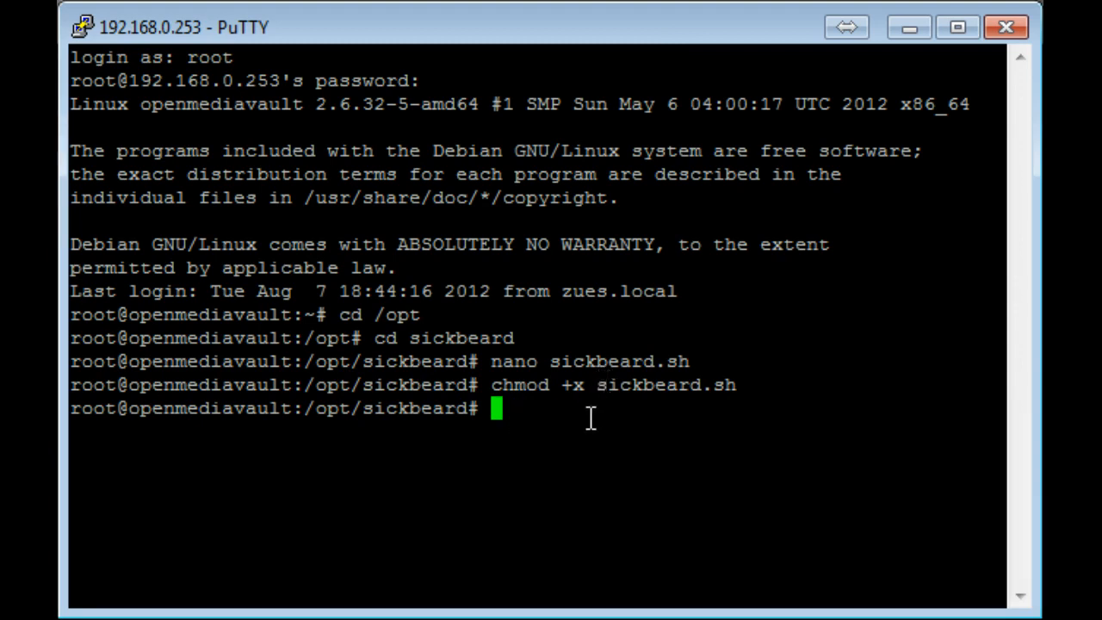
# Step: Run chmod +x again using the full /opt/sickbeard/sickbeard.sh path
pyautogui.write('chmod +x sickbeard.sh')
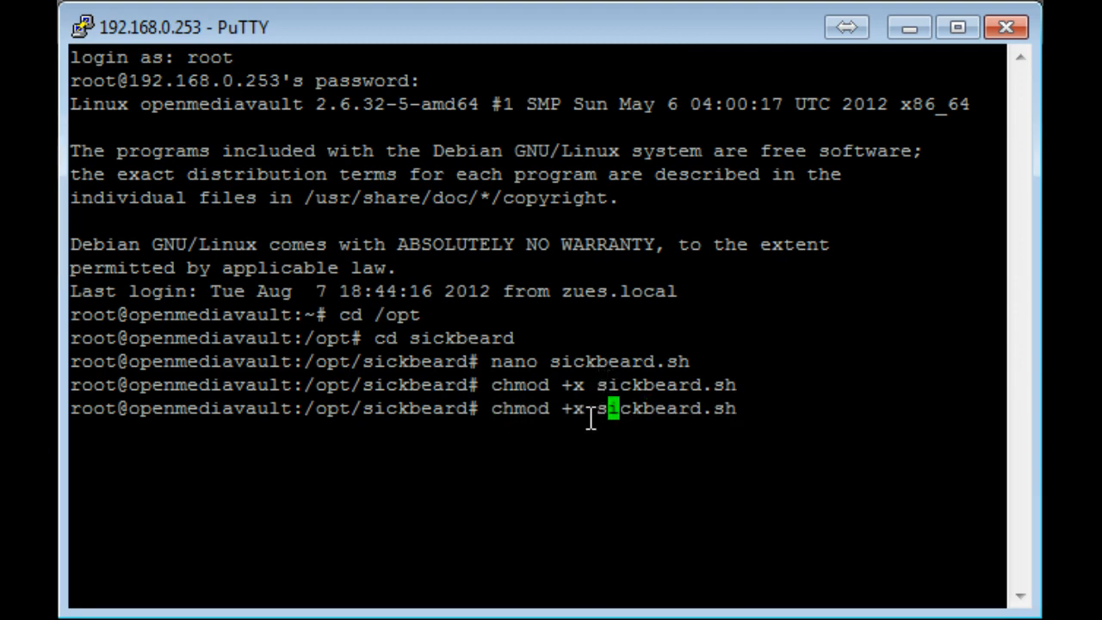
pyautogui.write('/opt')
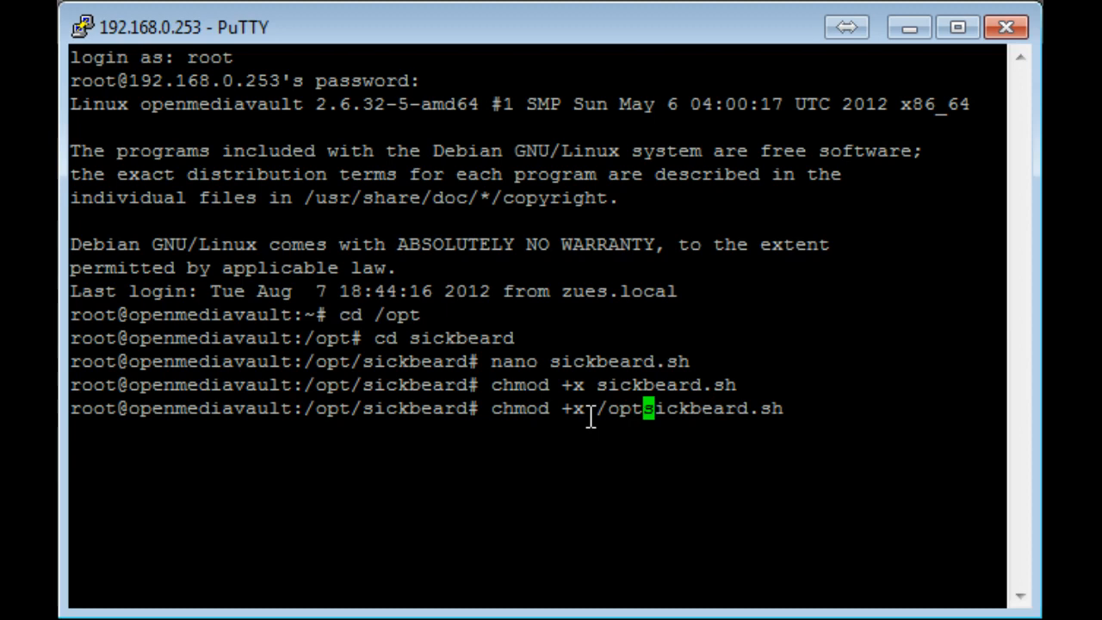
pyautogui.write('sickbeard/')
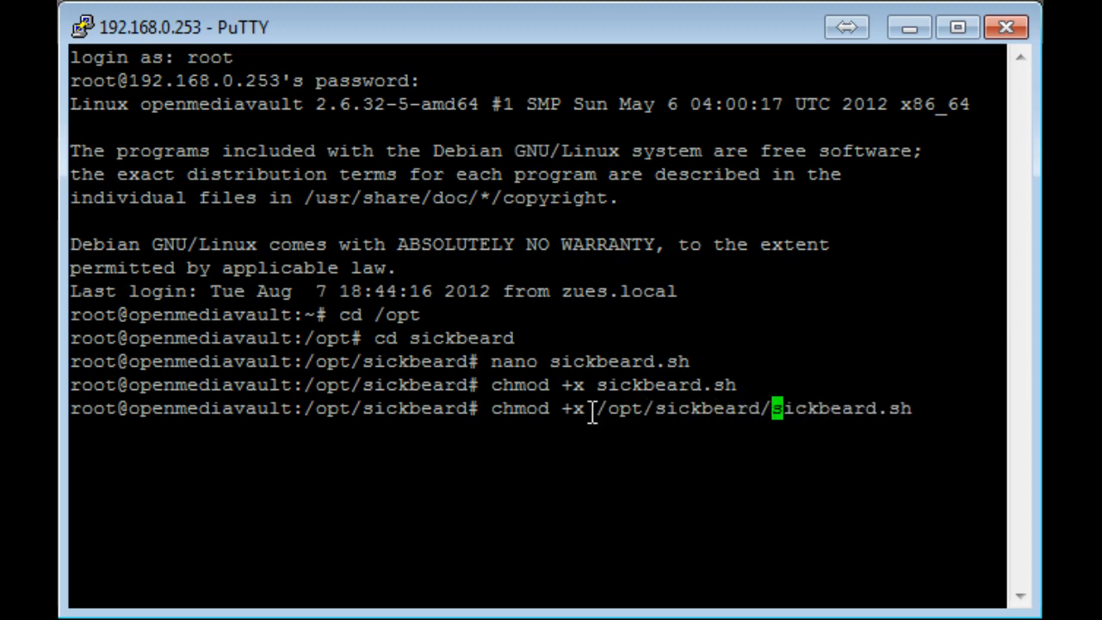
pyautogui.press('Return')
pyautogui.write('c')
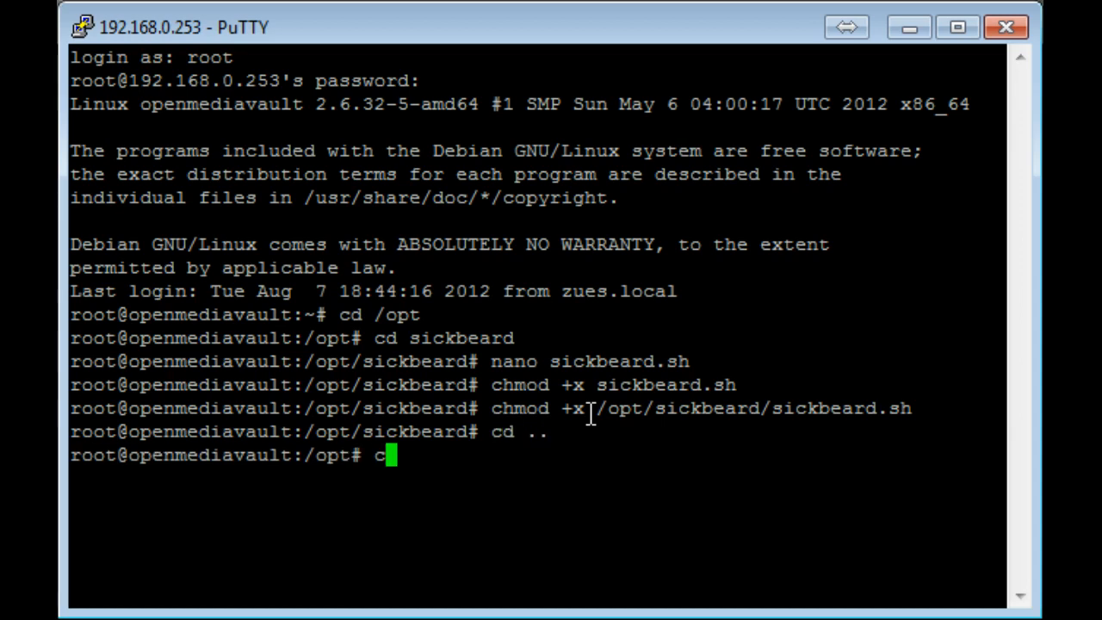
# Step: From the root directory, try copying sickbeard.sh to /etc/init.d/sickbeard, which fails
pyautogui.write('d ..')
pyautogui.press('Return')
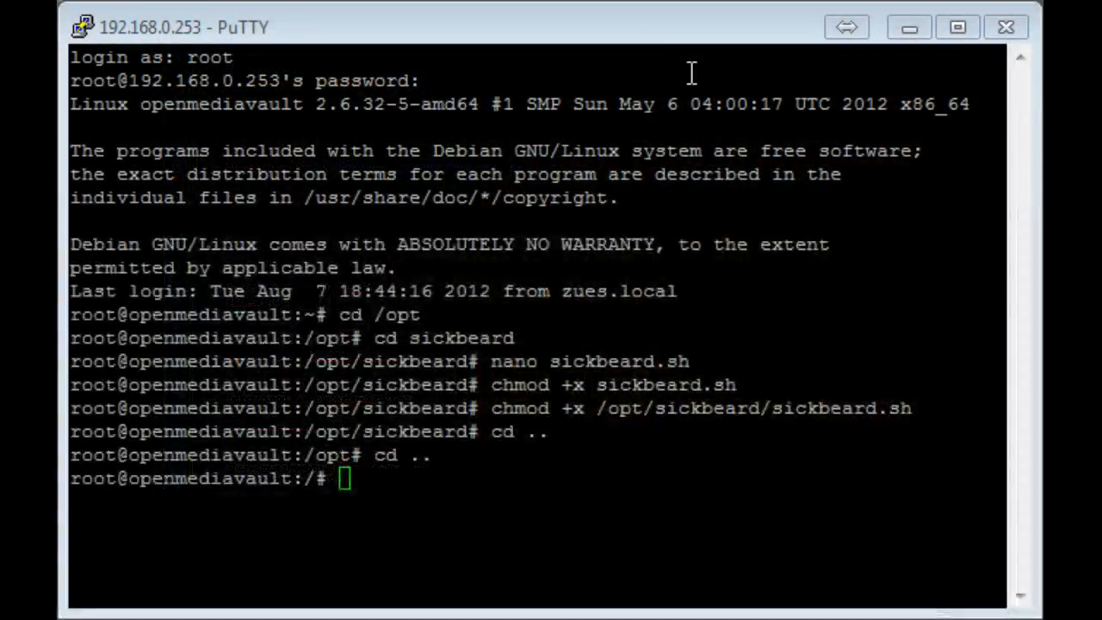
pyautogui.write('cp')
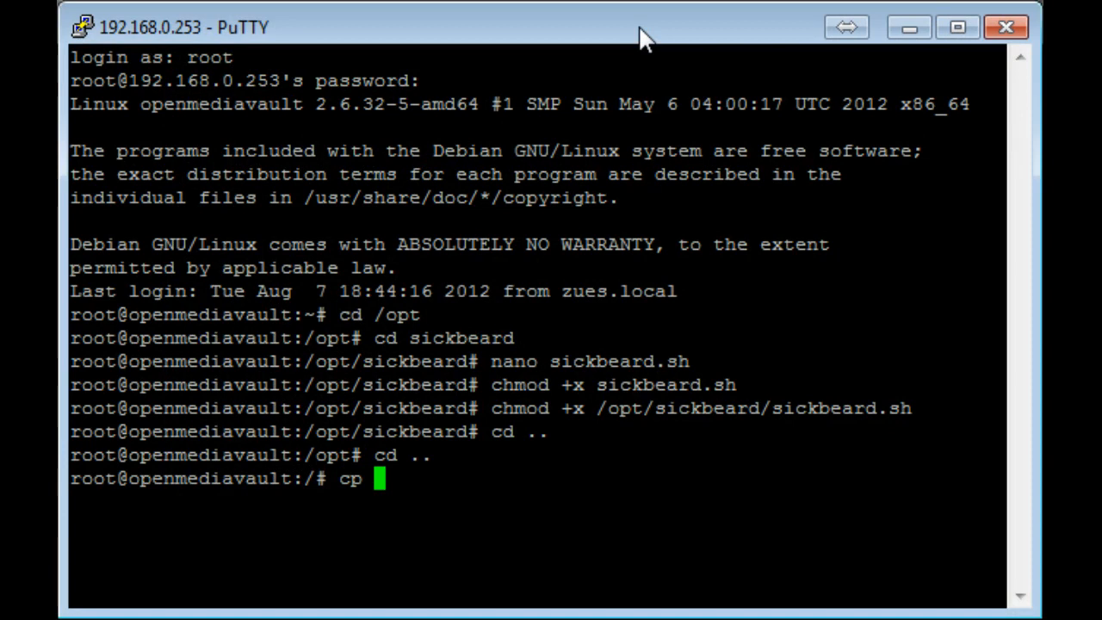
pyautogui.write('si')
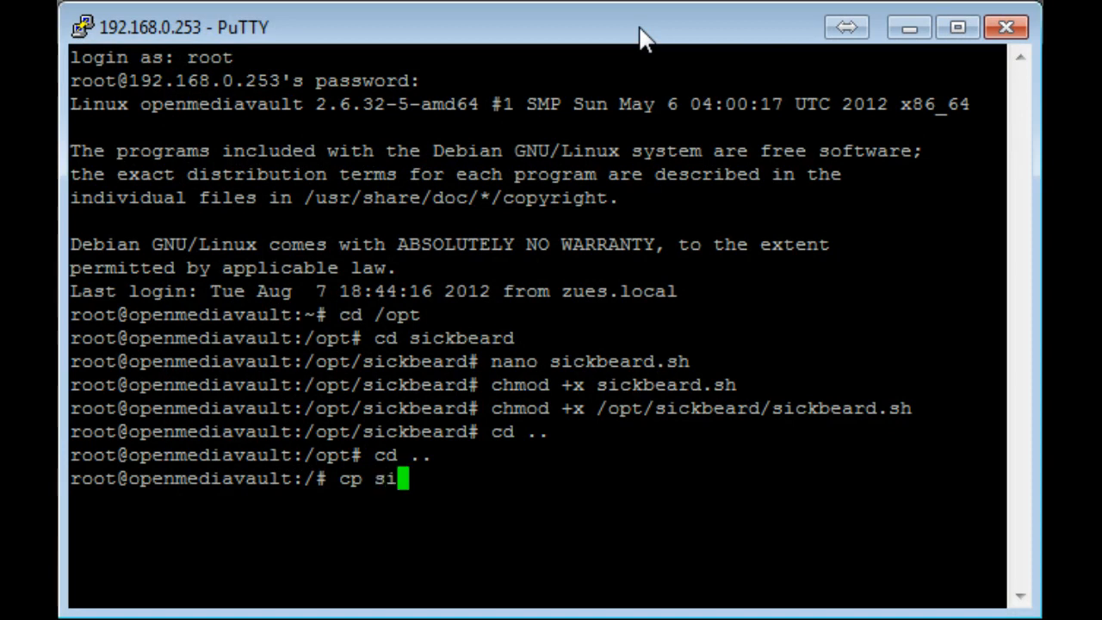
pyautogui.write('ckbeard')
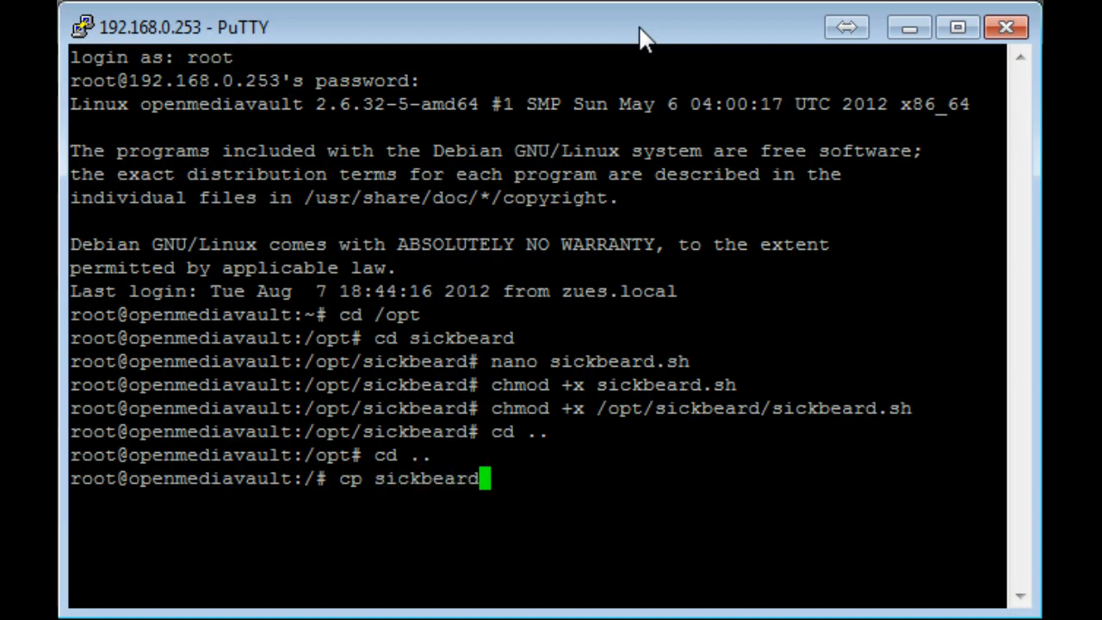
pyautogui.write('.s')
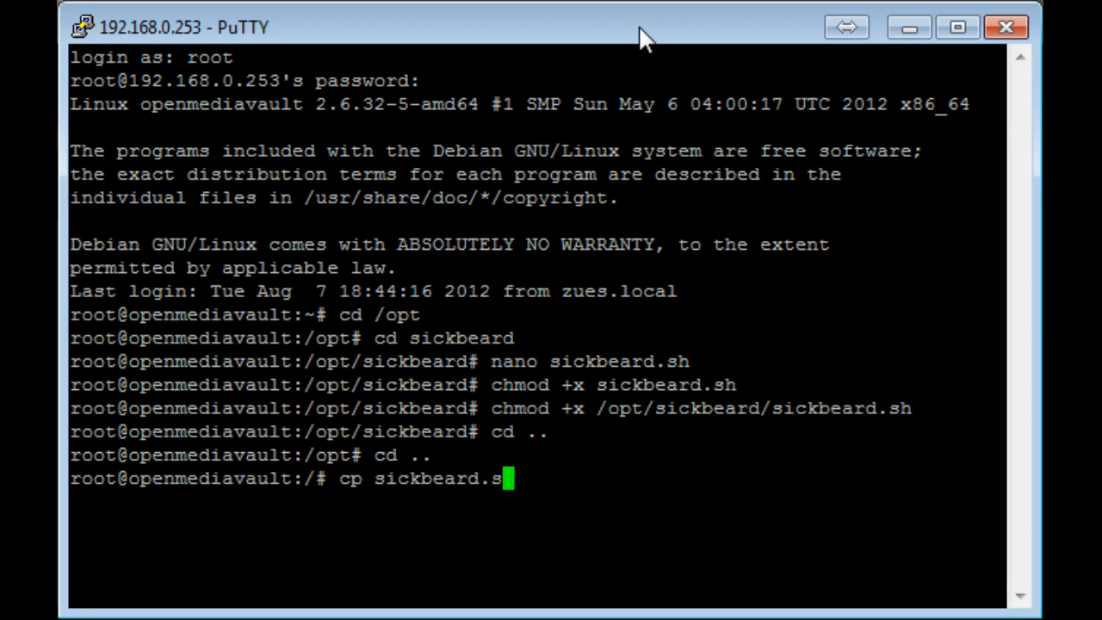
pyautogui.write('h')
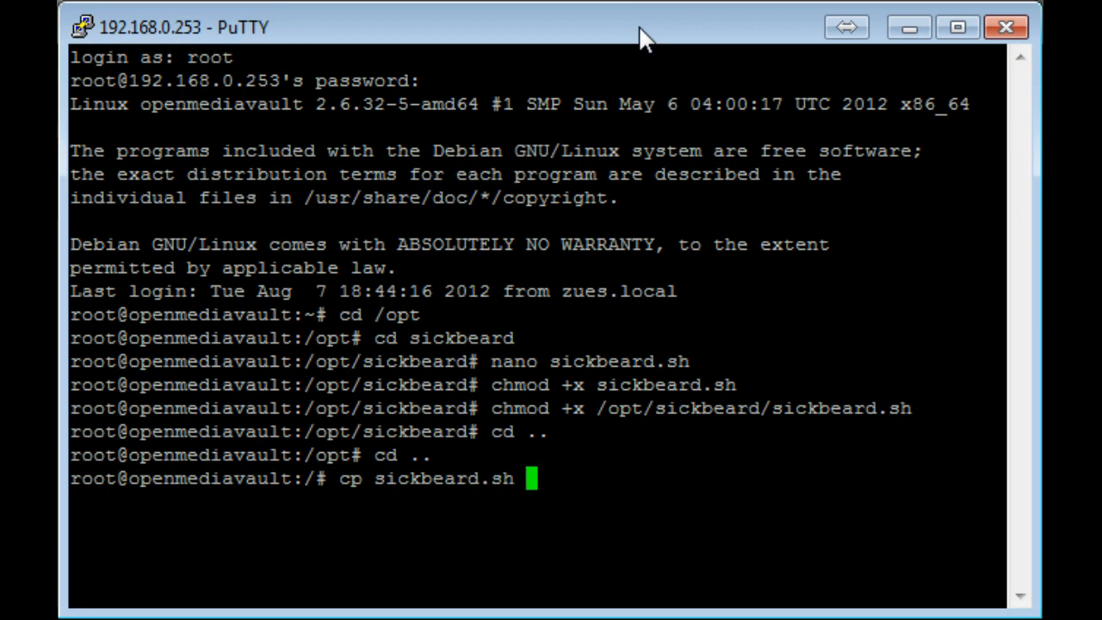
pyautogui.write('/etc')
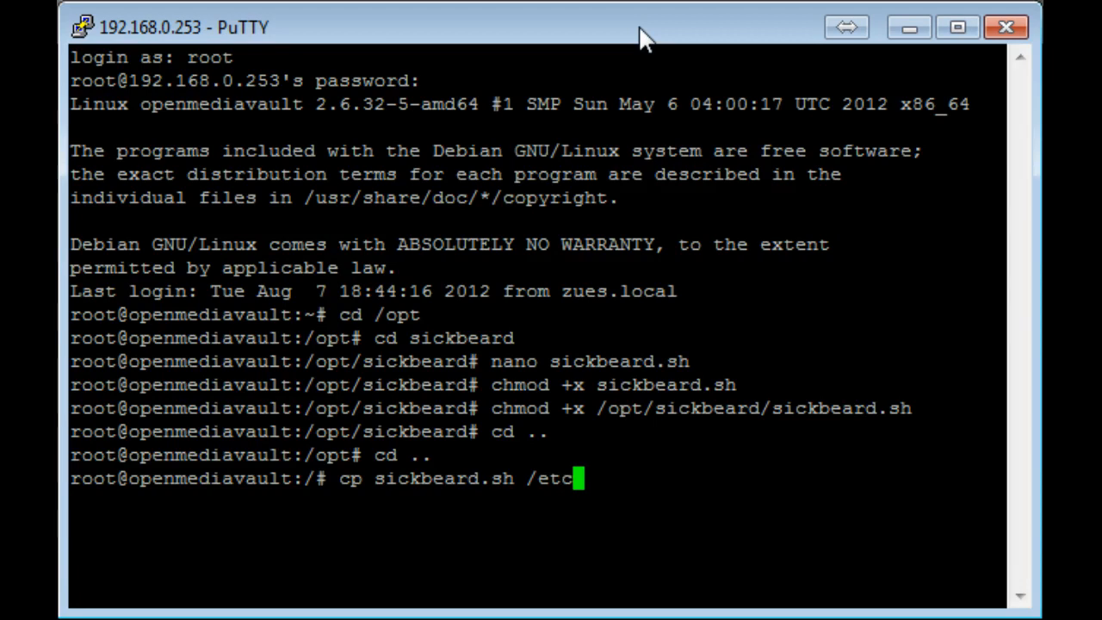
pyautogui.write('/ini')
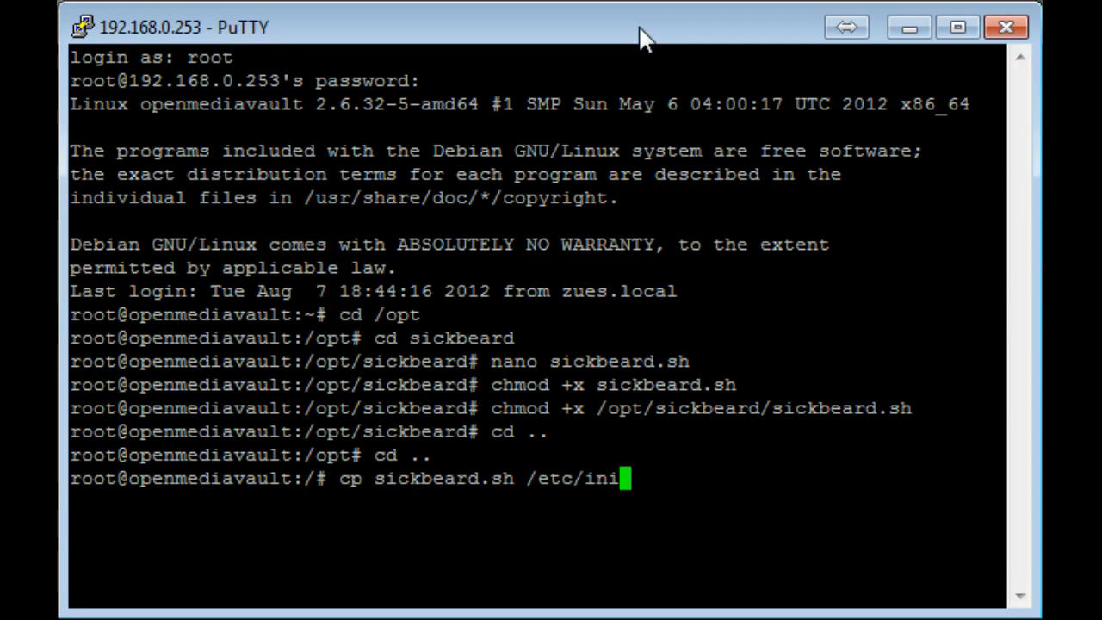
pyautogui.write('t')
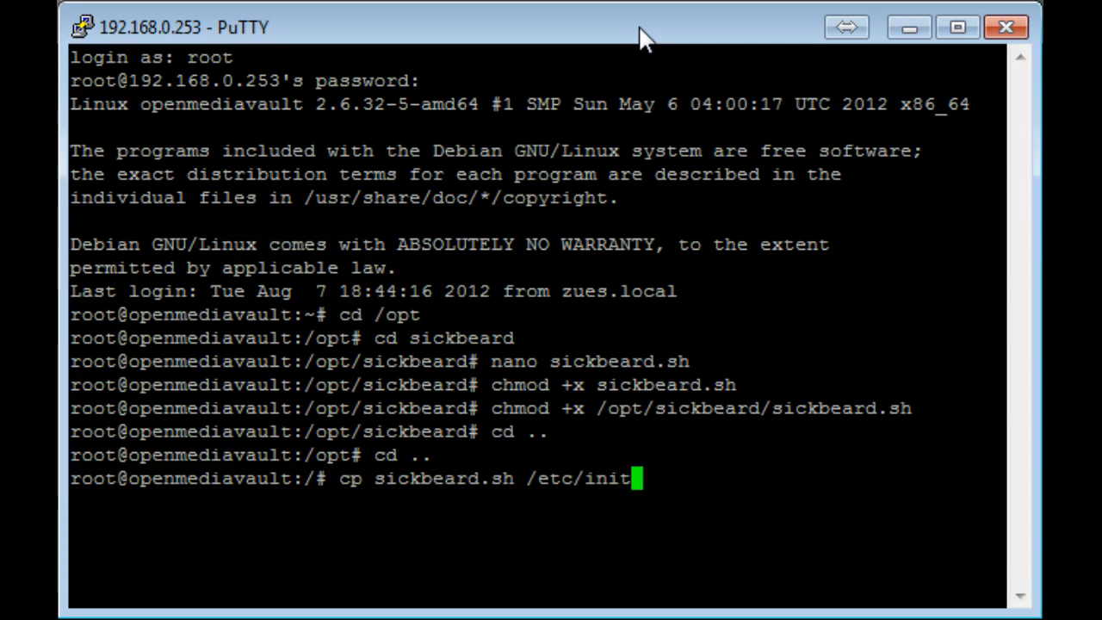
pyautogui.write('d/')
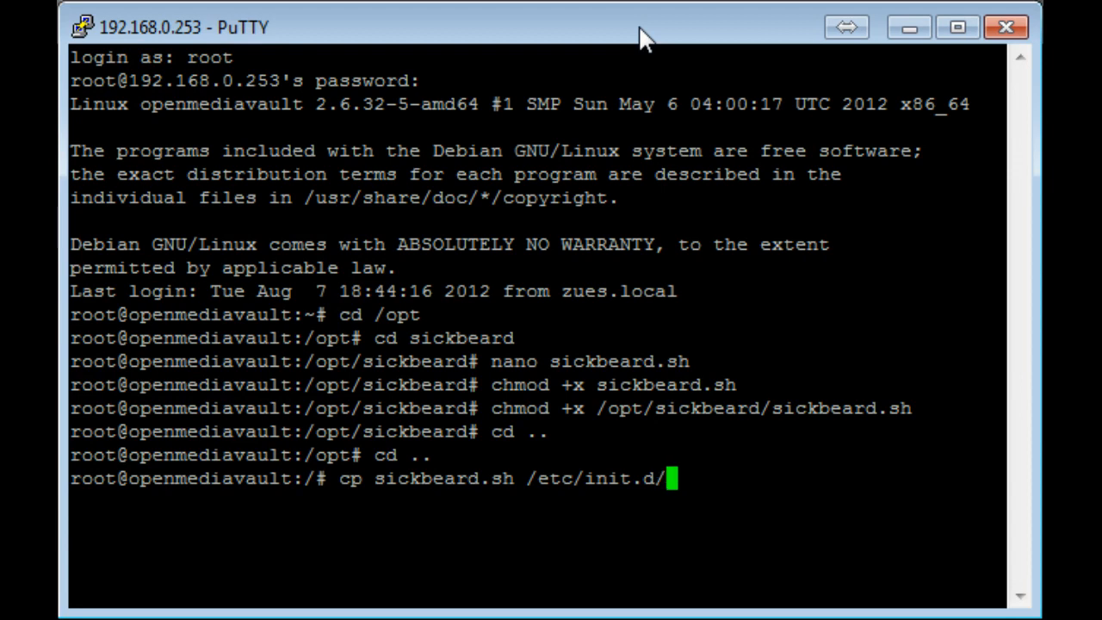
pyautogui.write('sickbear')
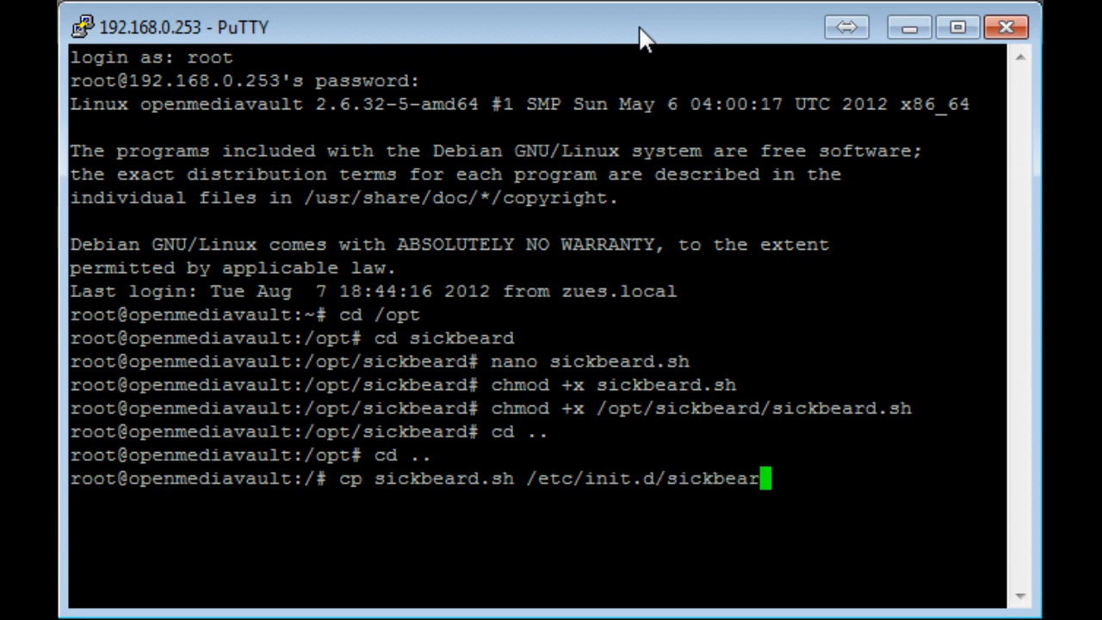
pyautogui.press('Return')
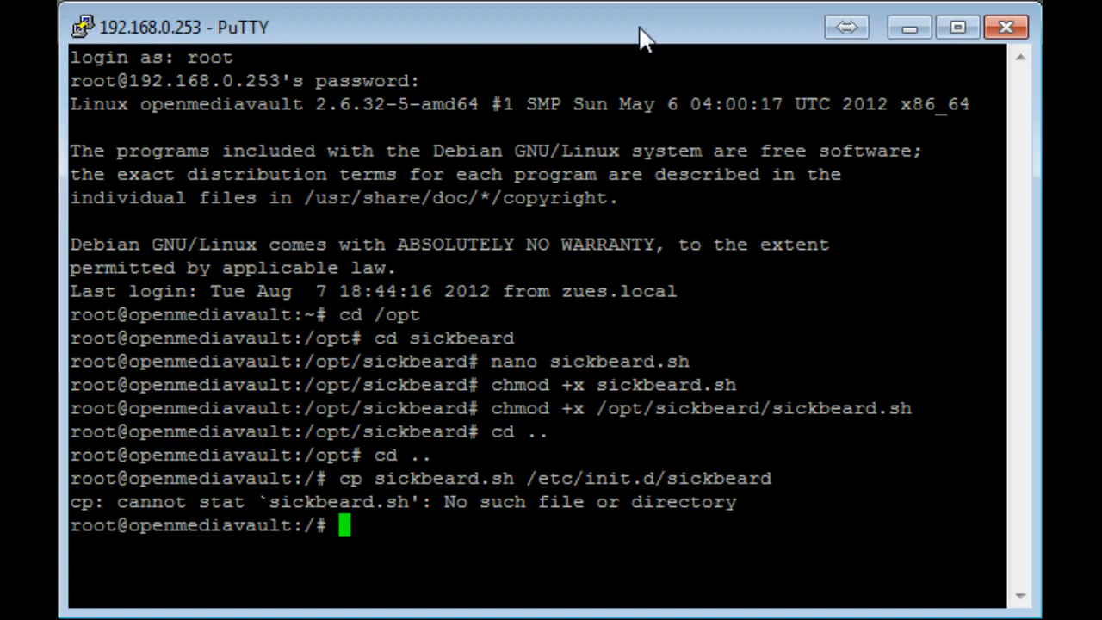
# Step: Rerun the copy to /etc/init.d/sickbeard with the full /opt/sickbeard/sickbeard.sh path
pyautogui.write('cp sickbeard.sh /etc/init.d/sickbeard')
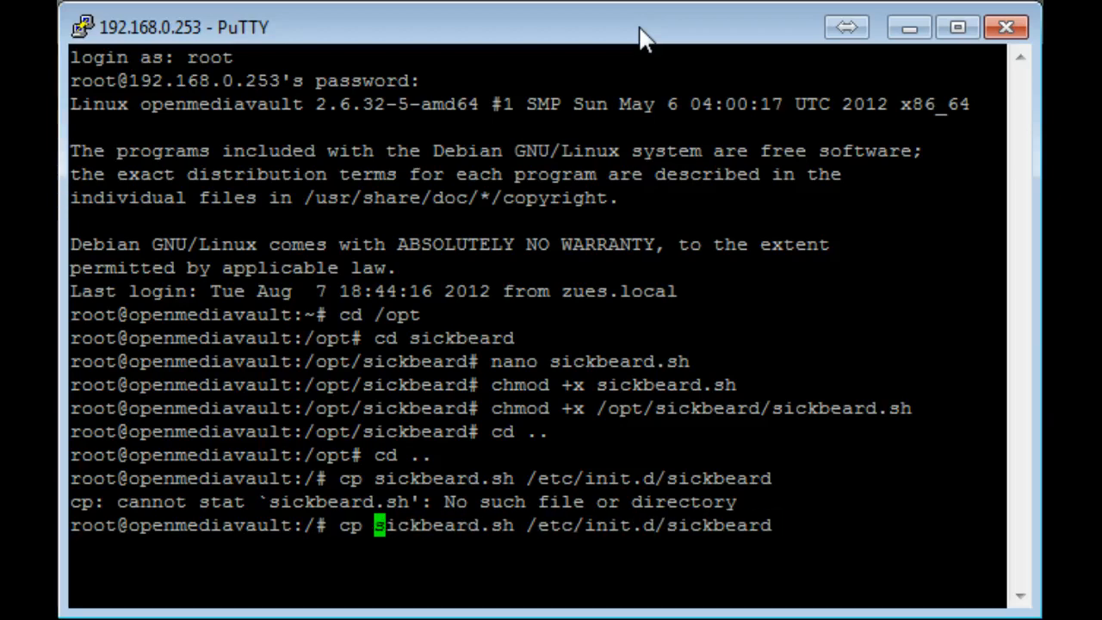
pyautogui.write('/')
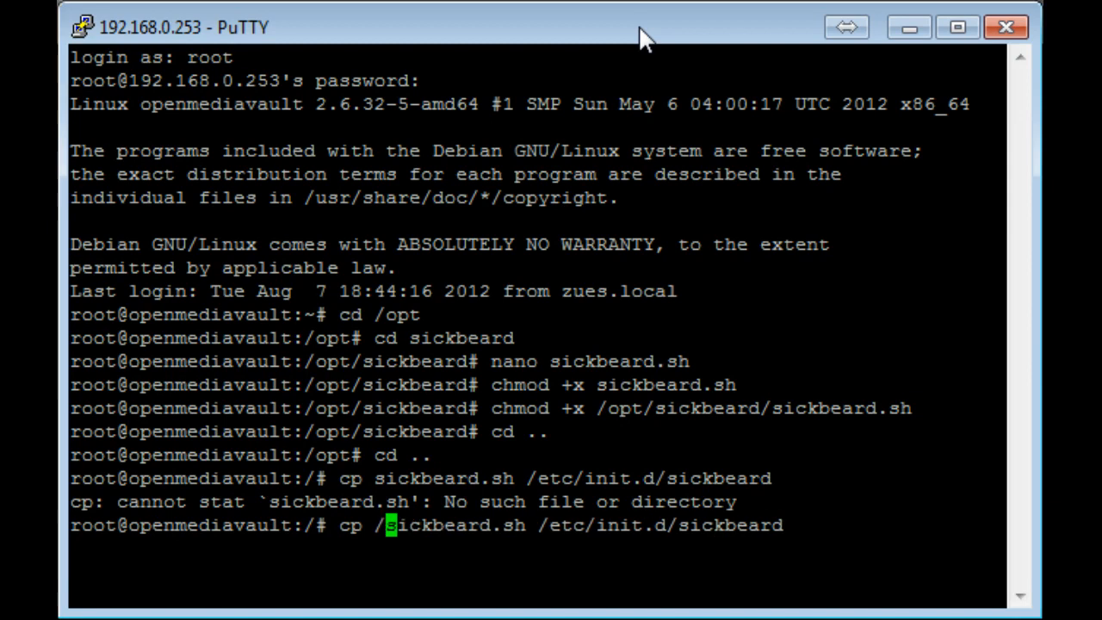
pyautogui.write('opt/sickbe')
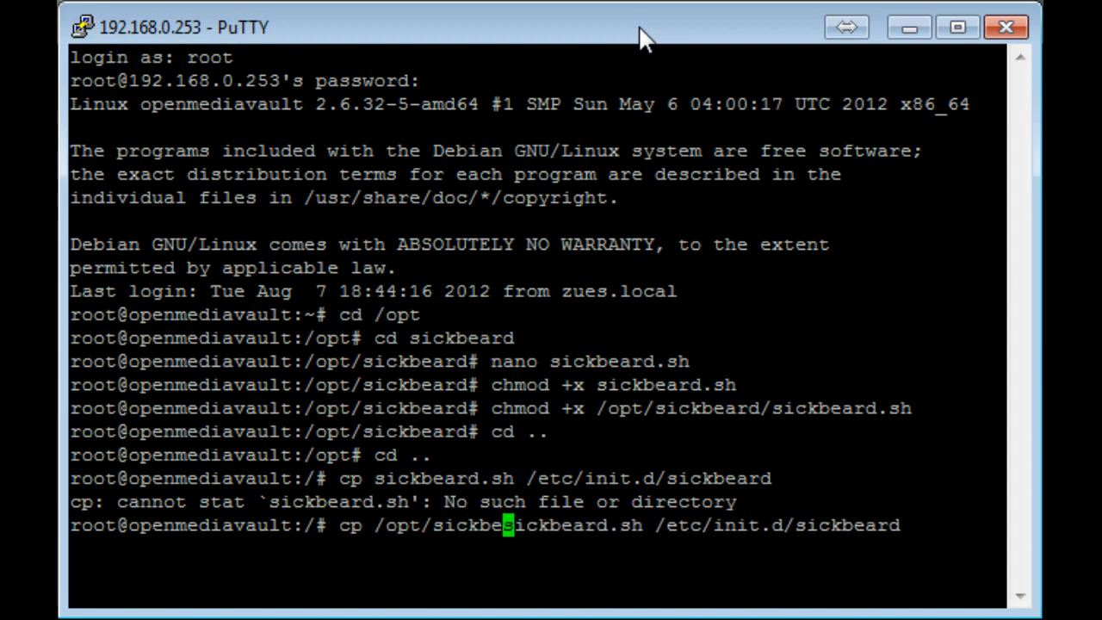
pyautogui.press('Return')
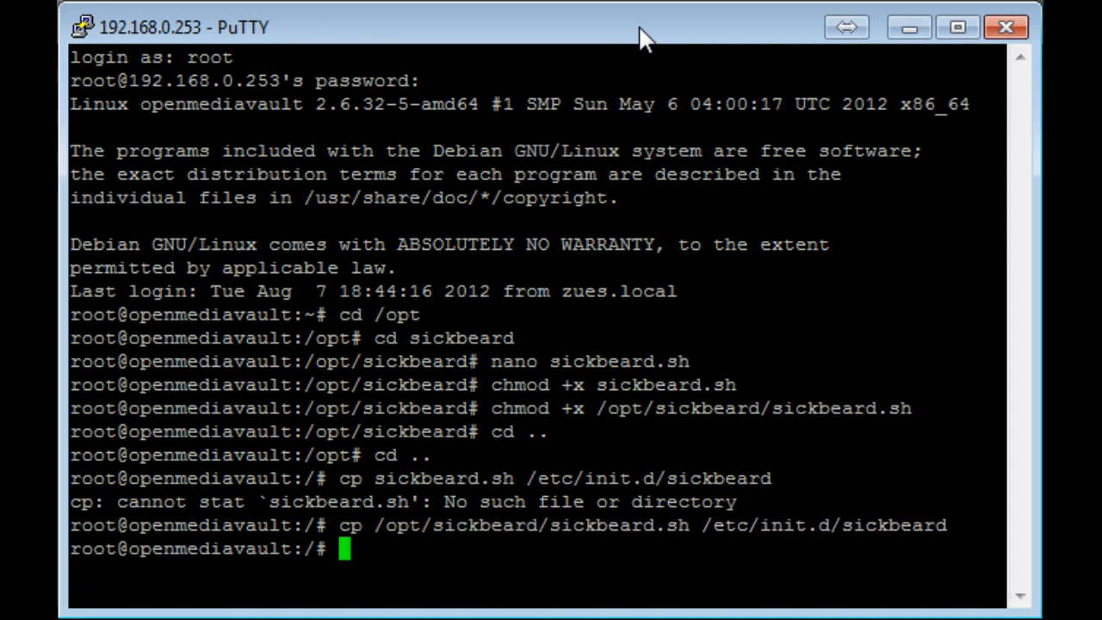
pyautogui.moveTo(641, 51)
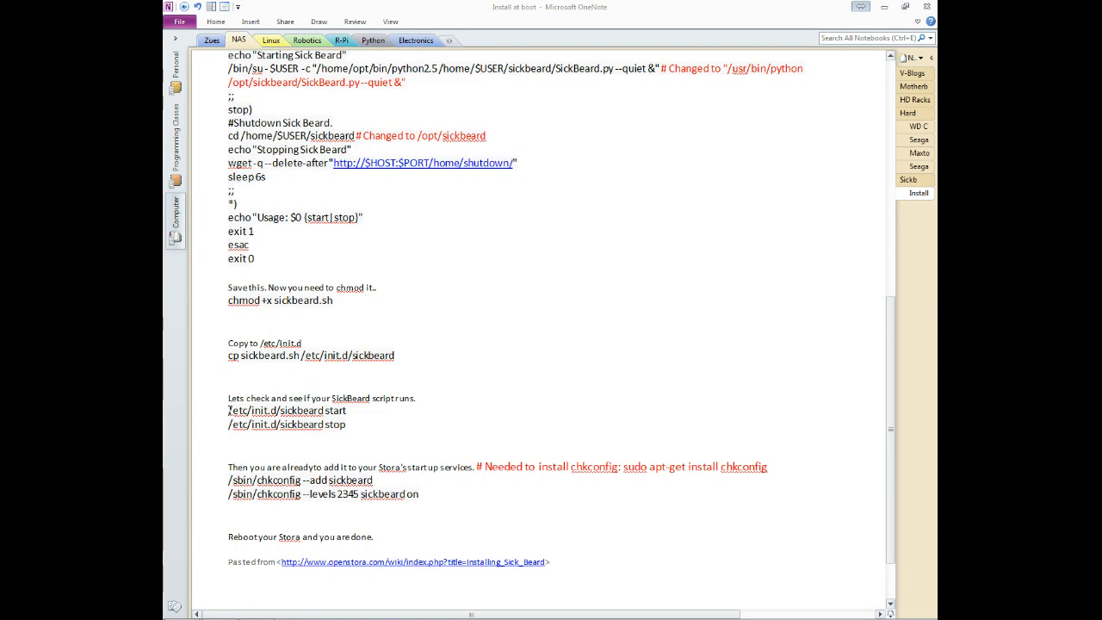
# Step: Scroll the Install at boot notes to the start/stop test and chkconfig steps
pyautogui.scroll(3)
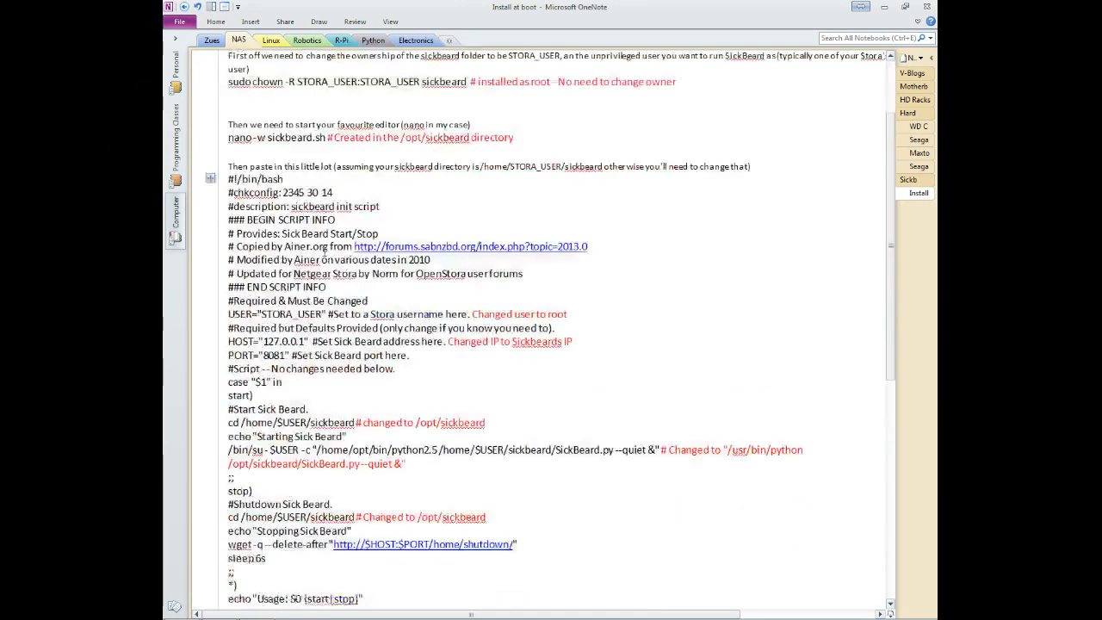
pyautogui.scroll(-3)
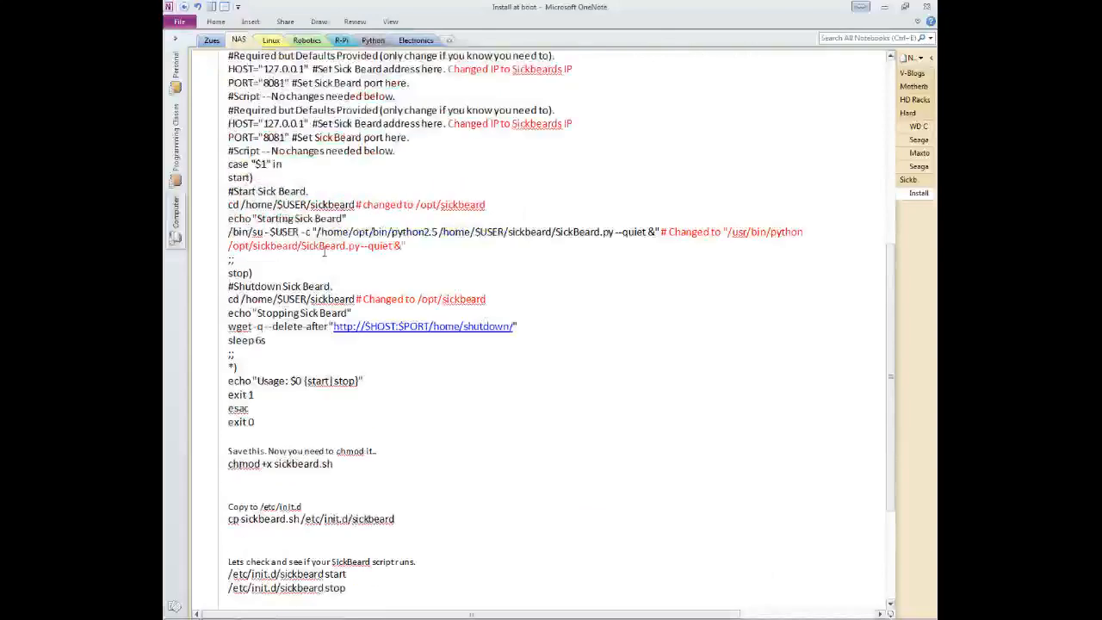
pyautogui.scroll(-3)
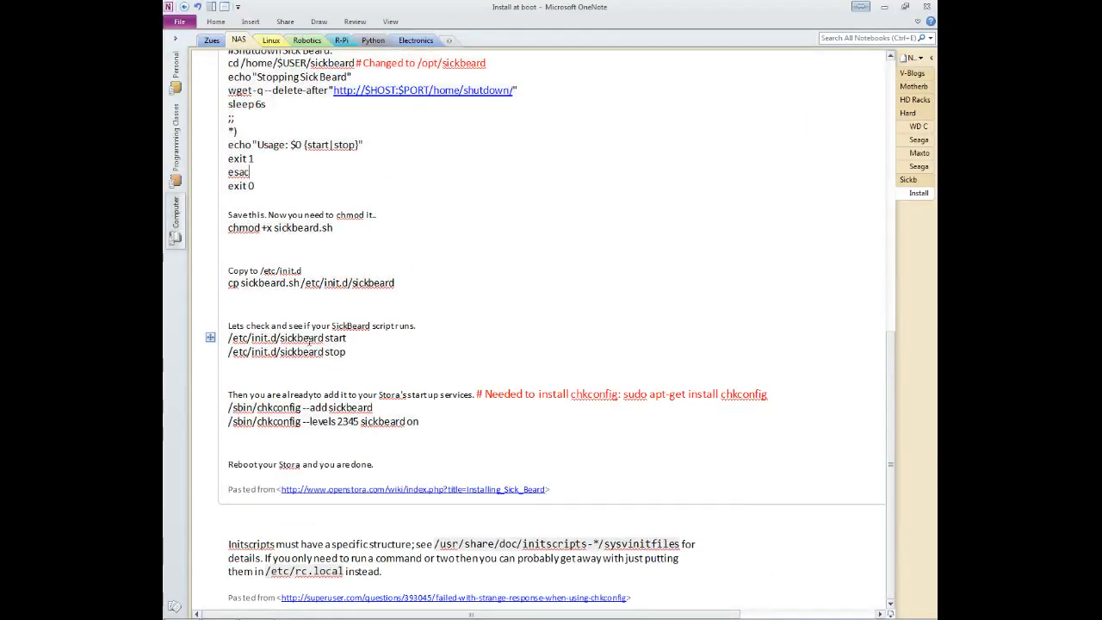
pyautogui.scroll(3)
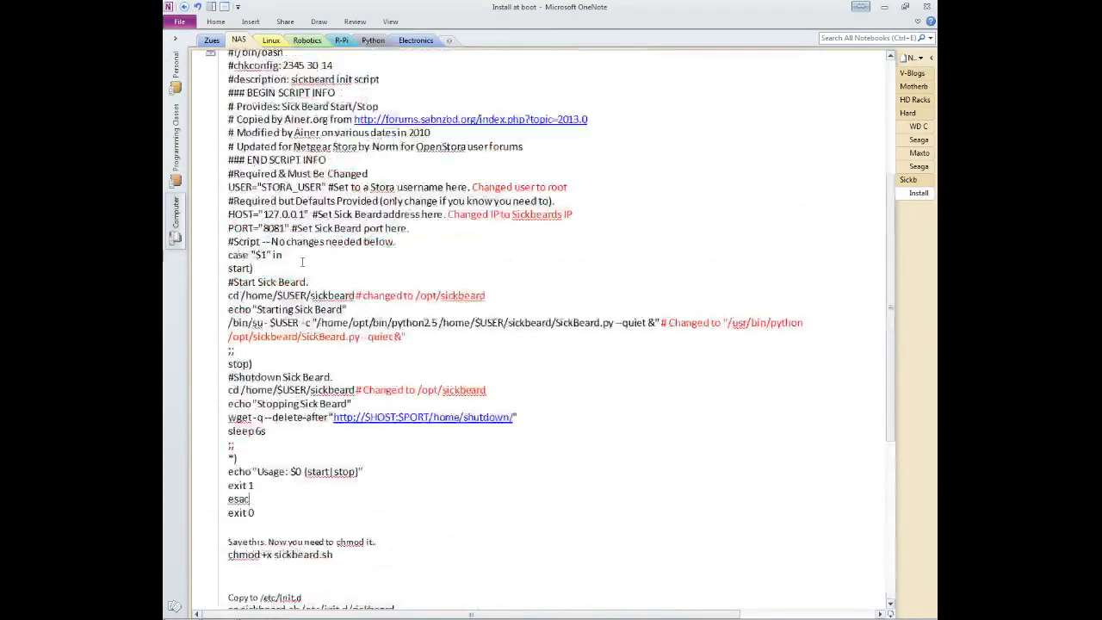
pyautogui.scroll(-3)
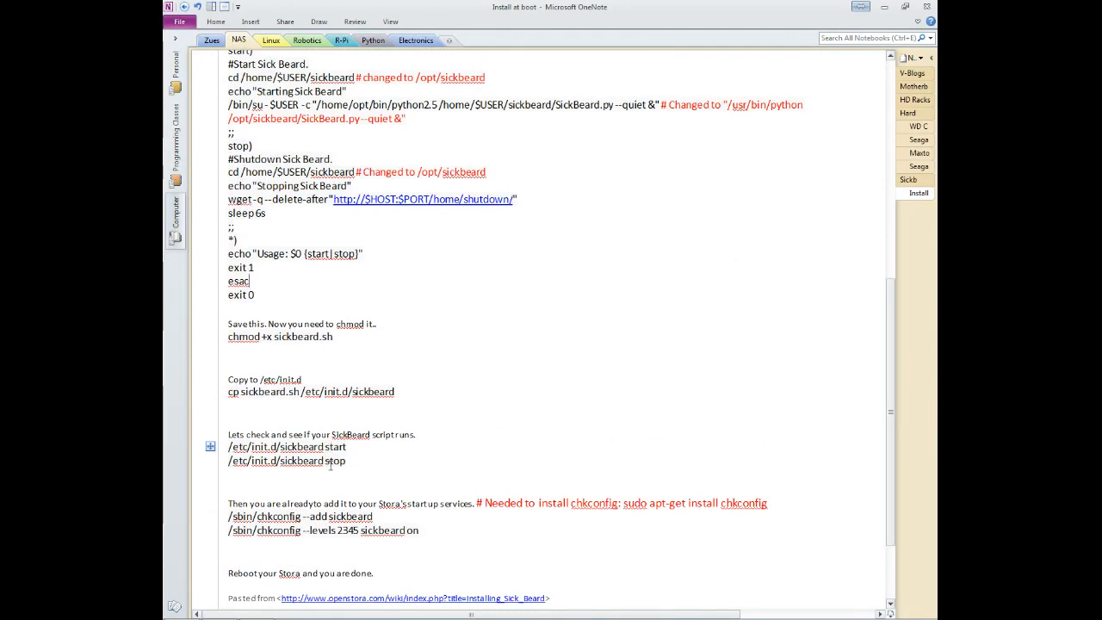
pyautogui.scroll(-3)
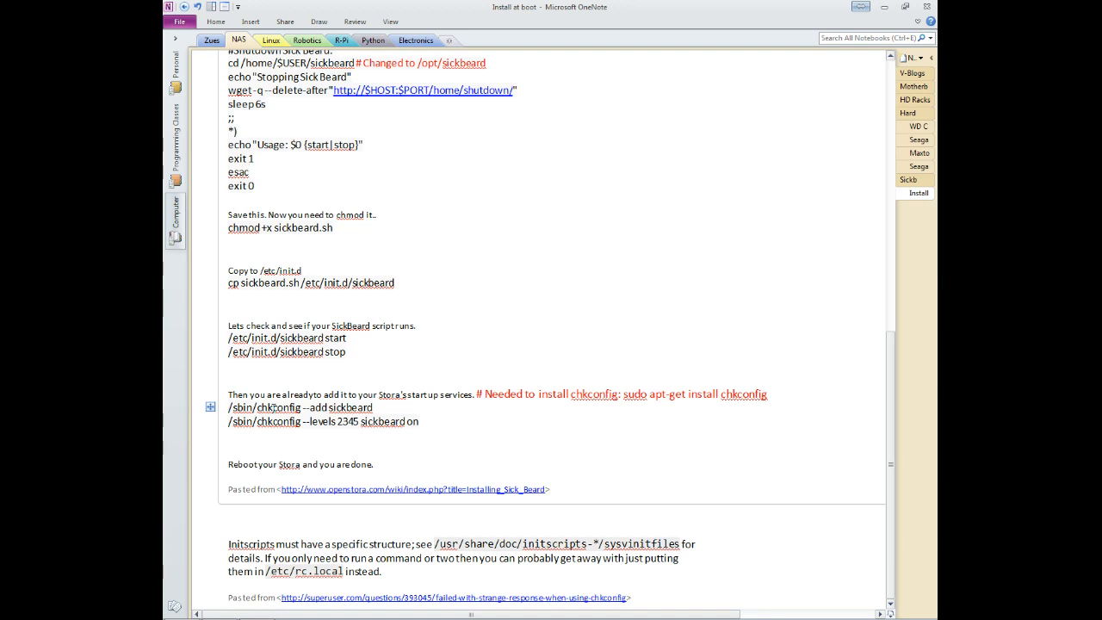
pyautogui.click(250, 171)
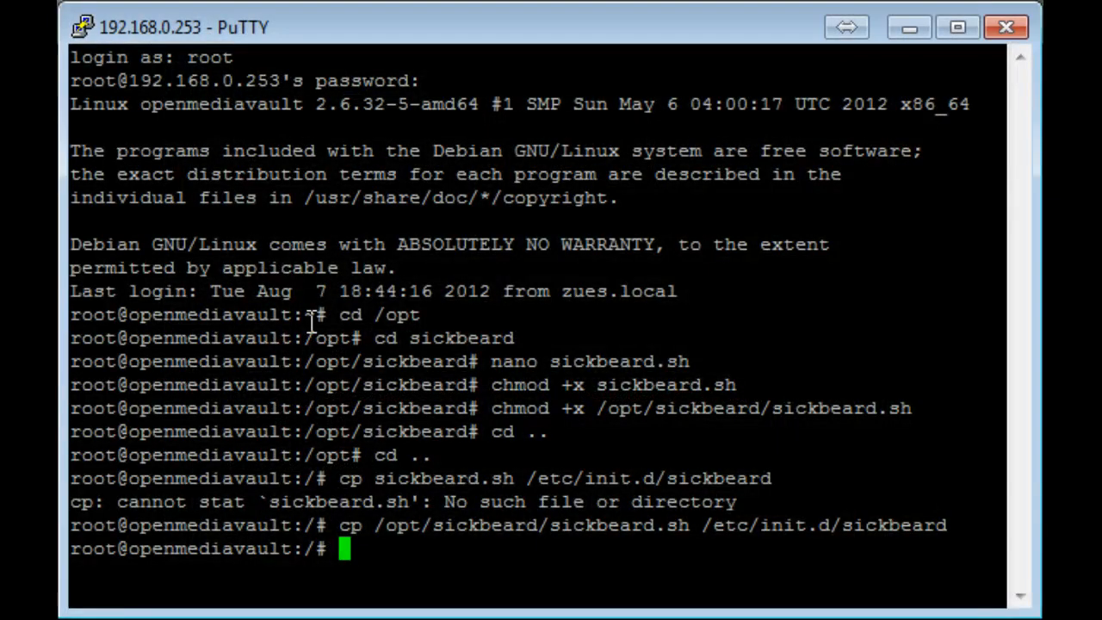
# Step: Move into /sbin and check the listing for chkconfig
pyautogui.write('cd /sbin')
pyautogui.write('ls')
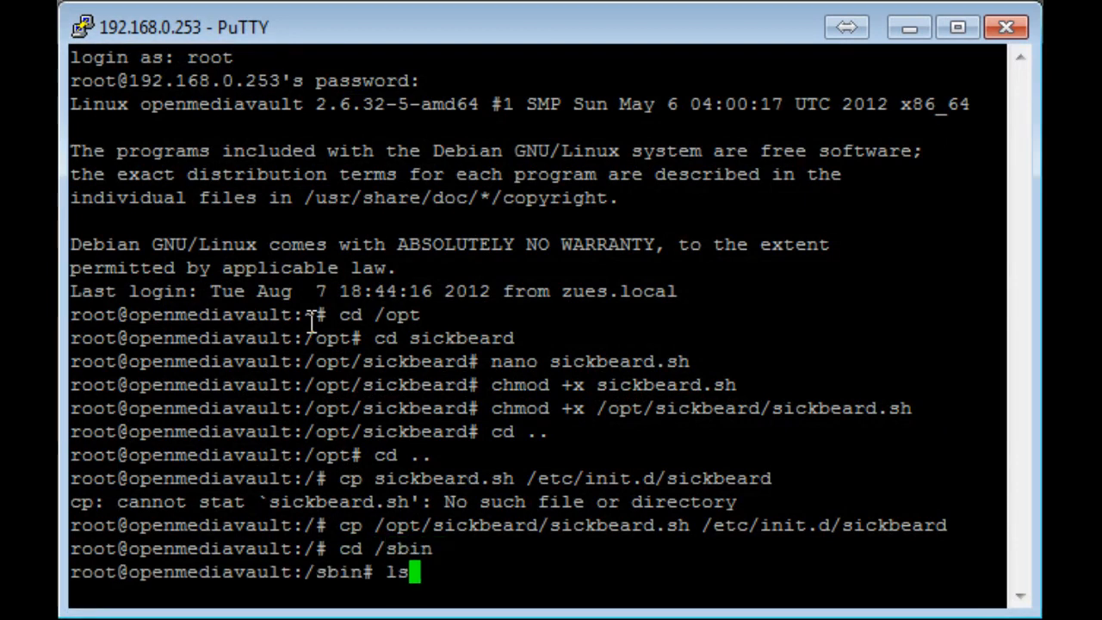
pyautogui.press('Return')
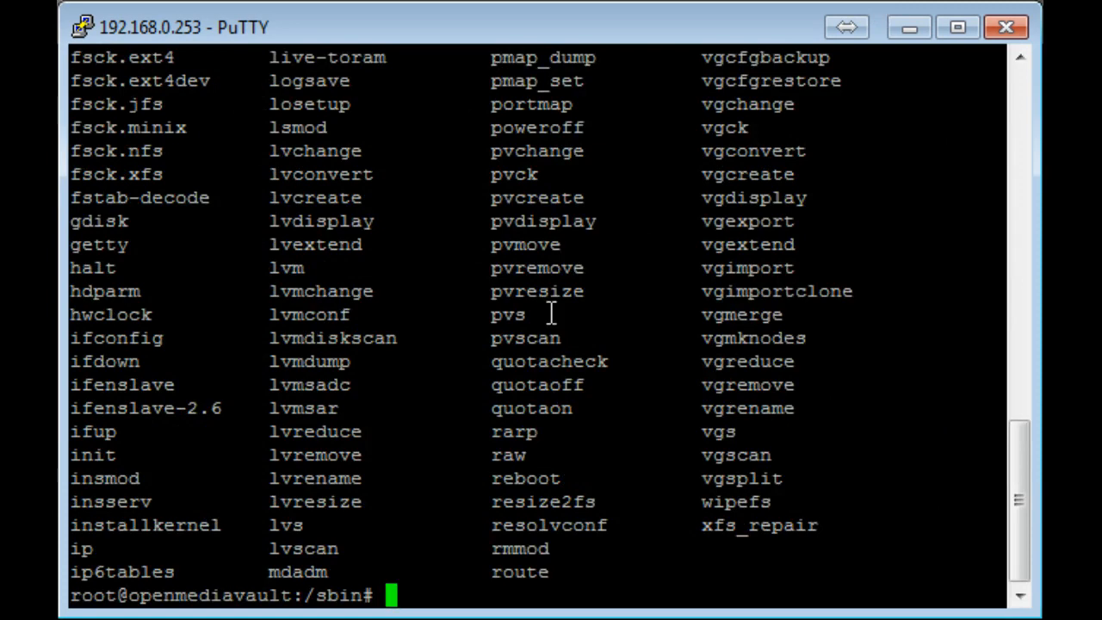
pyautogui.scroll(3)
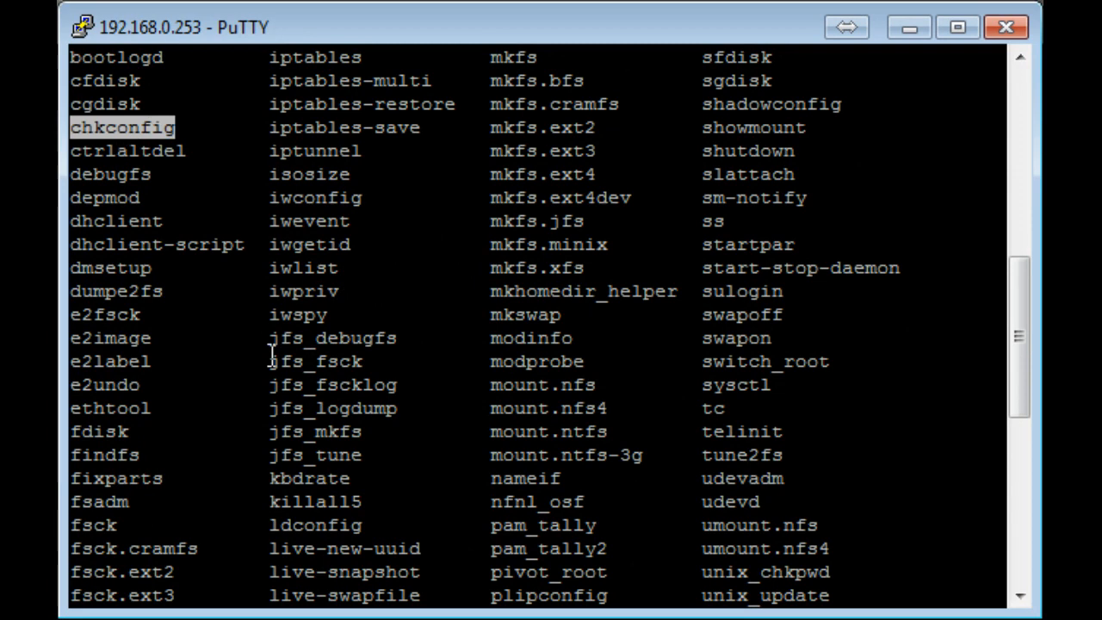
pyautogui.scroll(-3)
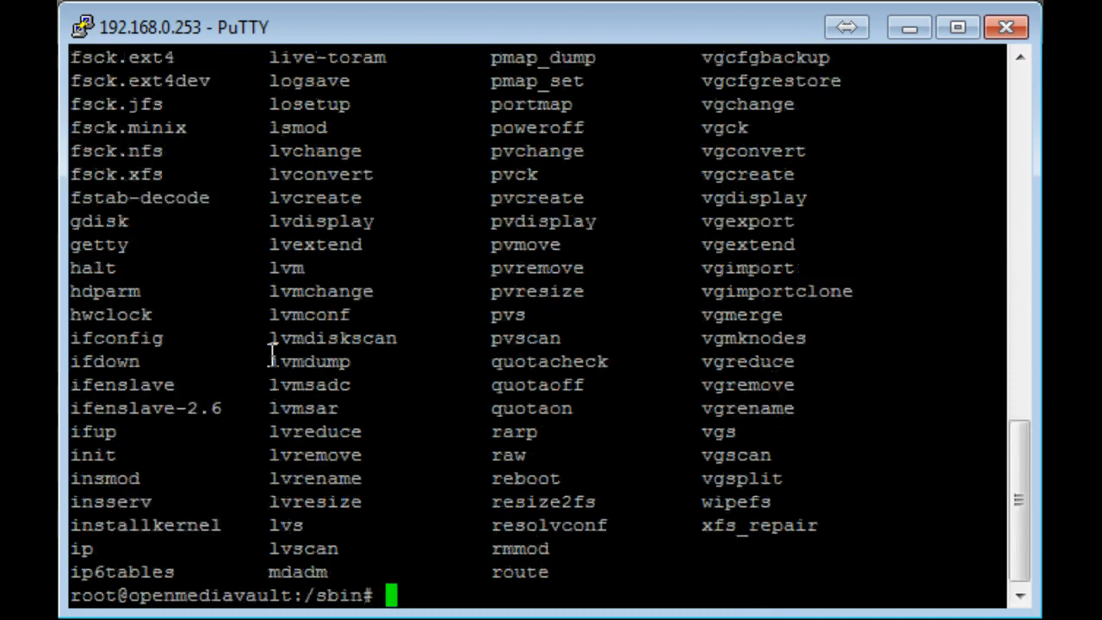
# Step: Run sudo apt-get install chkconfig
pyautogui.write('sudo ap')
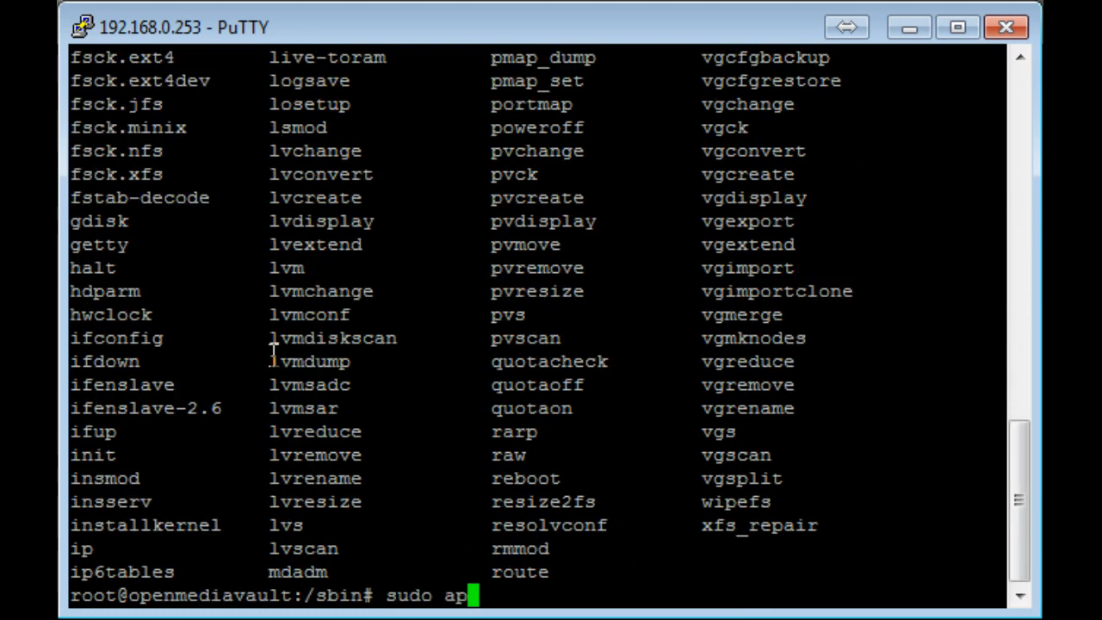
pyautogui.write('t-get')
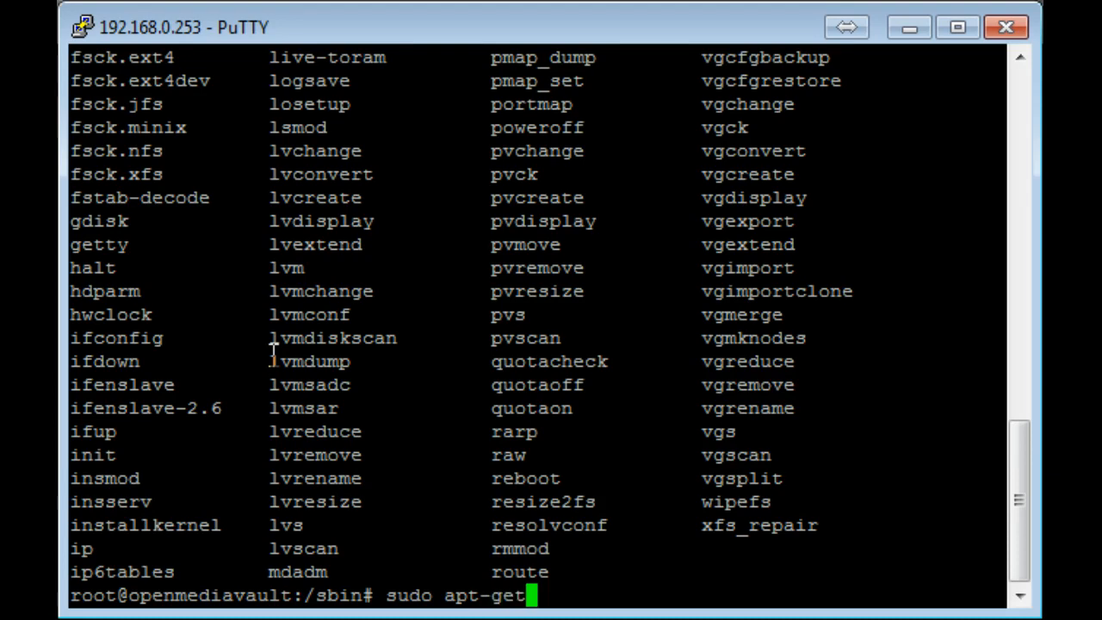
pyautogui.write('inst')
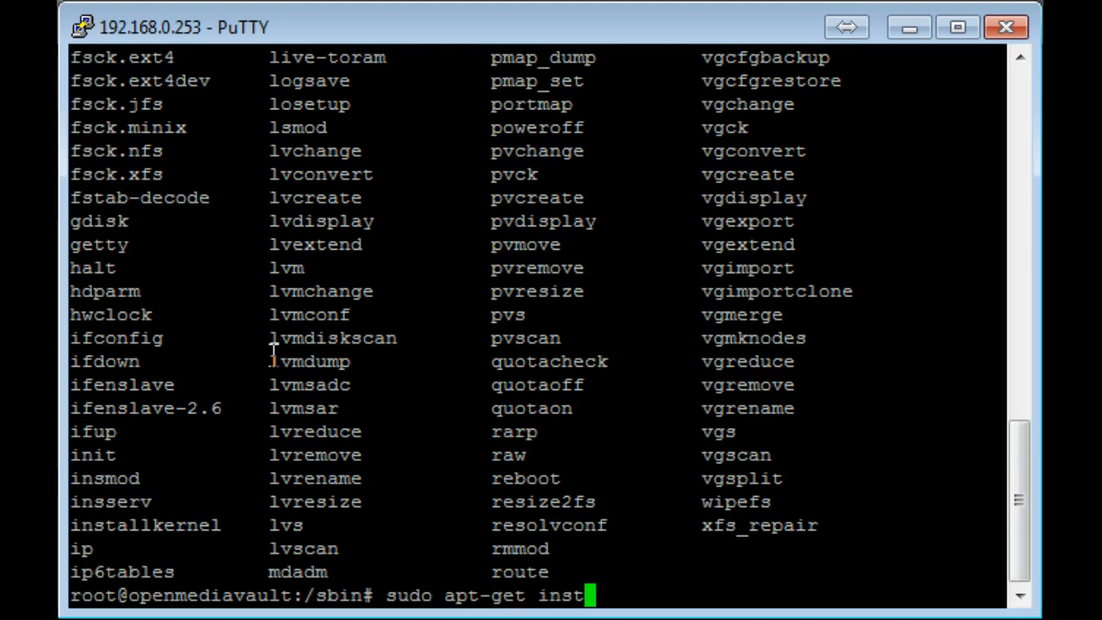
pyautogui.write('all ch')
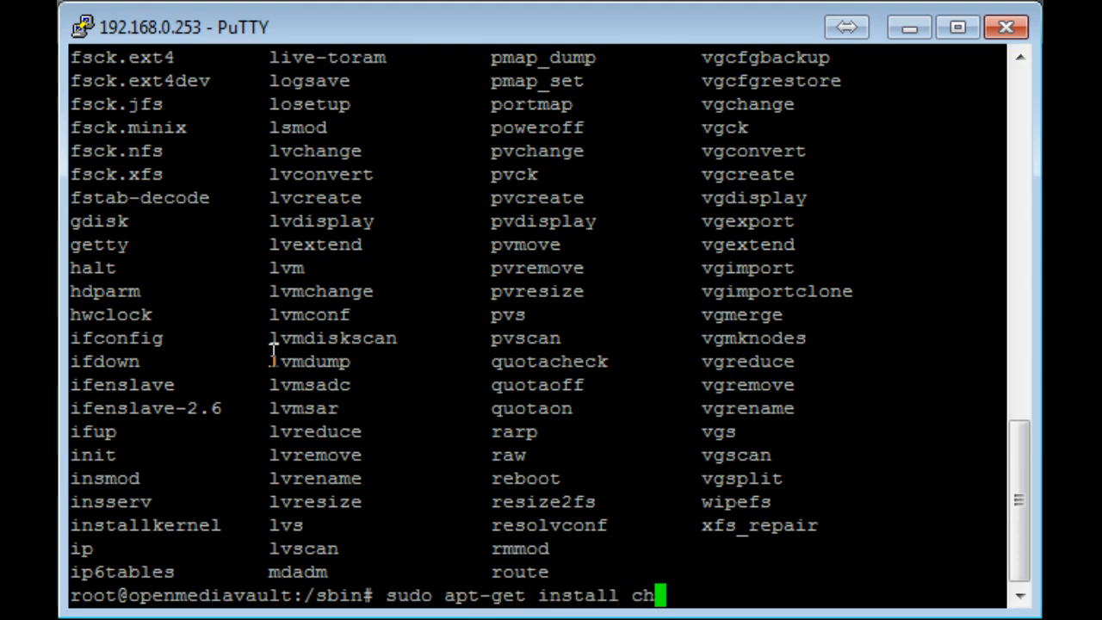
pyautogui.press('Return')
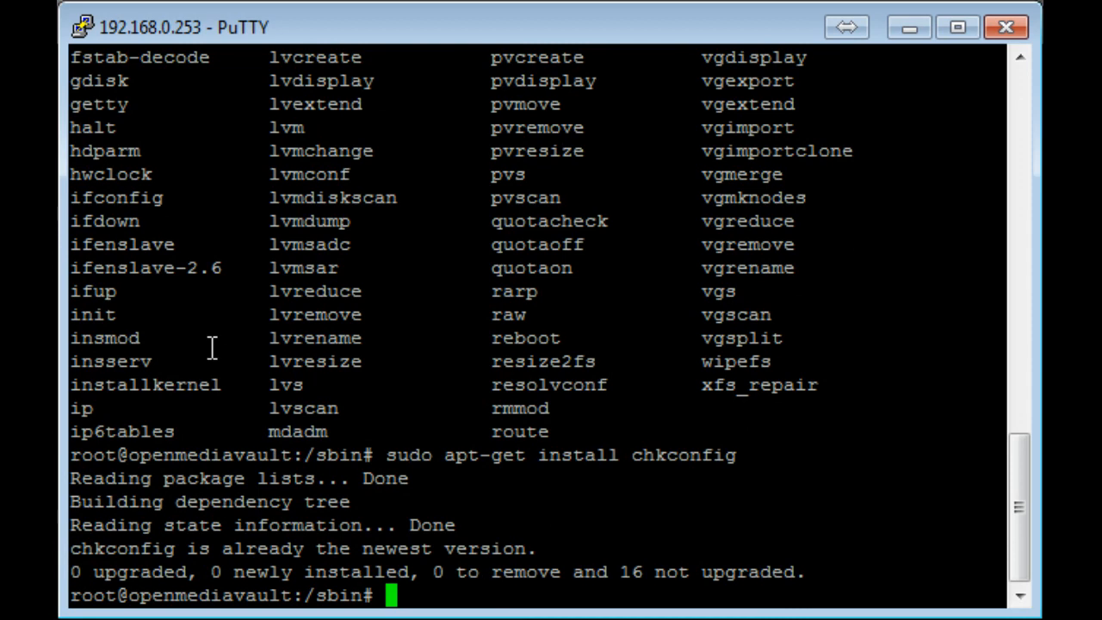
pyautogui.moveTo(284, 334)
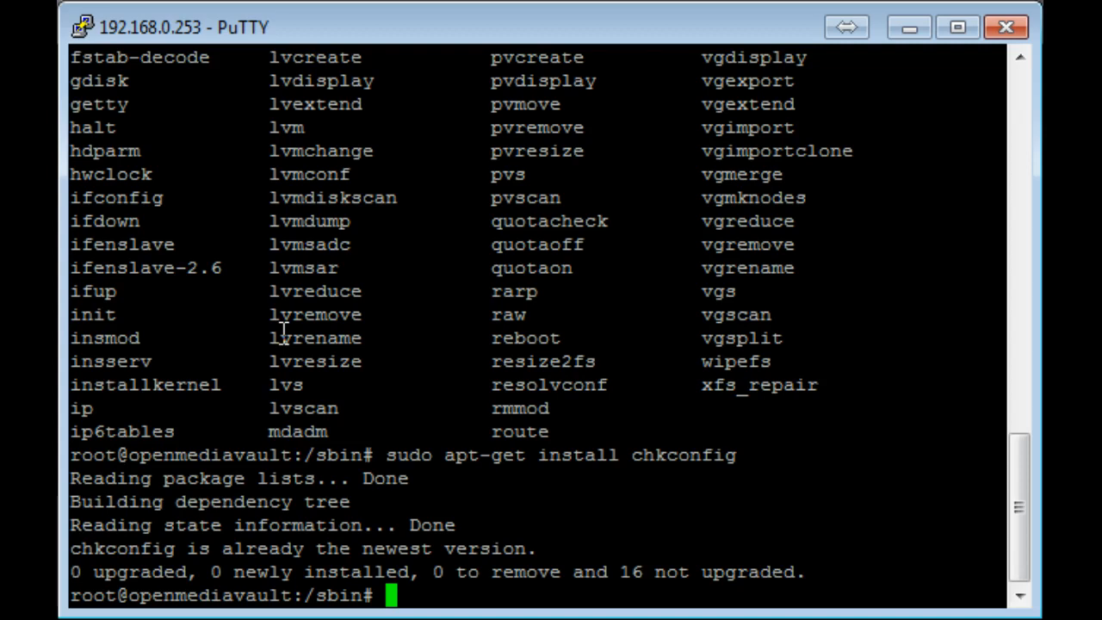
pyautogui.moveTo(173, 571)
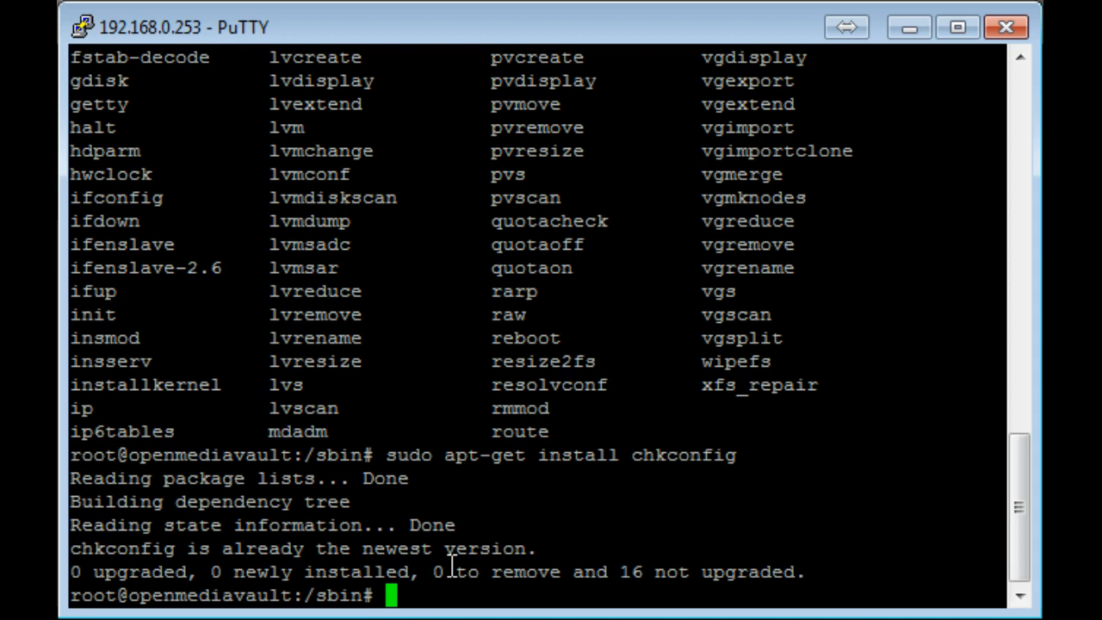
pyautogui.moveTo(451, 565)
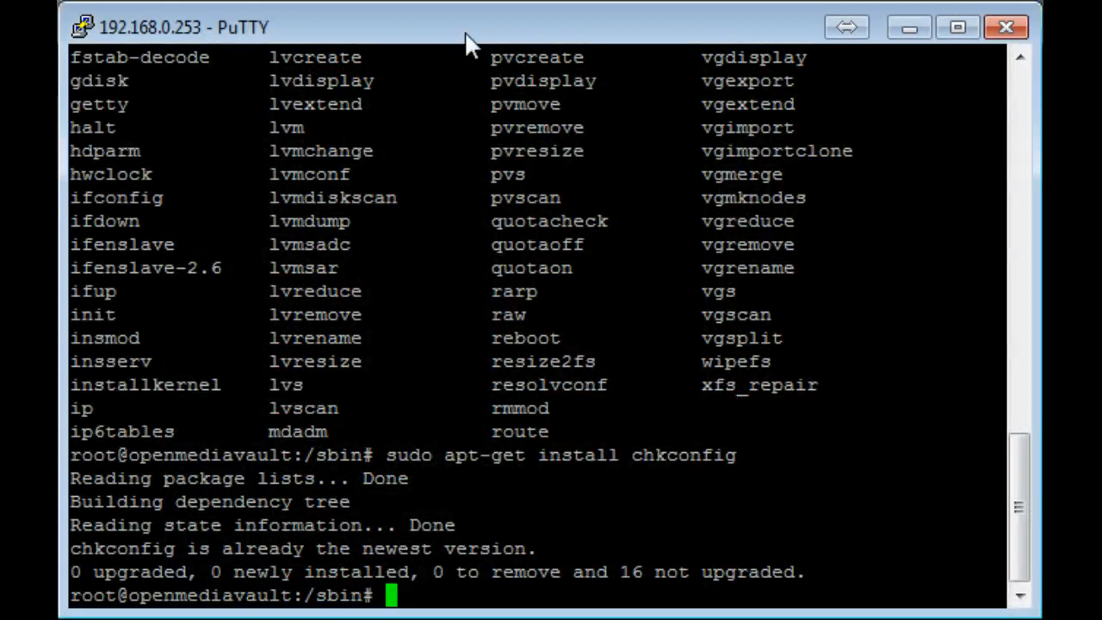
# Step: Run /sbin/chkconfig --add sickbeard, which fails with an insserv loop error
pyautogui.write('/sbin/chk')
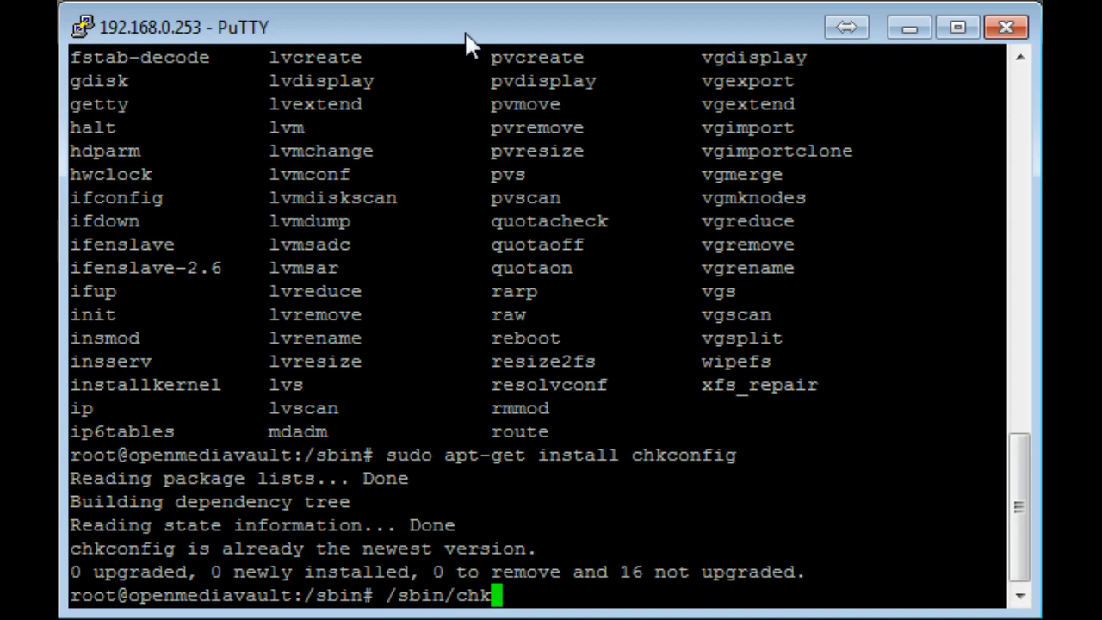
pyautogui.write('config')
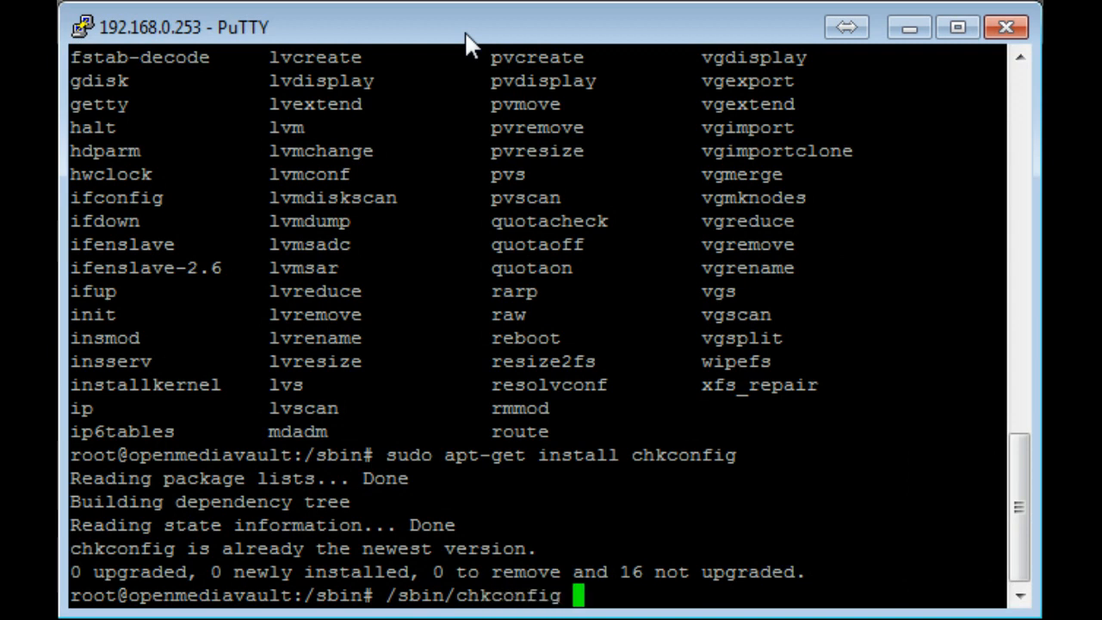
pyautogui.write('--add')
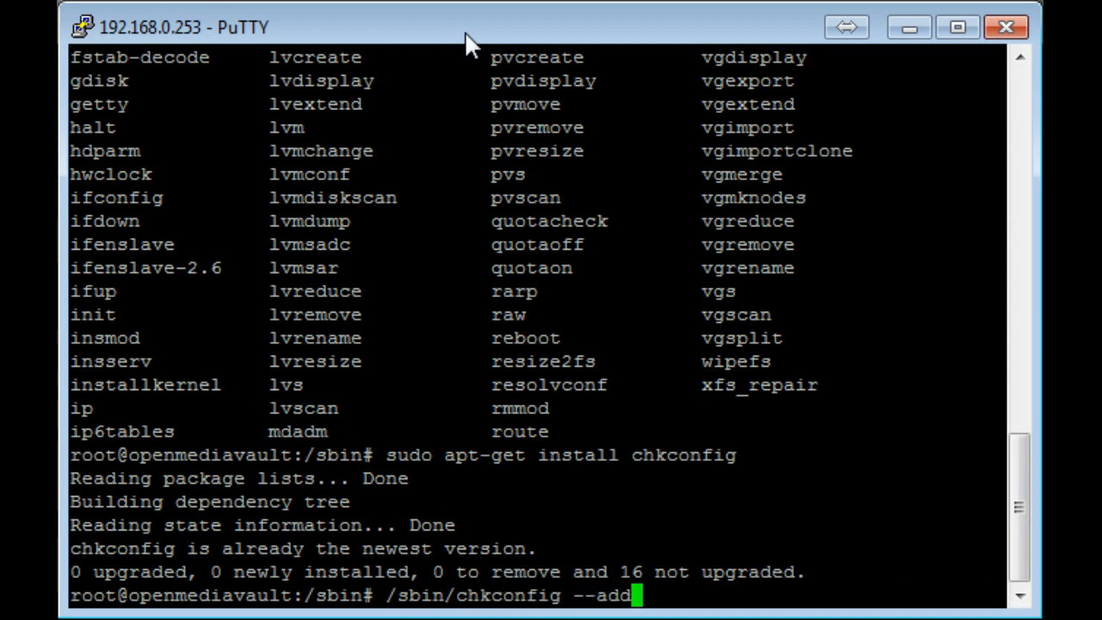
pyautogui.write('sic')
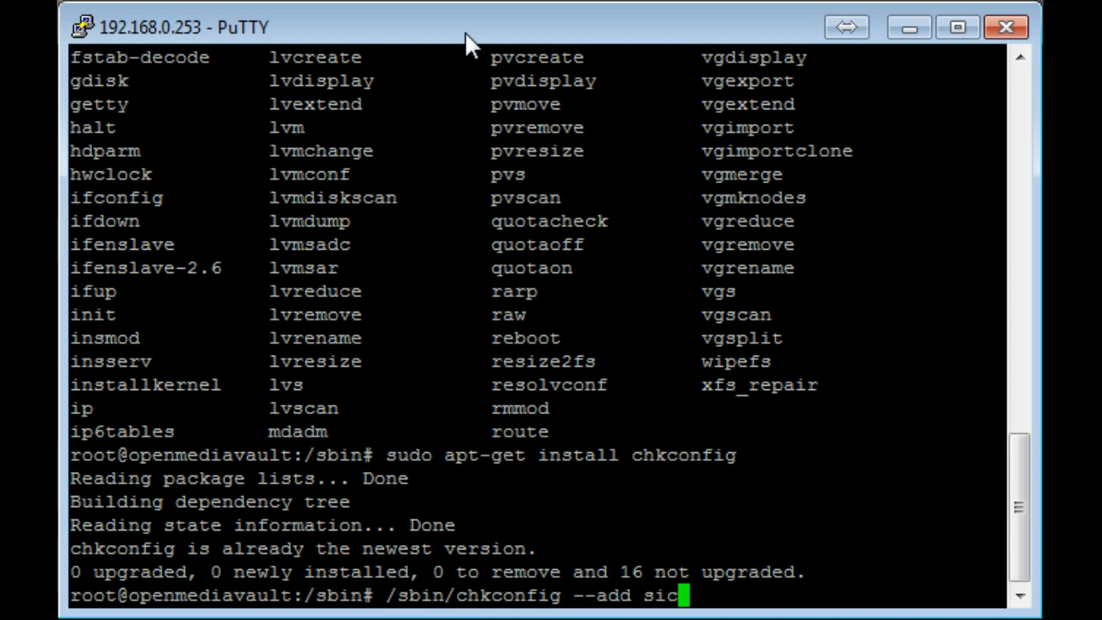
pyautogui.write('k')
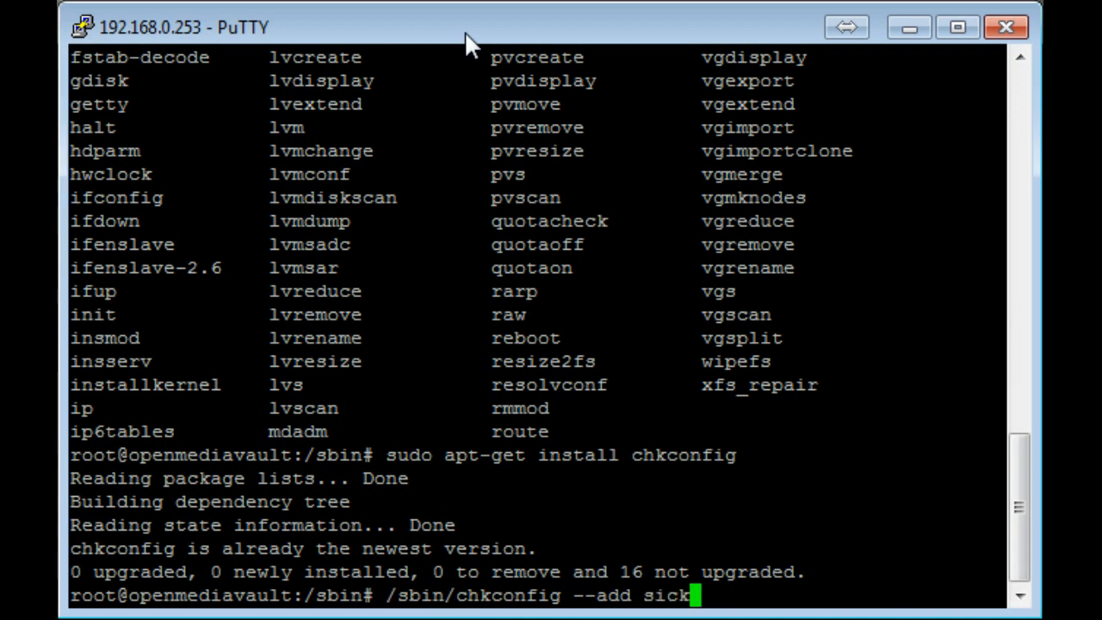
pyautogui.write('beard')
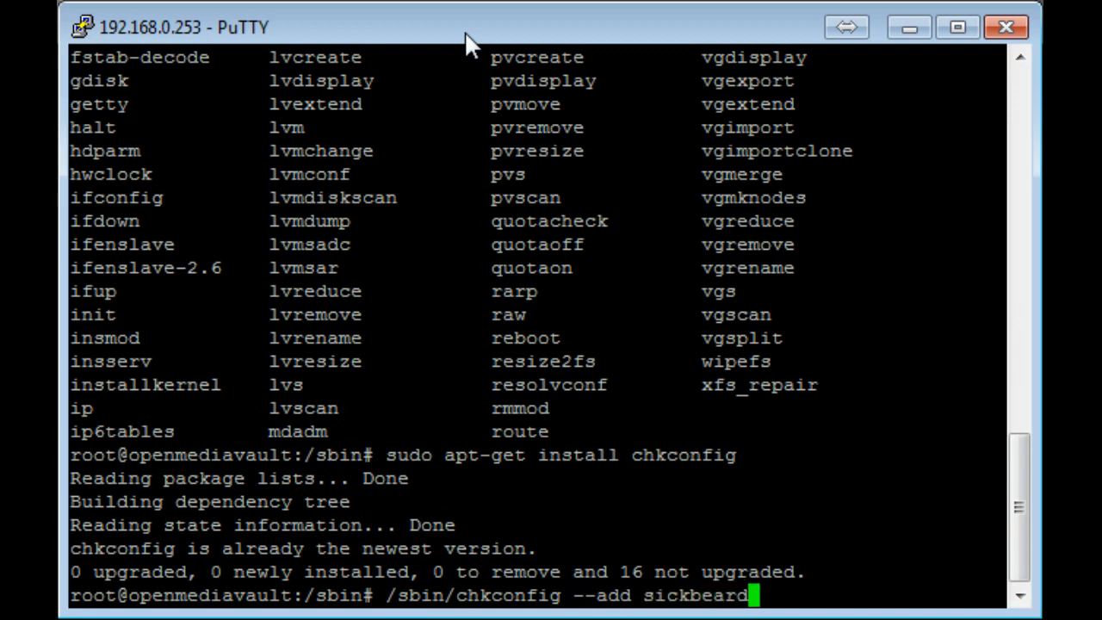
pyautogui.press('Return')
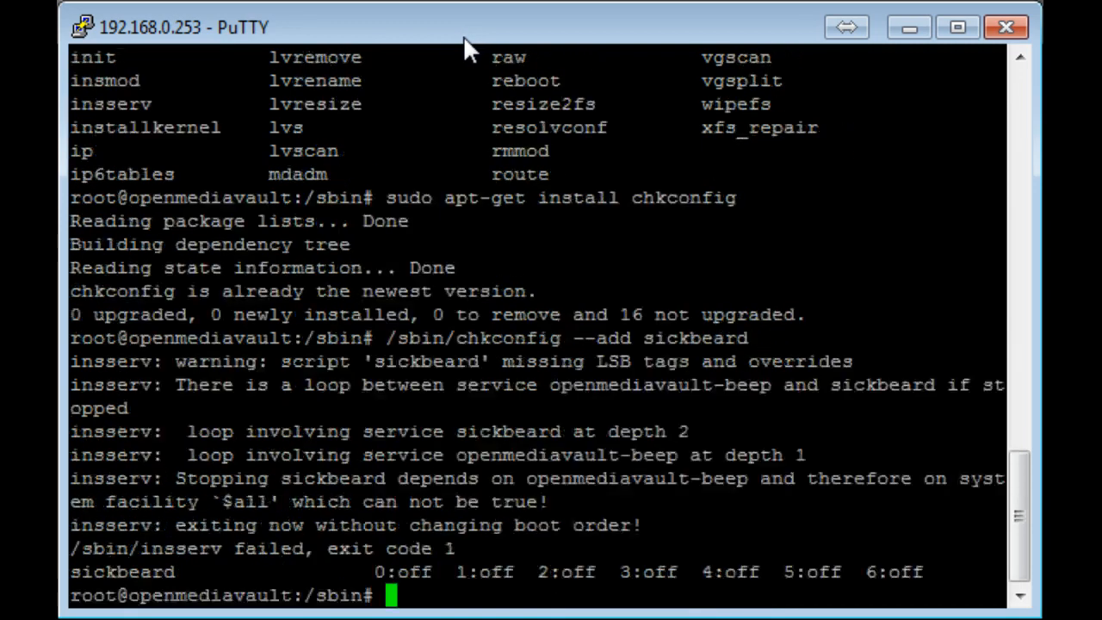
pyautogui.moveTo(220, 310)
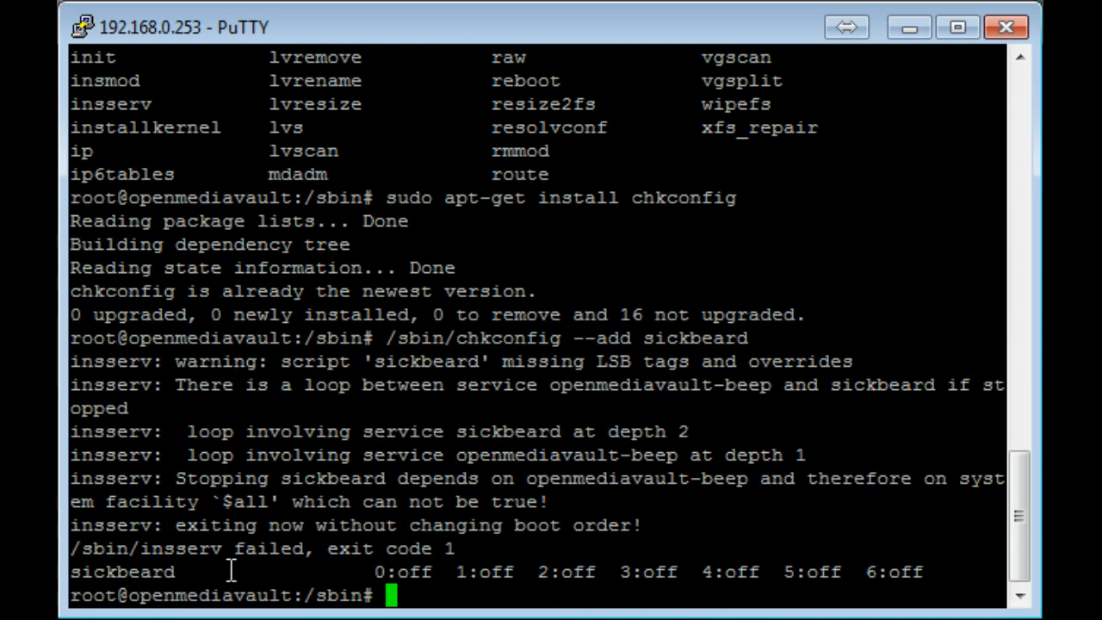
pyautogui.moveTo(250, 508)
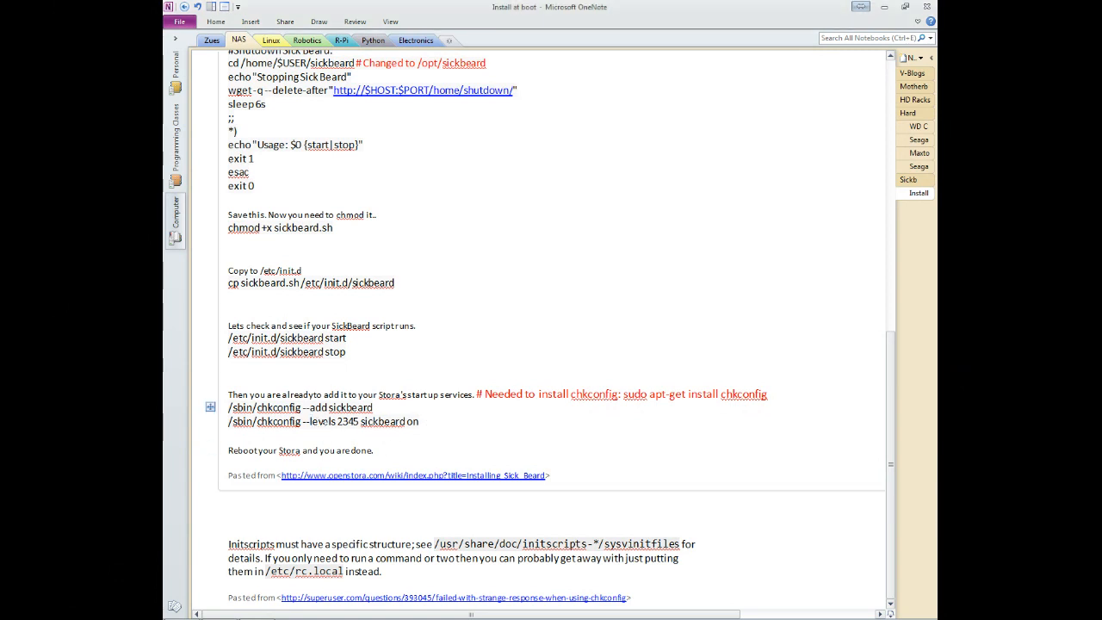
# Step: Return to the OneNote chkconfig startup steps
pyautogui.doubleClick(323, 421)
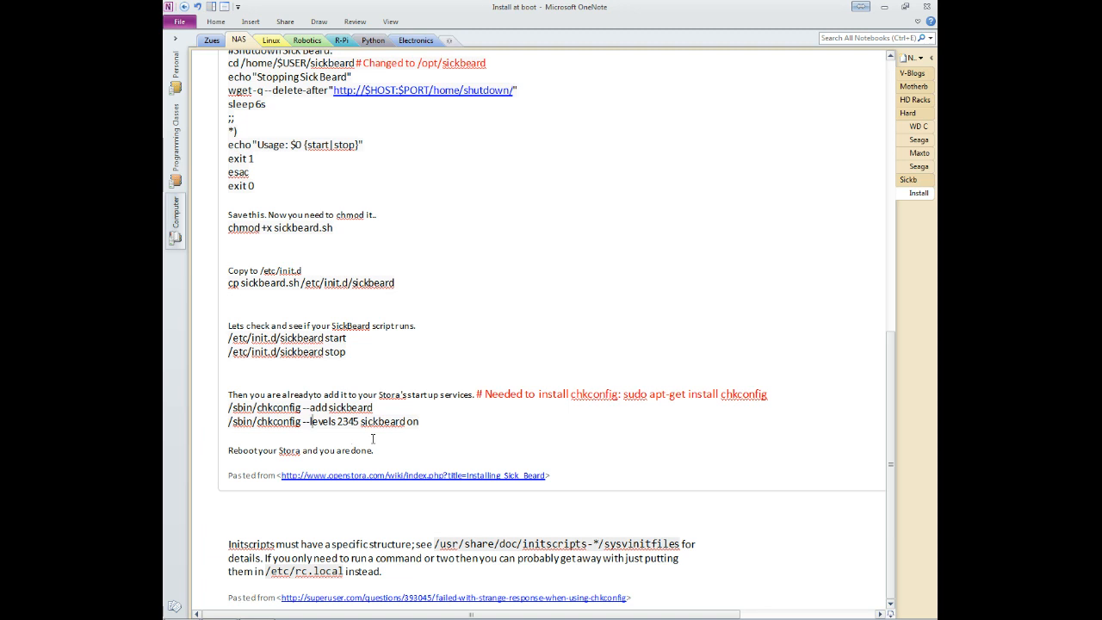
pyautogui.moveTo(512, 424)
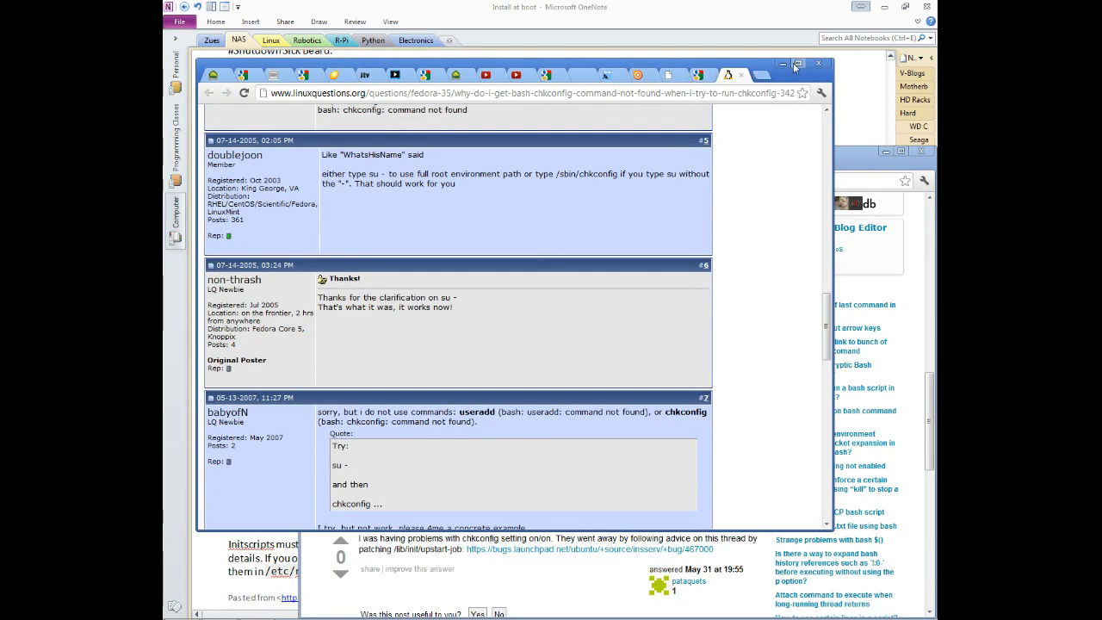
# Step: Maximize the browser, view Sick Beard's empty Show List, then go to OpenMediaVault
pyautogui.click(797, 64)
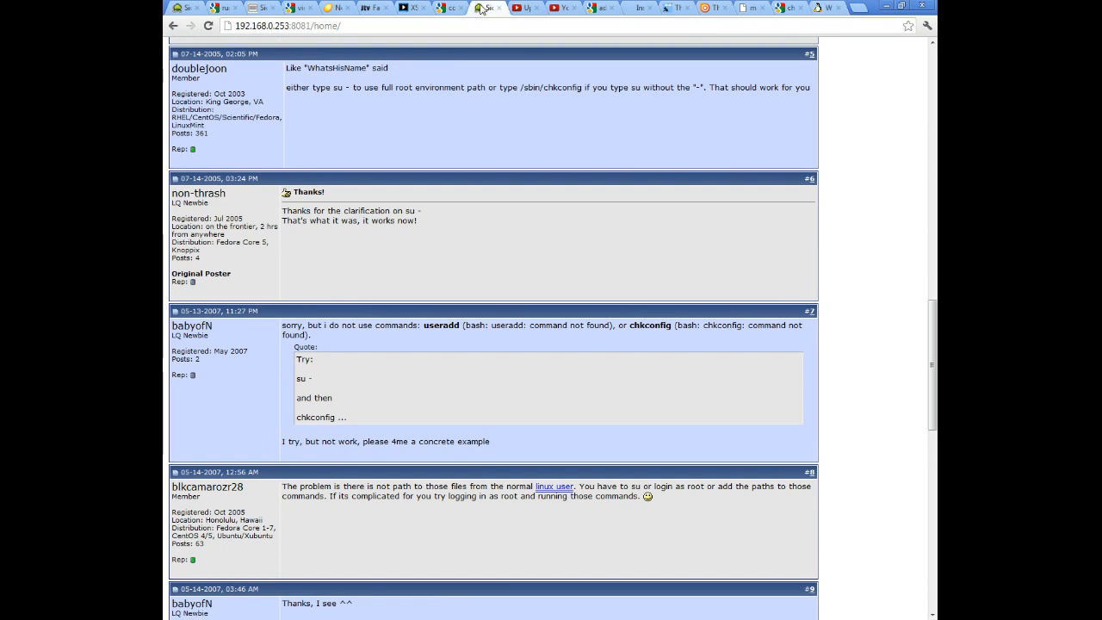
pyautogui.click(488, 7)
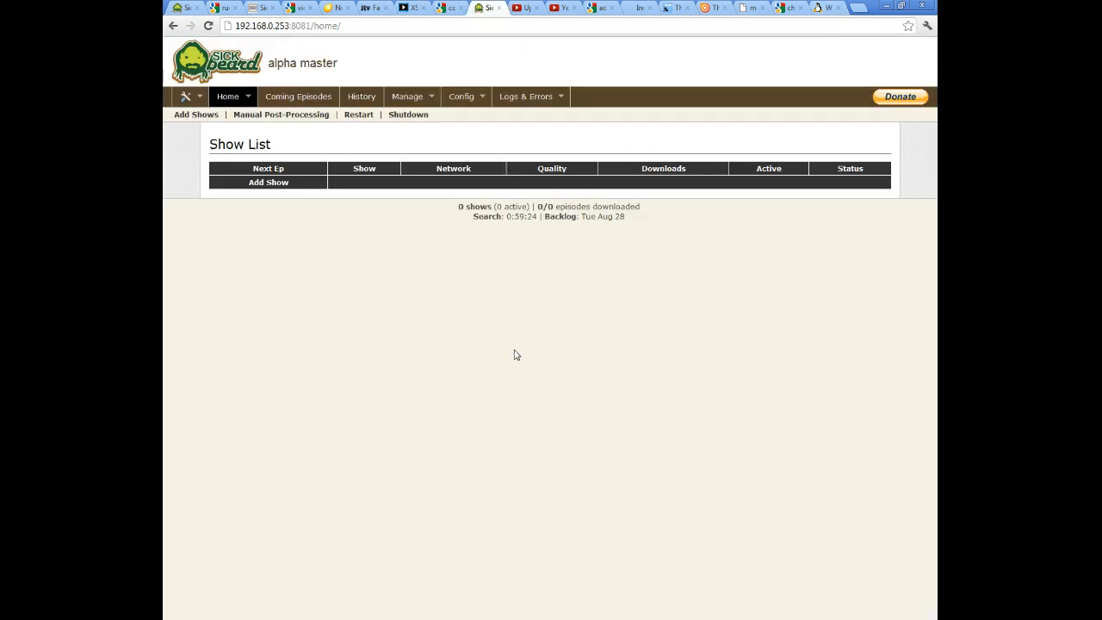
pyautogui.click(228, 95)
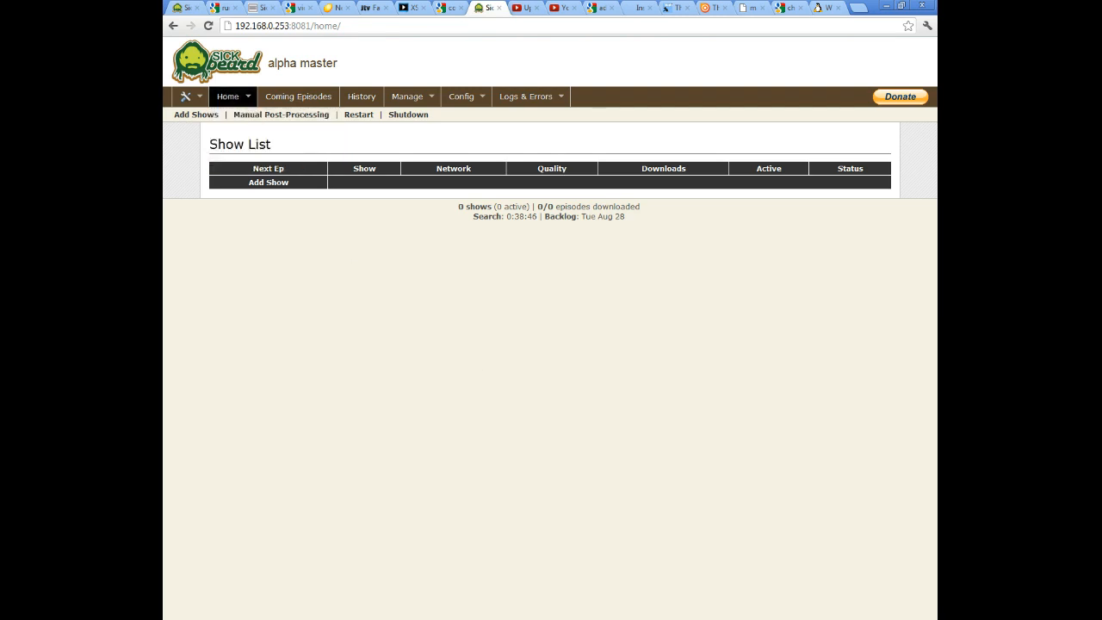
pyautogui.click(465, 9)
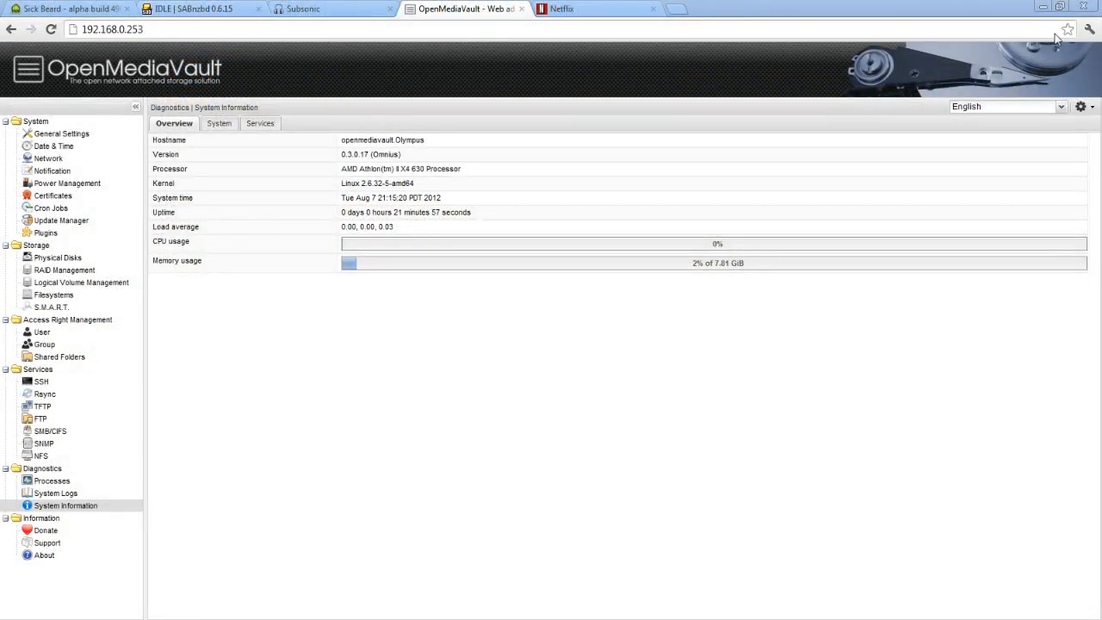
# Step: Reboot the NAS from OpenMediaVault's power menu and confirm with Yes
pyautogui.click(1089, 29)
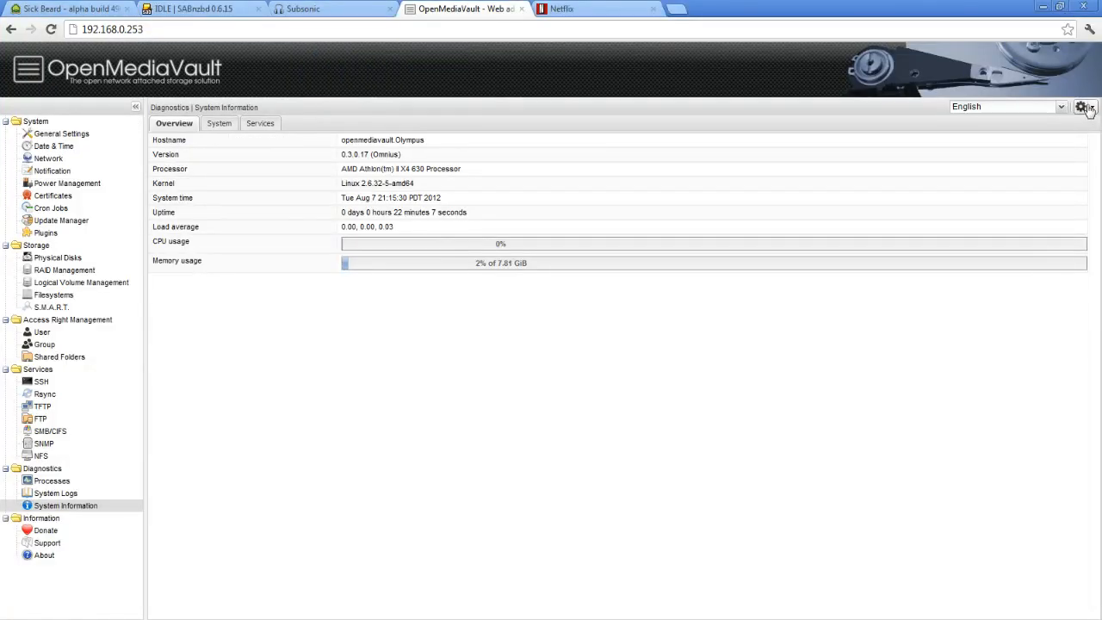
pyautogui.click(1081, 106)
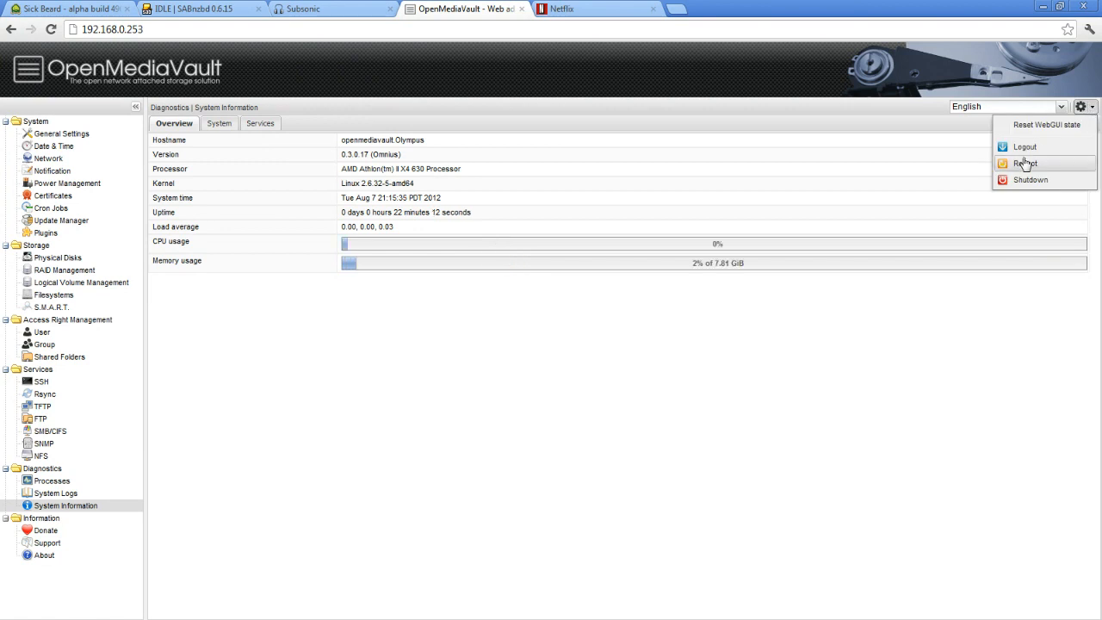
pyautogui.click(1026, 163)
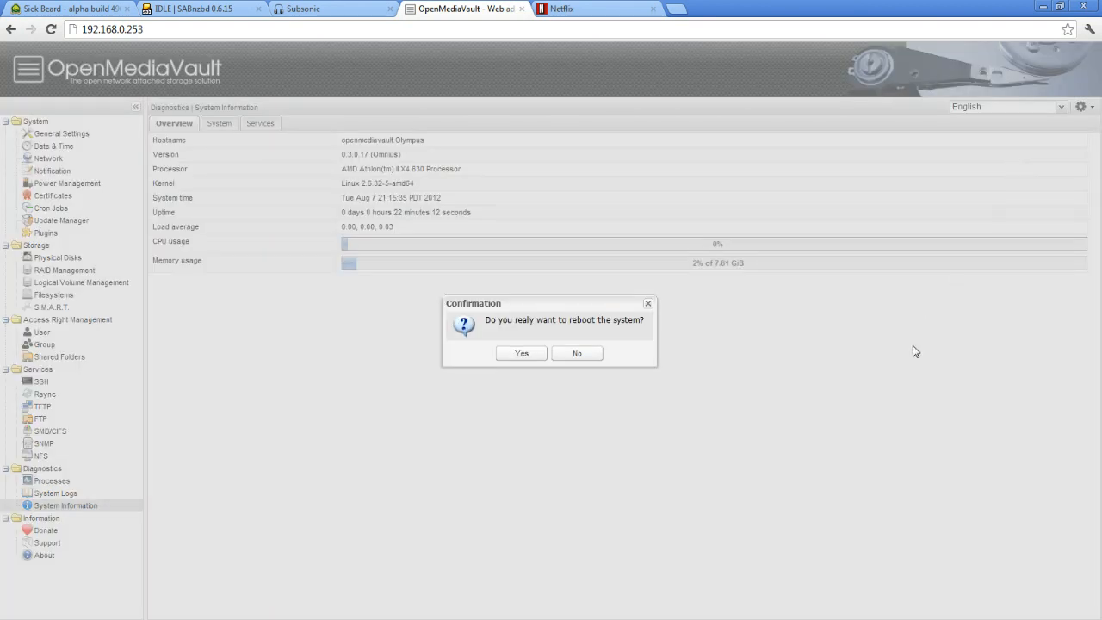
pyautogui.click(521, 353)
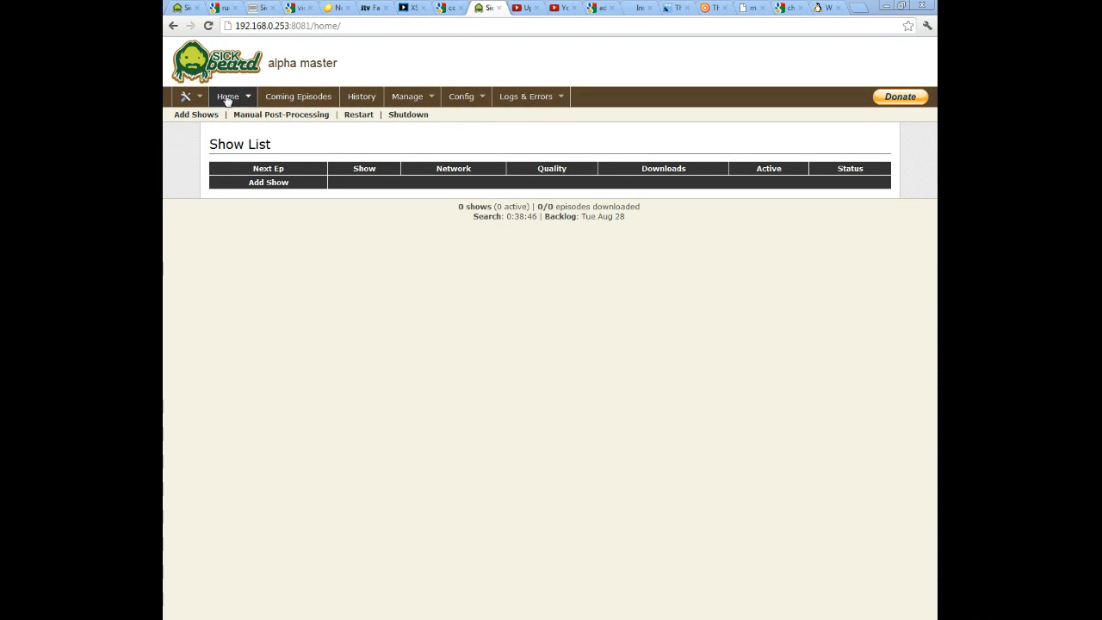
# Step: Reload Sick Beard repeatedly until it fails to connect to 192.168.0.253:8081
pyautogui.click(229, 95)
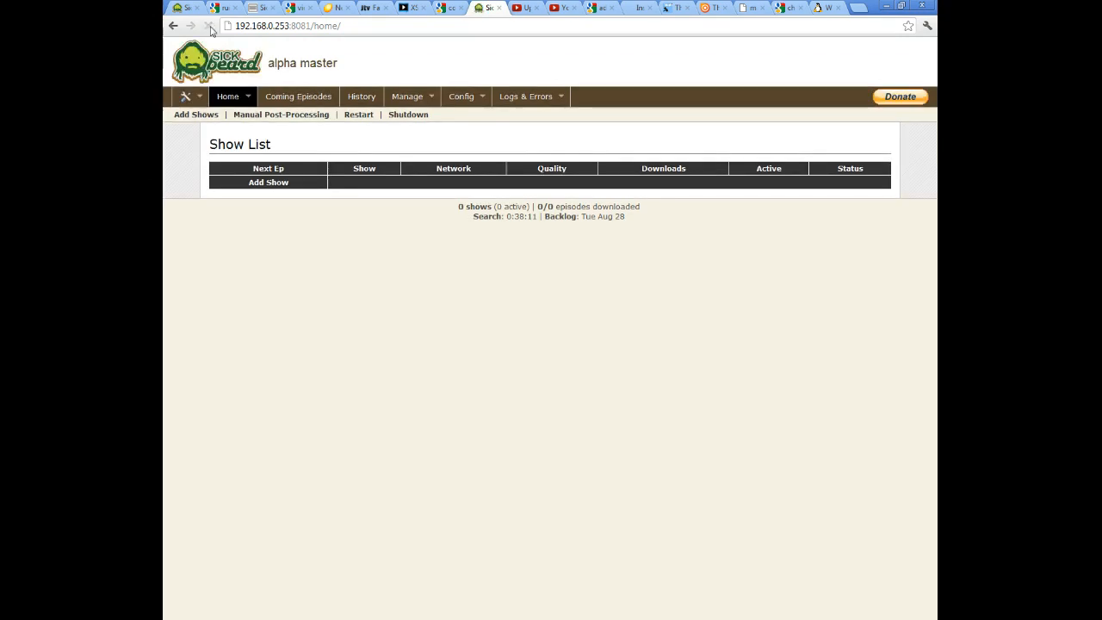
pyautogui.click(210, 26)
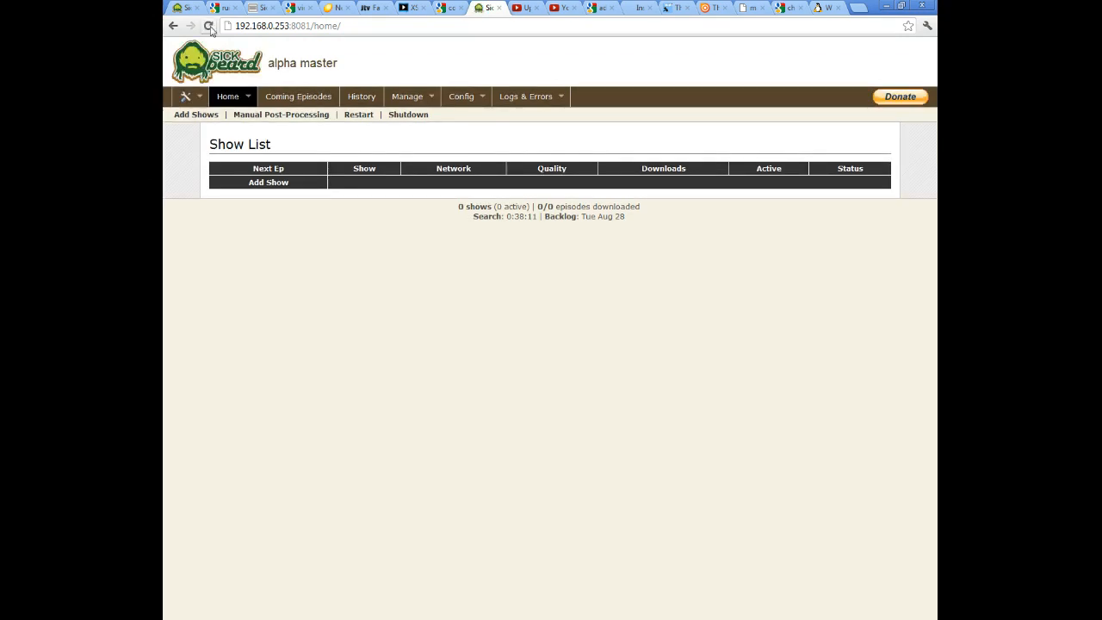
pyautogui.click(209, 26)
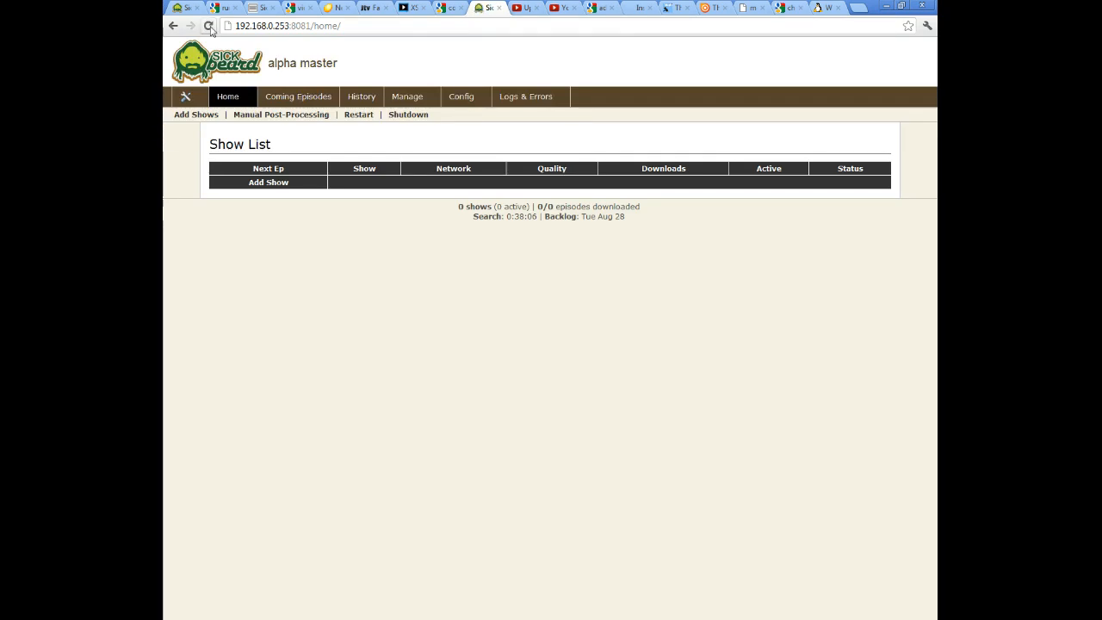
pyautogui.click(208, 26)
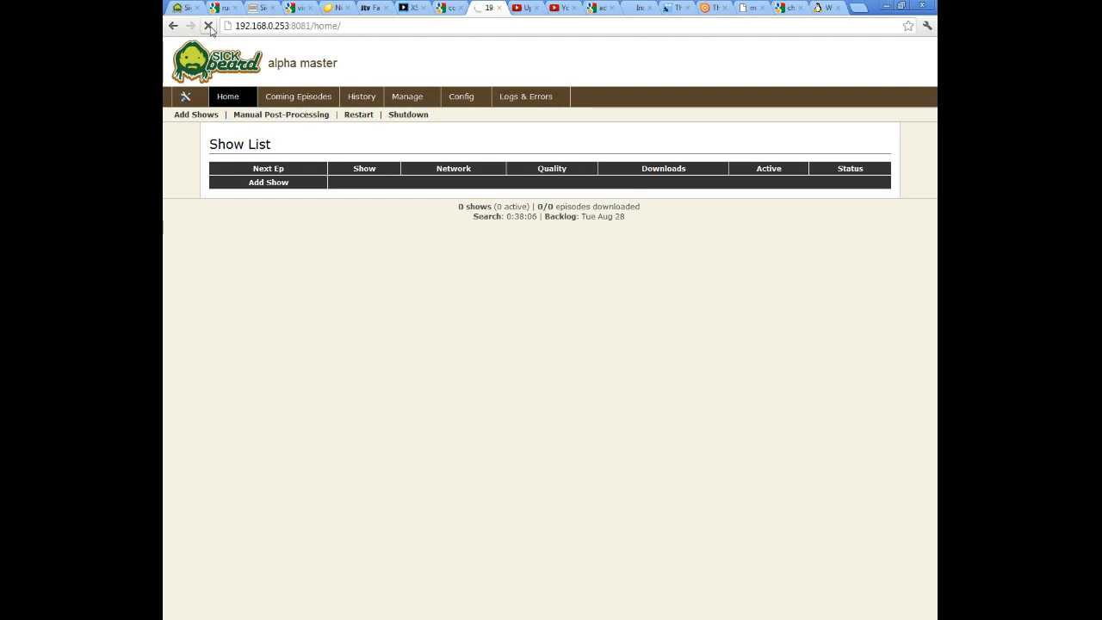
pyautogui.click(209, 26)
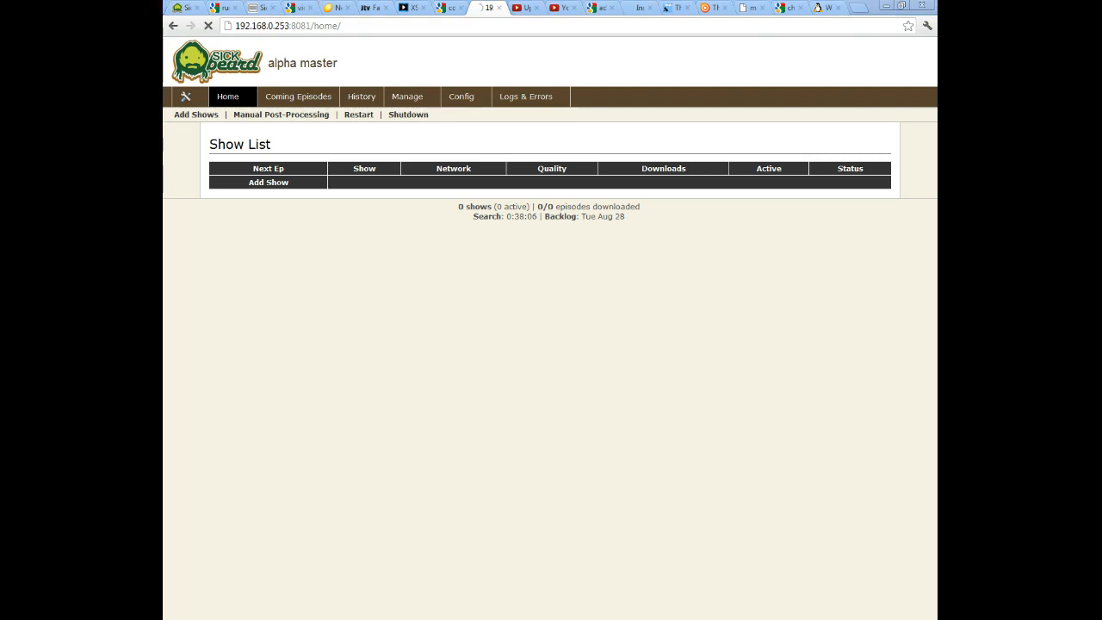
pyautogui.click(407, 114)
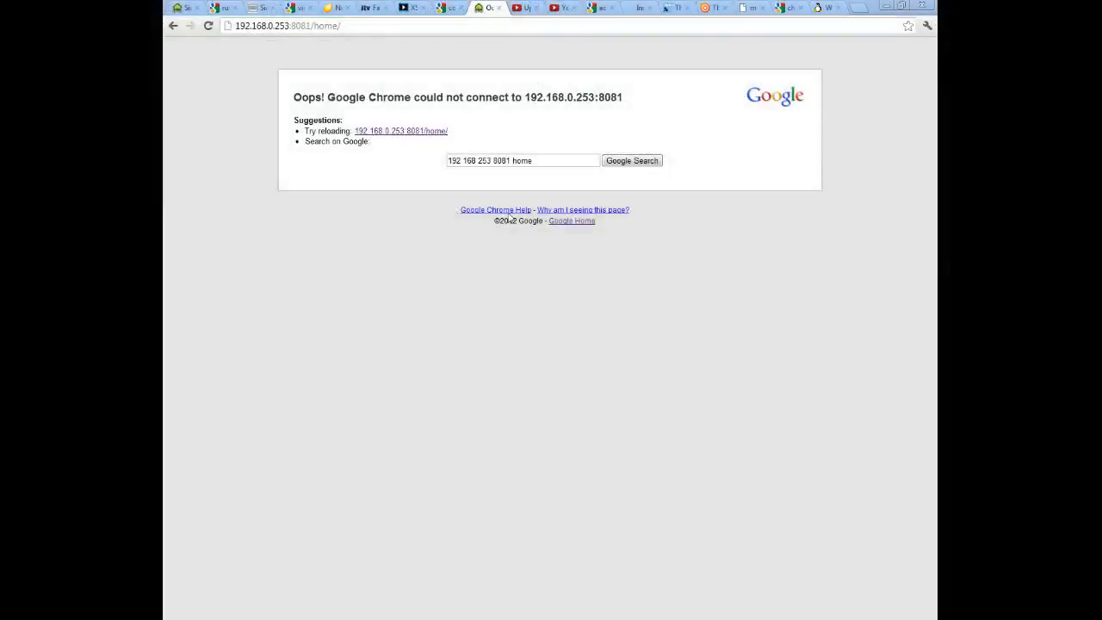
# Step: Reload Sick Beard at 192.168.0.253:8081 so the empty Show List returns after the reboot
pyautogui.click(208, 26)
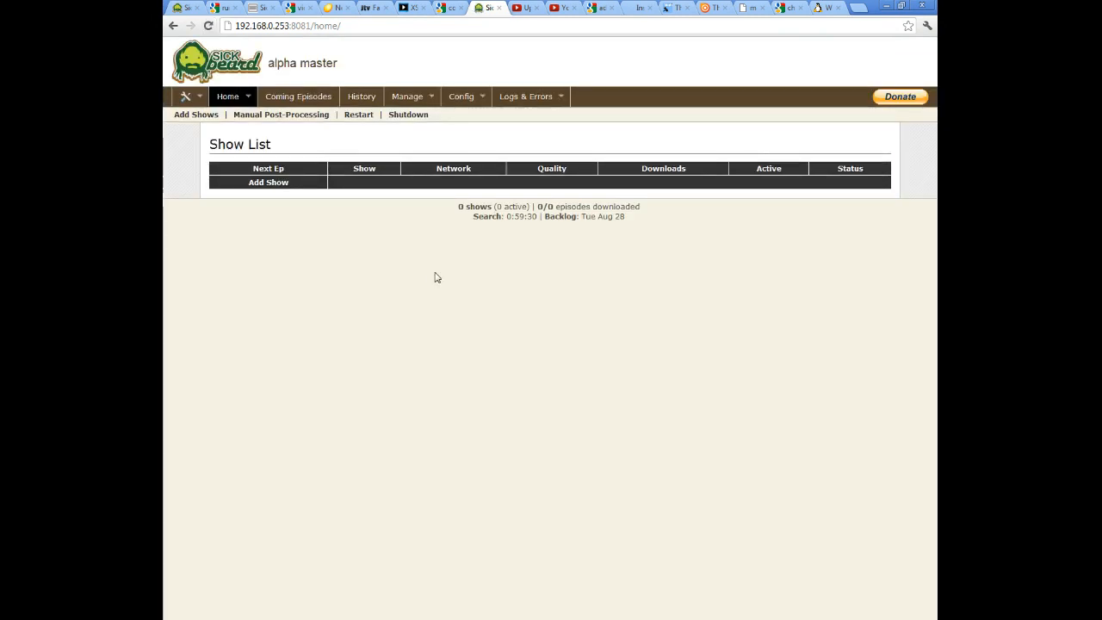
pyautogui.moveTo(891, 426)
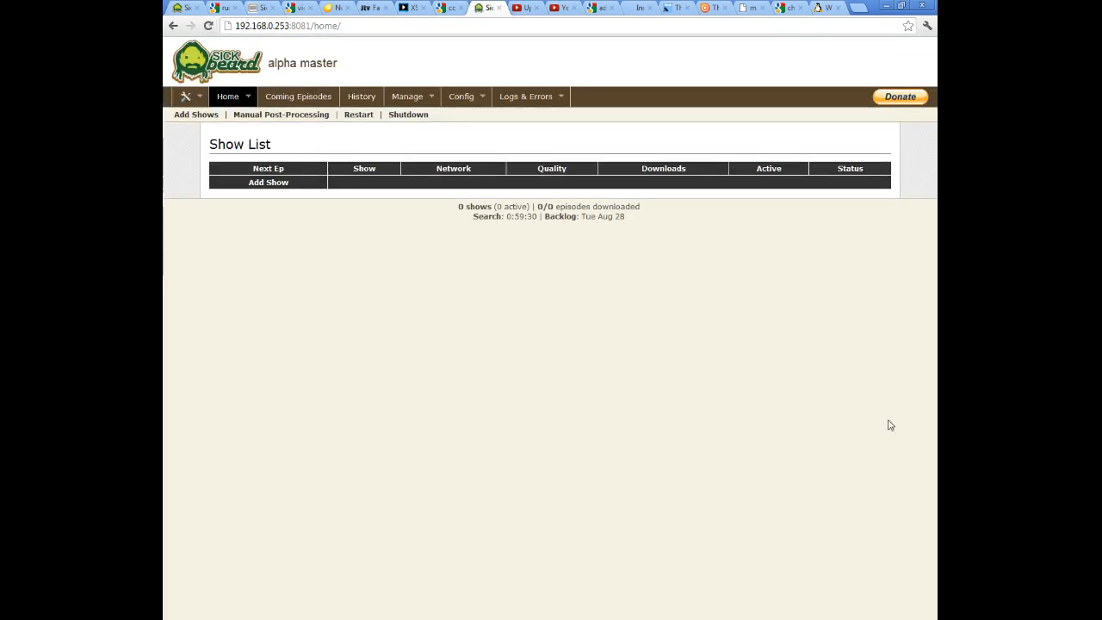